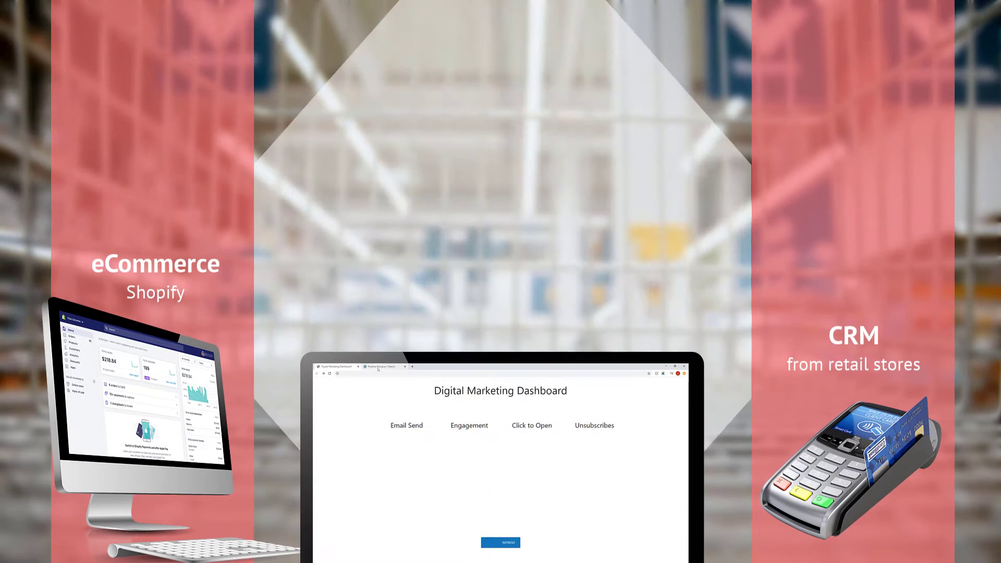
- Refresh the Digital Marketing Dashboard to load the four campaign donut charts
click(500, 542)
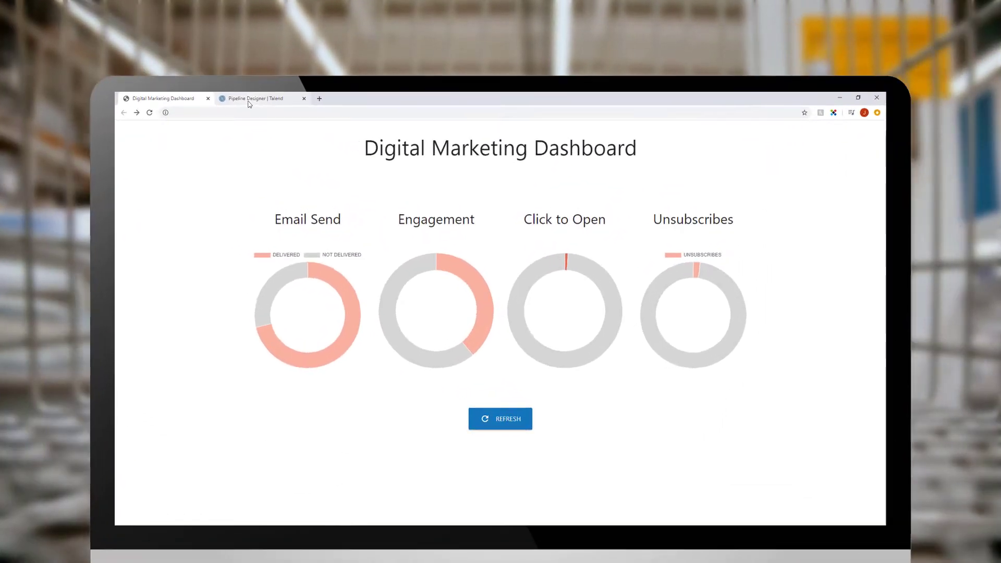
- Show Talend's Datasets list with Legacy CRM and Shopify Customers and their trust scores
click(262, 98)
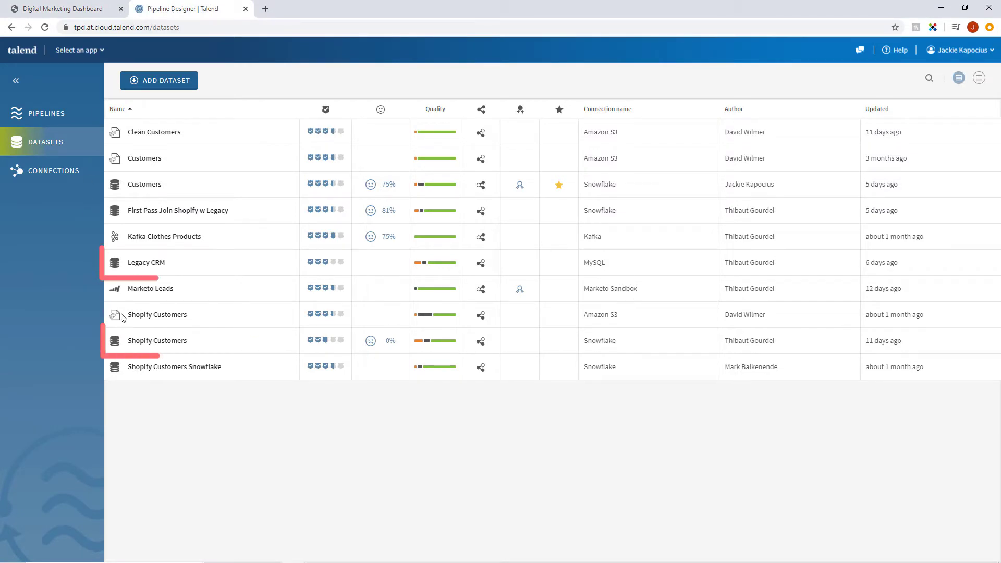
mouse_move(206, 345)
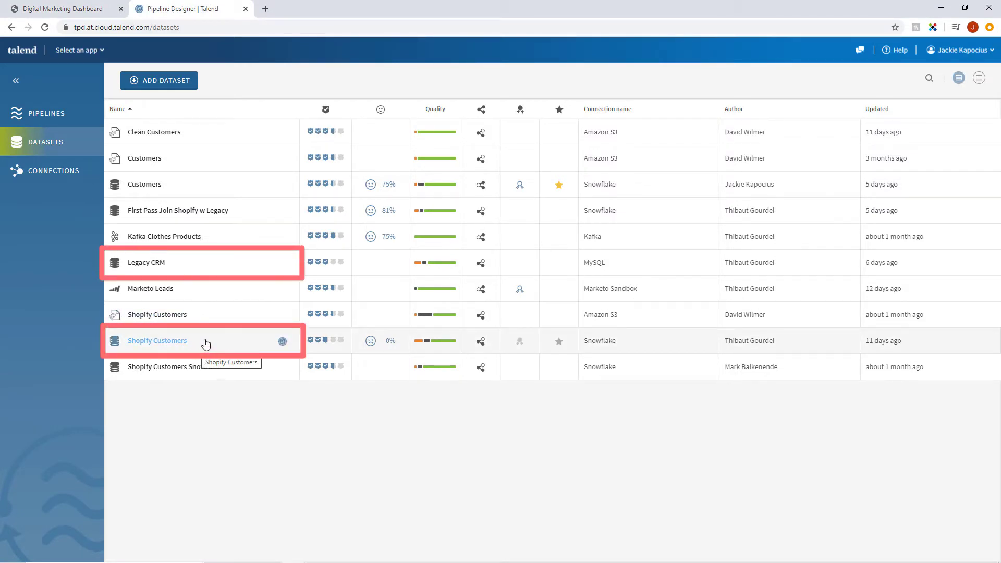
mouse_move(196, 265)
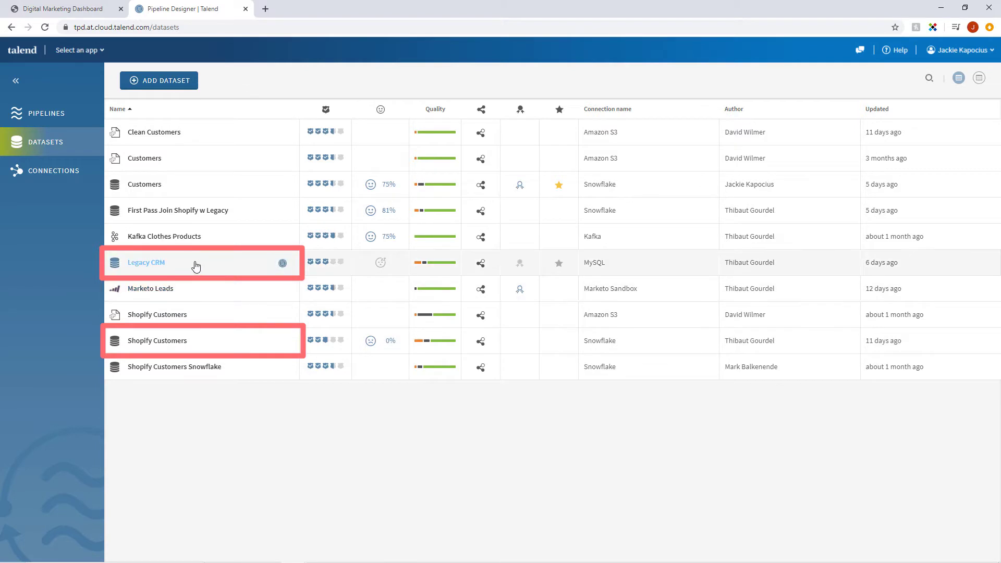
mouse_move(195, 266)
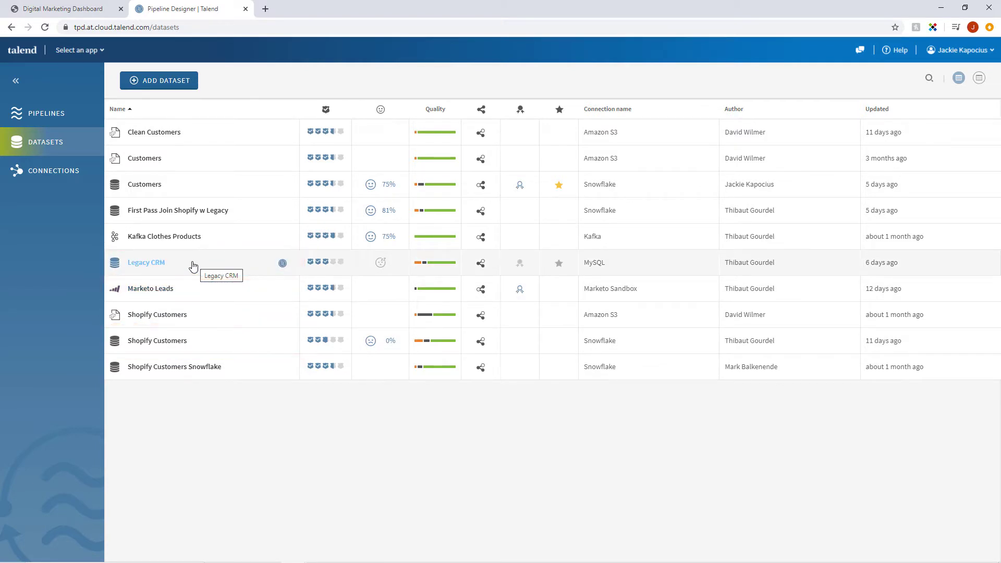
mouse_move(284, 275)
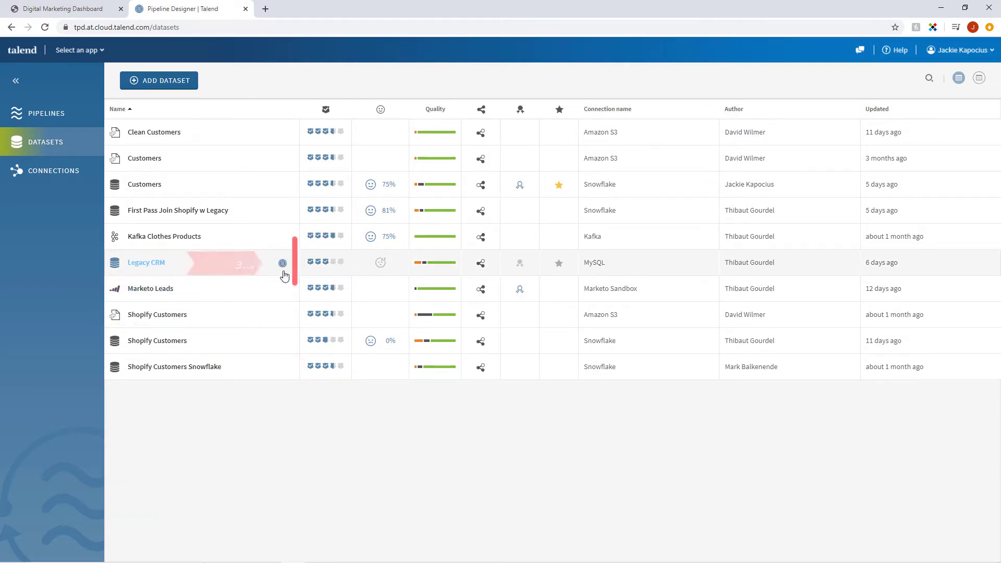
mouse_move(325, 263)
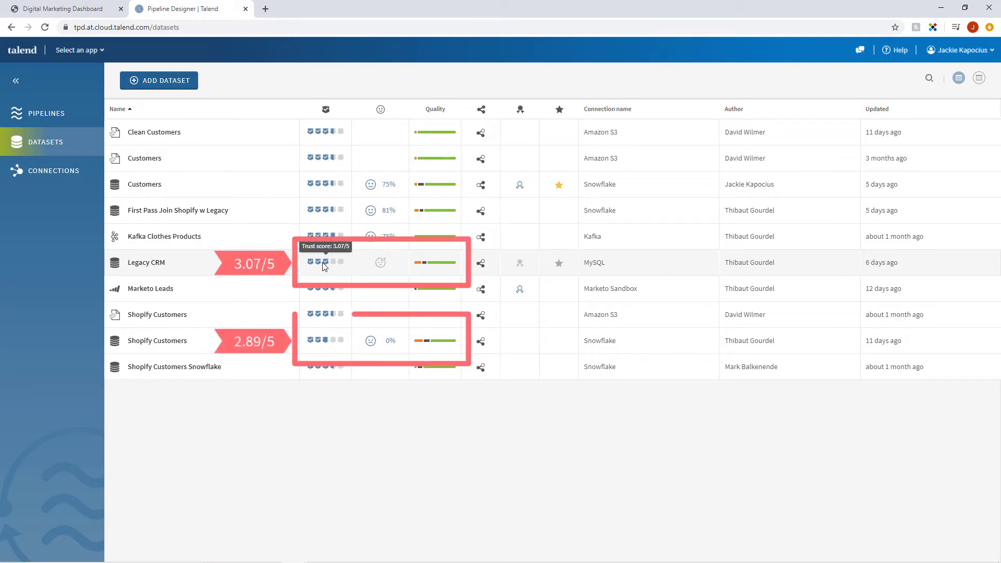
mouse_move(325, 340)
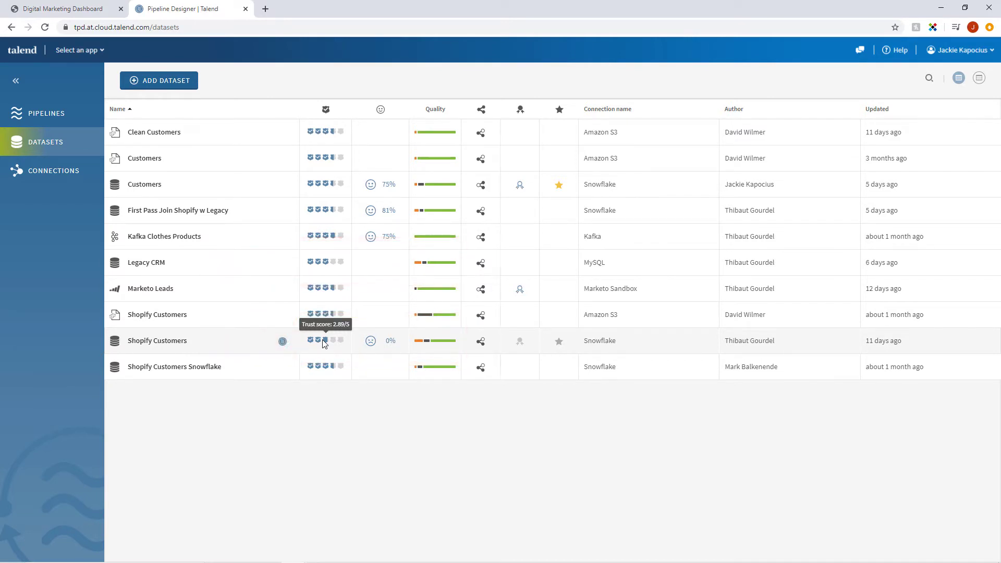
mouse_move(283, 345)
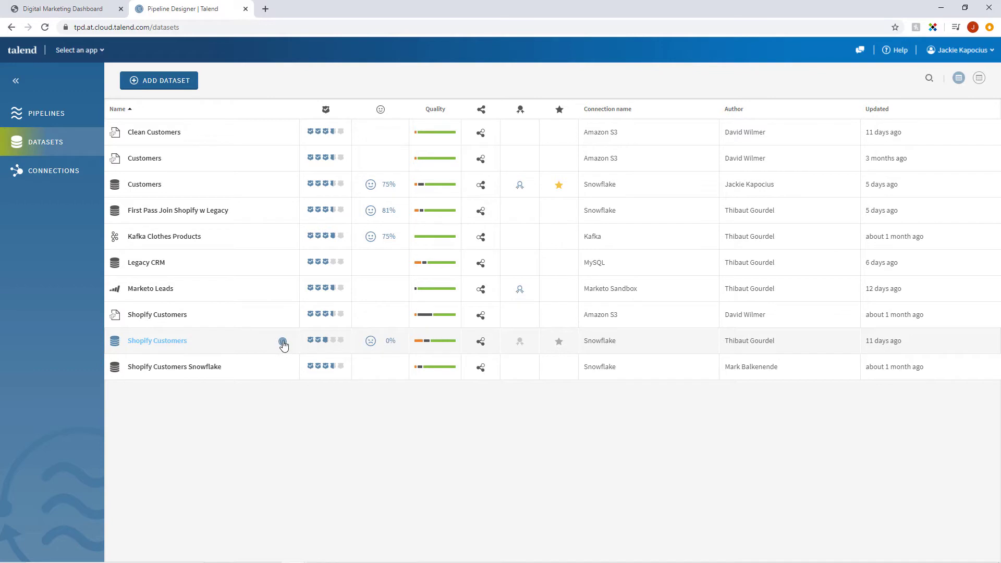
- Create a pipeline from Shopify Customers using the Standard run profile and start inserting a processor
click(282, 343)
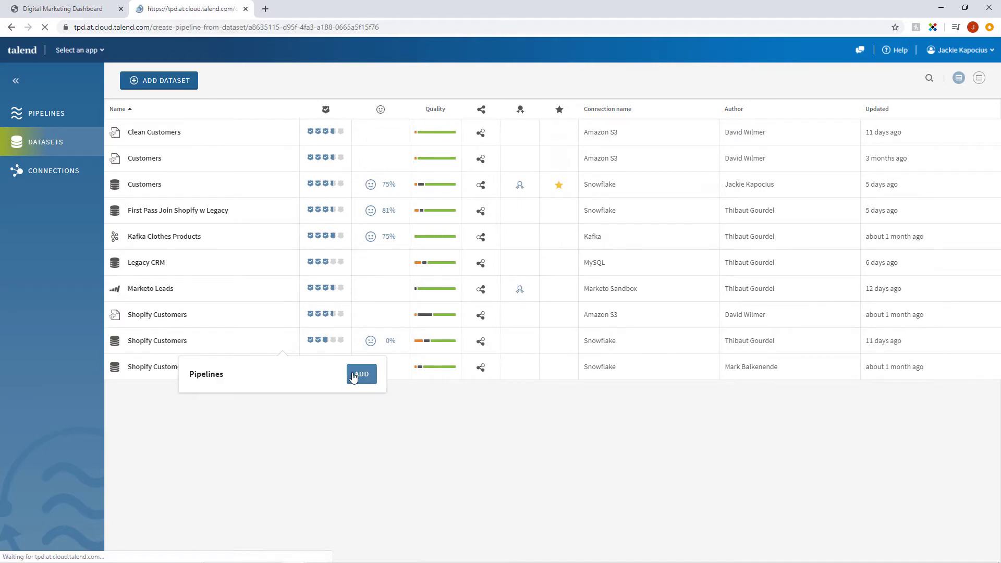
click(360, 374)
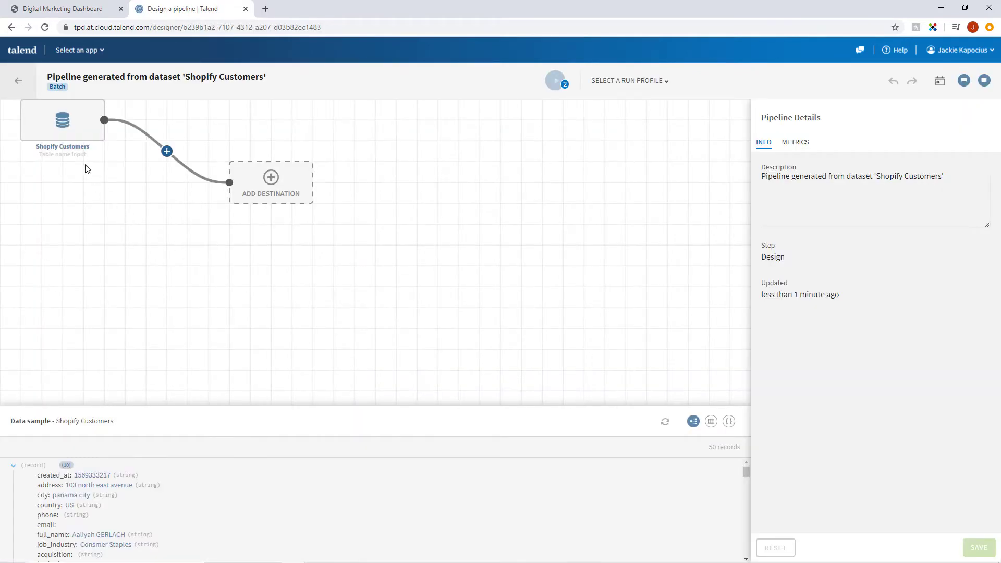
drag(61, 120, 103, 184)
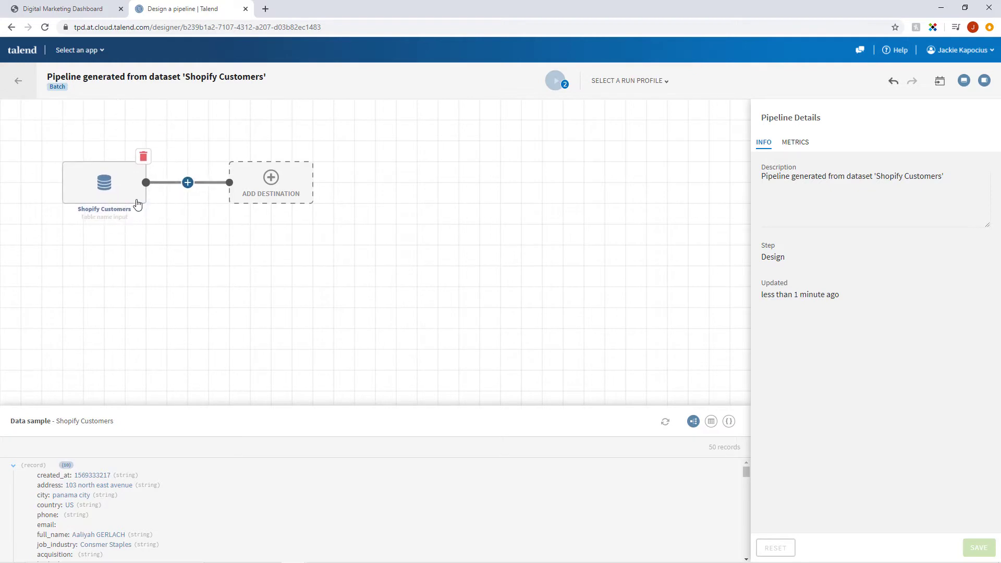
click(626, 81)
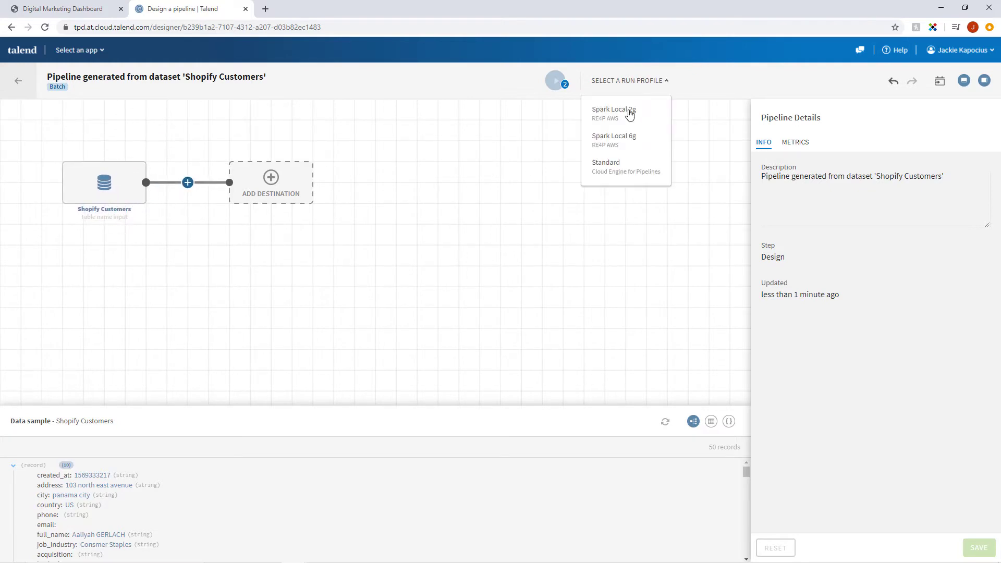
click(605, 166)
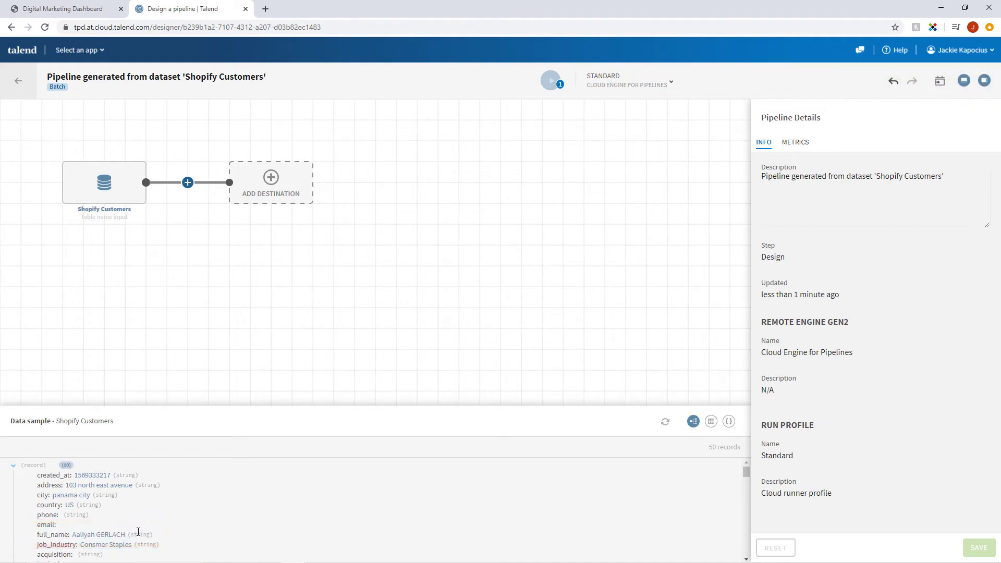
mouse_move(194, 485)
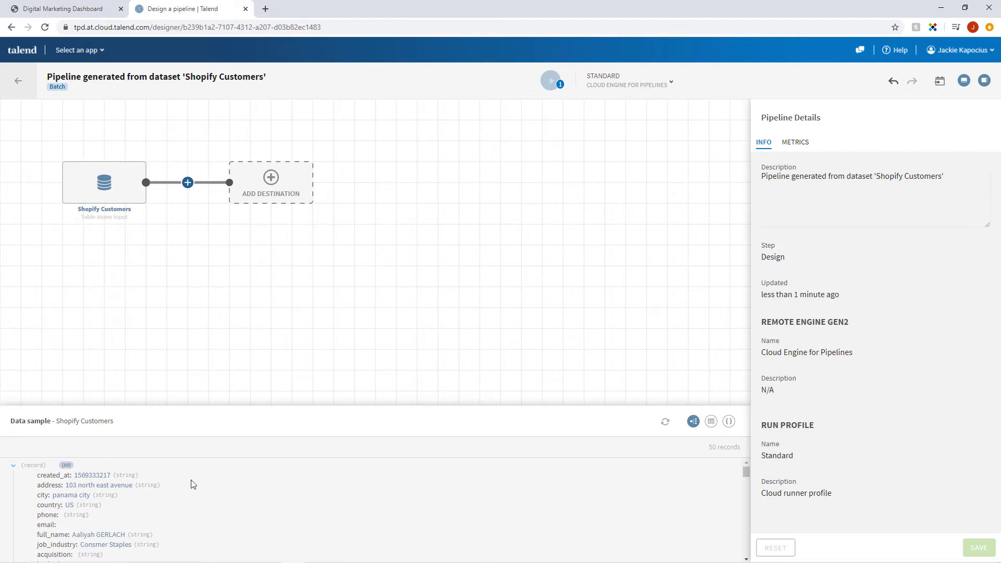
click(187, 183)
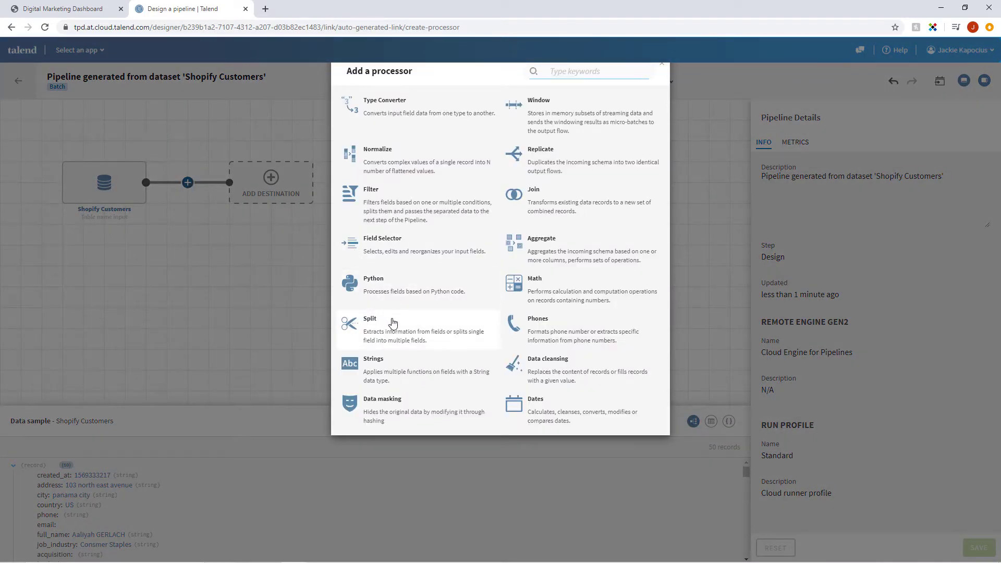
- Add a Split step on full_name with Space separator and save it
click(369, 318)
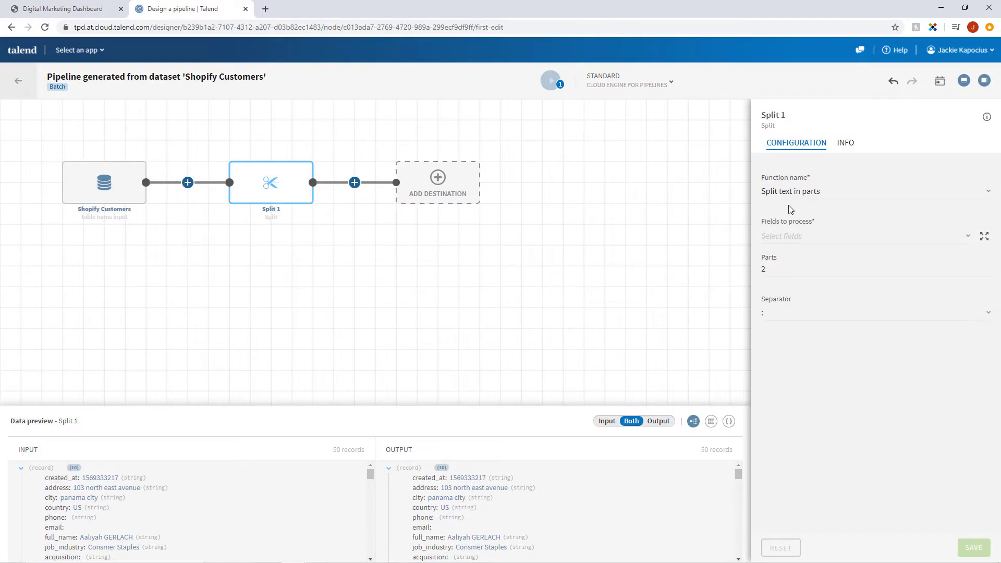
mouse_move(789, 221)
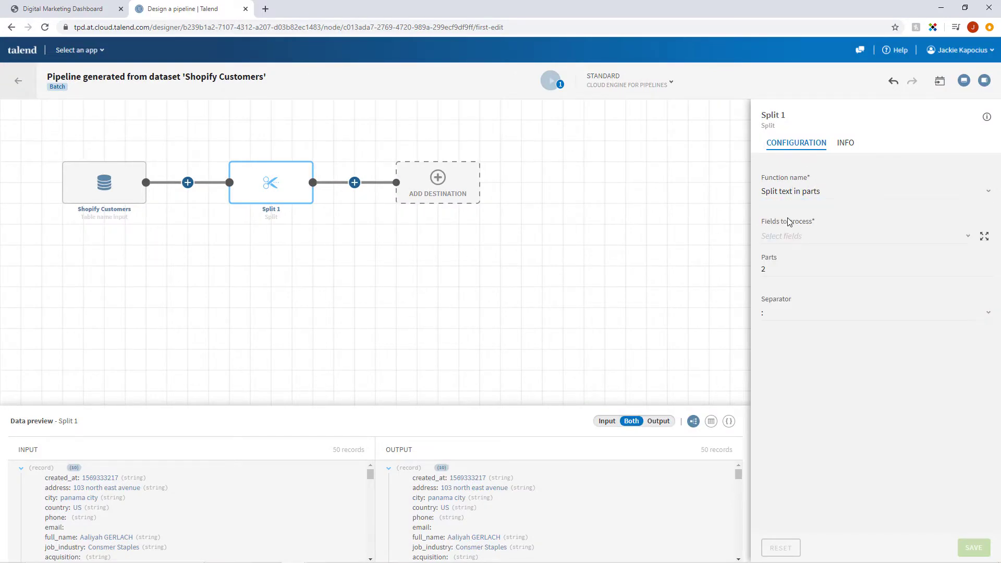
click(862, 236)
text(s)
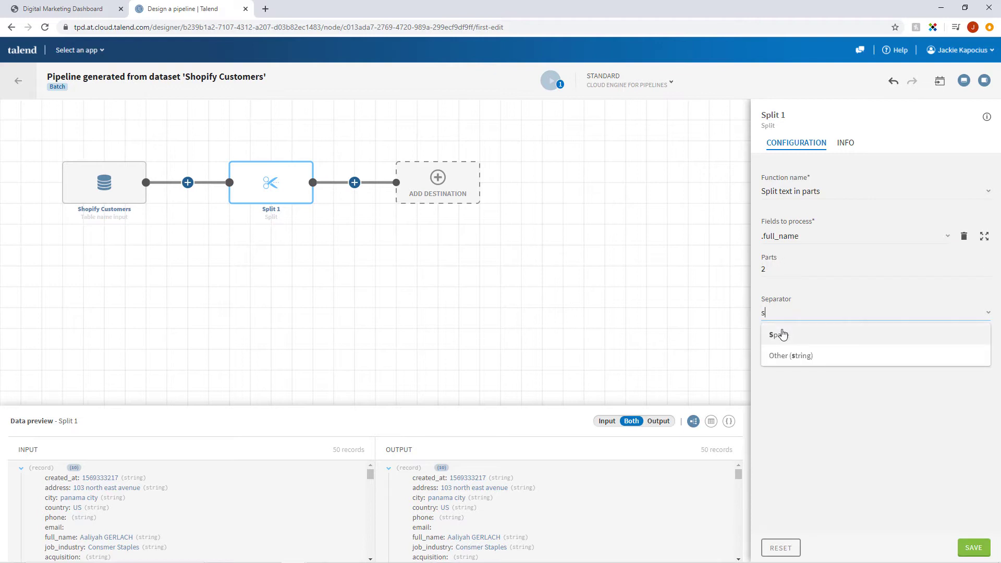
click(778, 334)
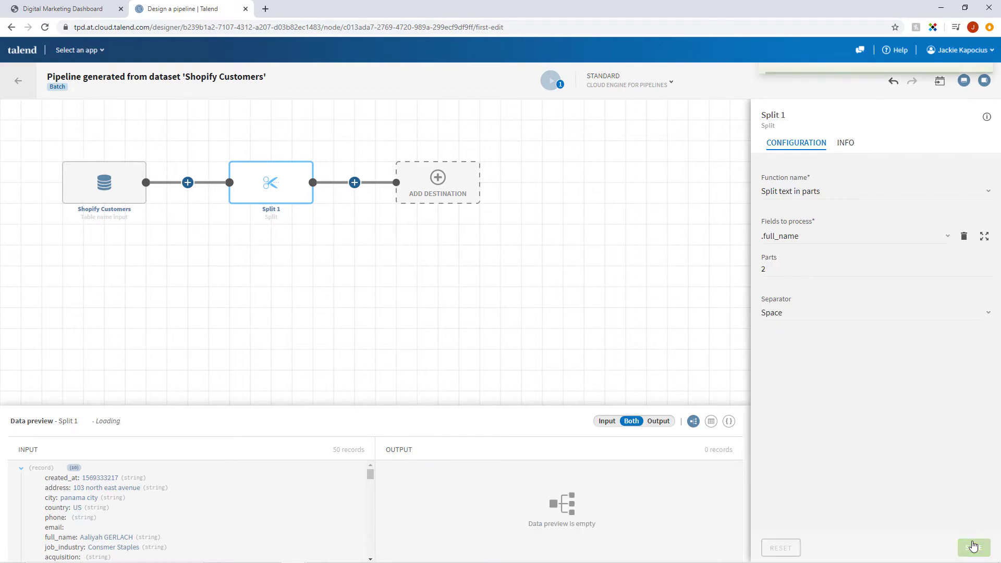
click(972, 548)
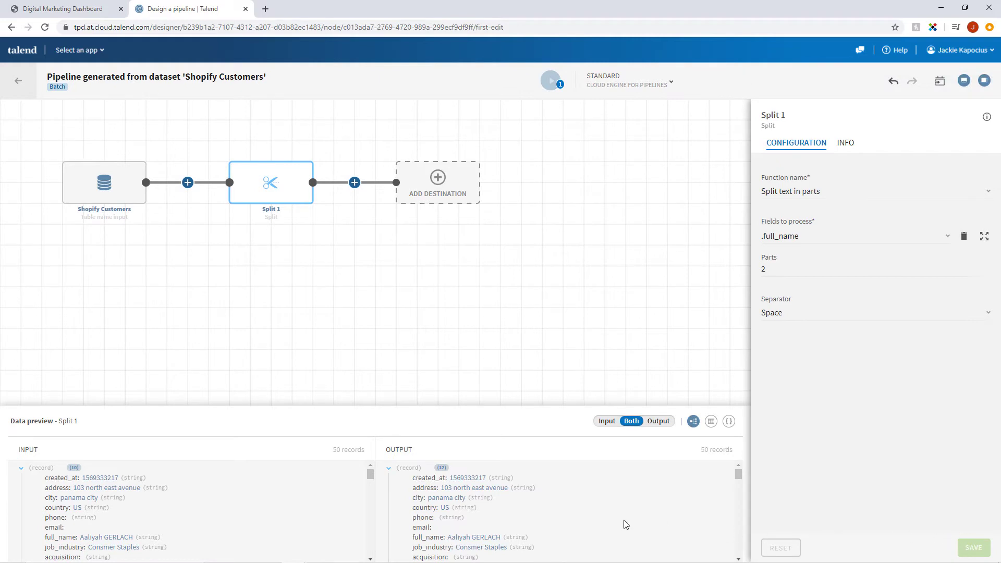
scroll(down, 3)
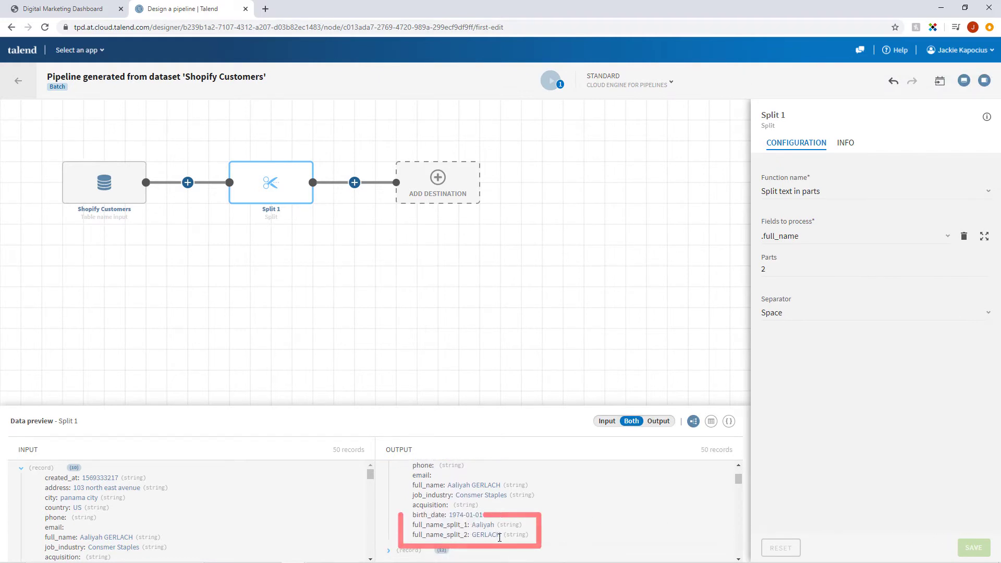
- Add a Join step after the split, joining with the Legacy CRM dataset
click(354, 182)
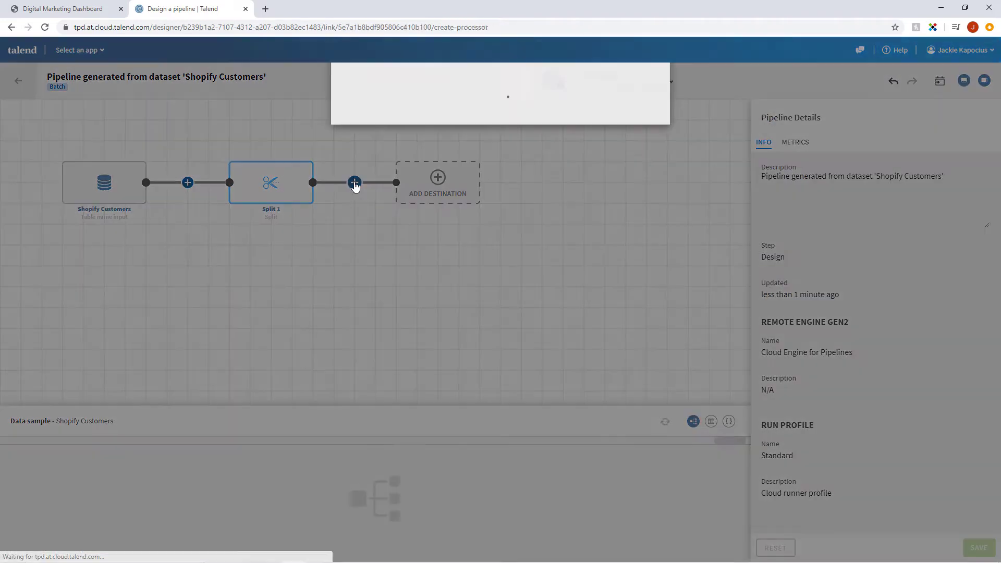
click(355, 183)
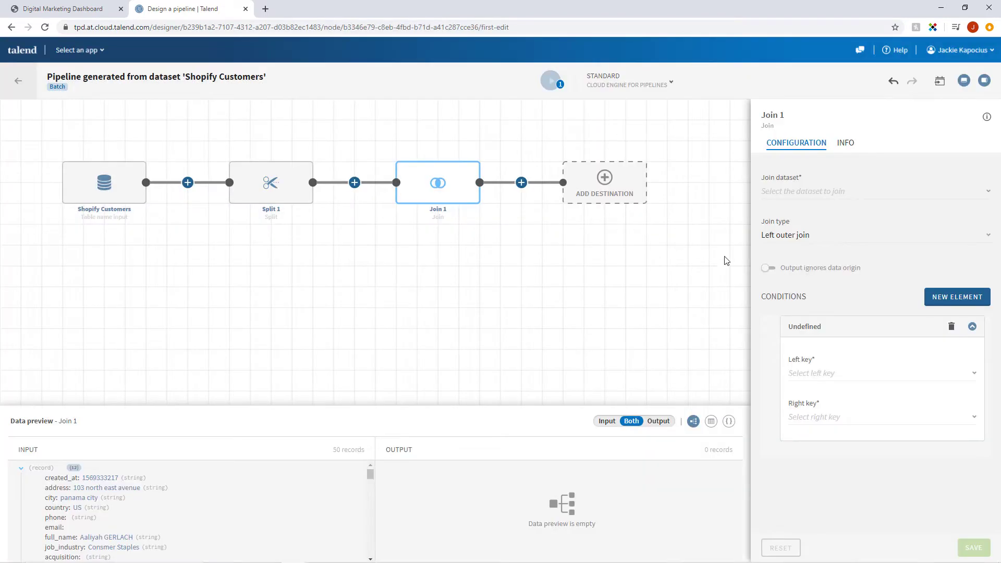
click(875, 191)
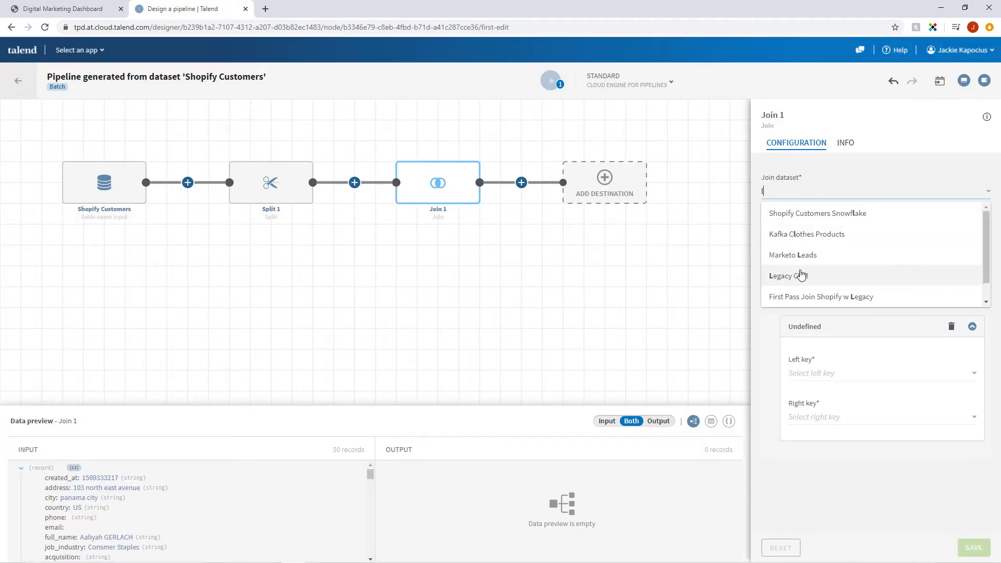
click(789, 275)
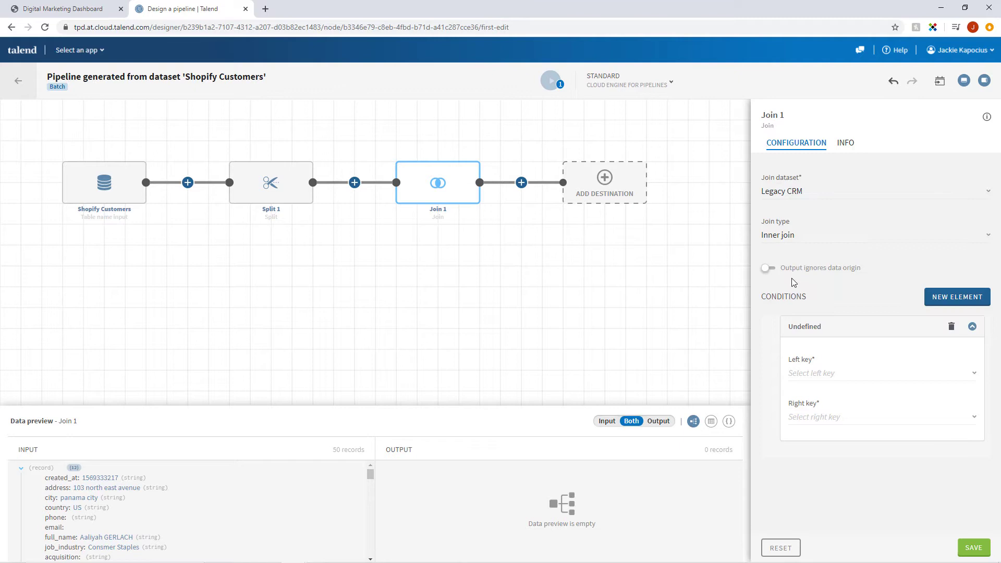
- Set the right key to last_name against full_name_split_2 and save to preview one joined record
text(na)
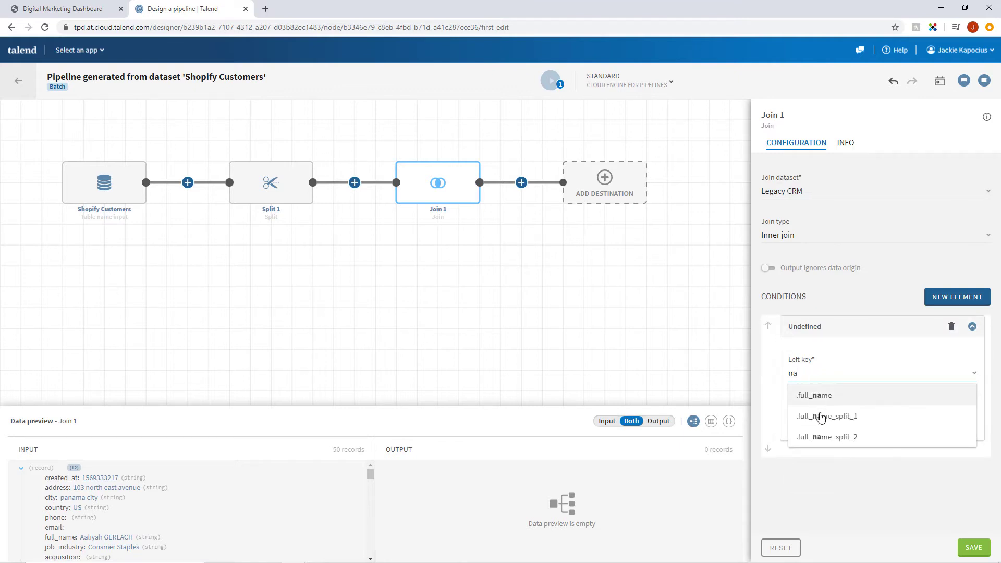
click(826, 437)
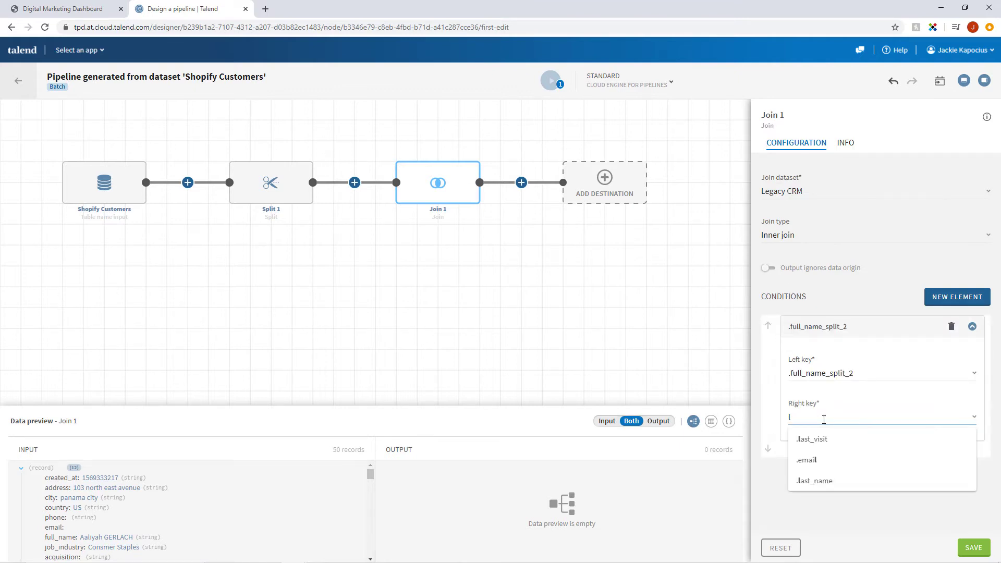
click(814, 481)
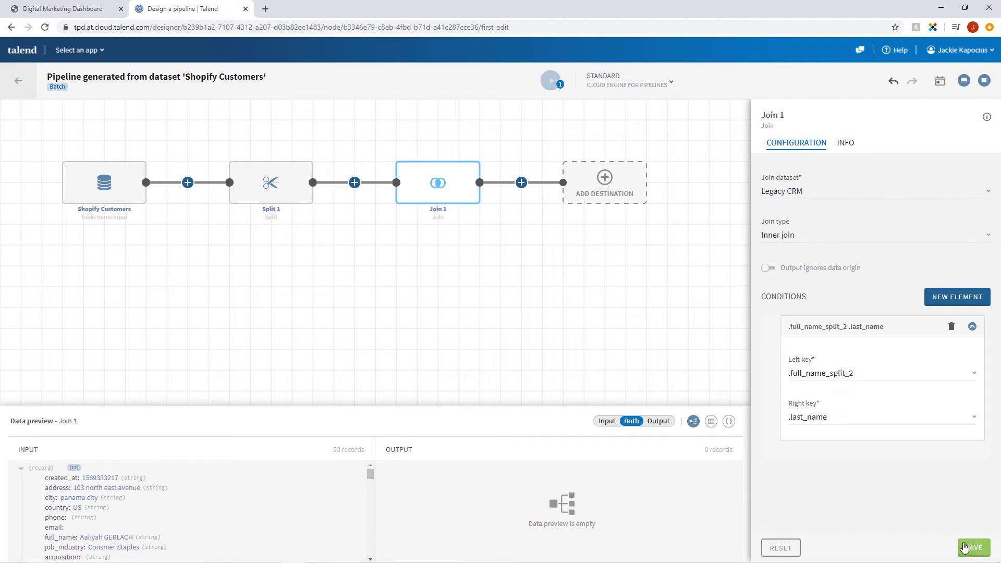
click(972, 547)
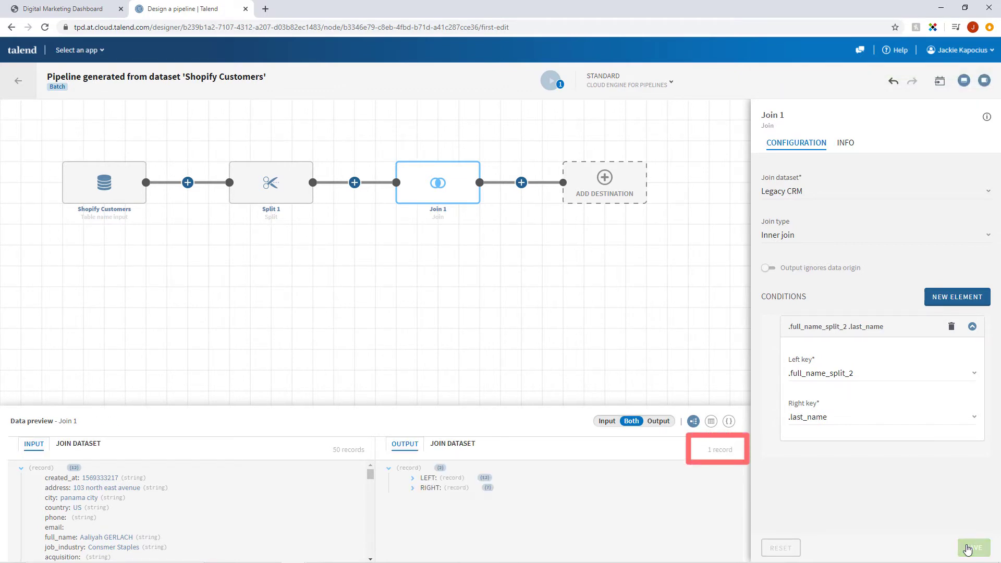
mouse_move(919, 506)
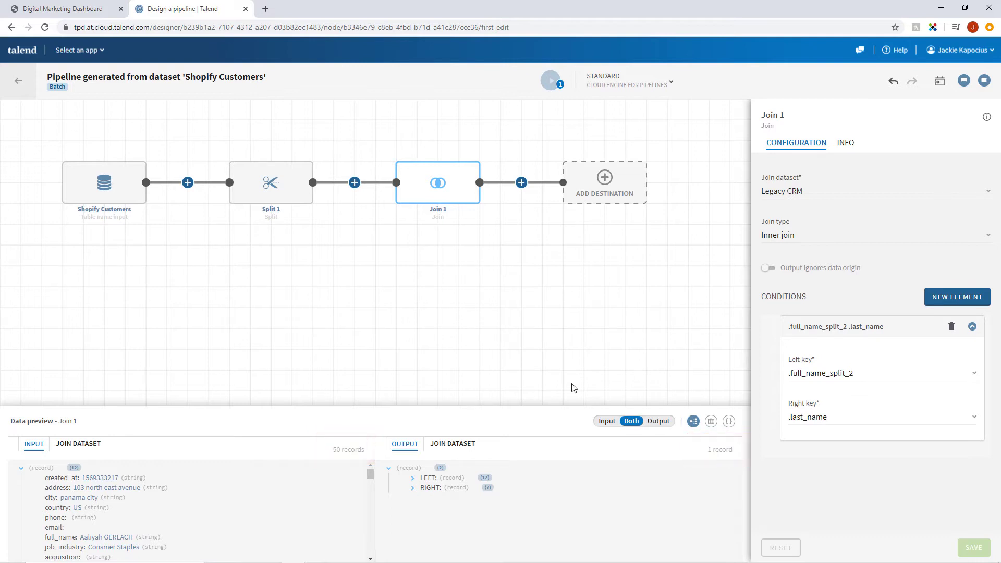
mouse_move(476, 161)
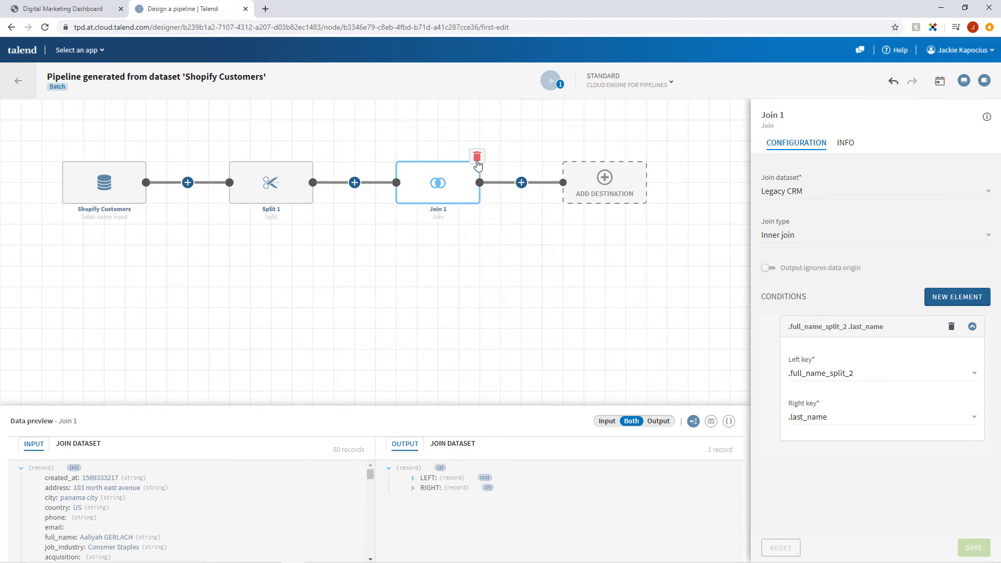
- Delete the Join 1 step and reopen Split 1's settings
click(477, 157)
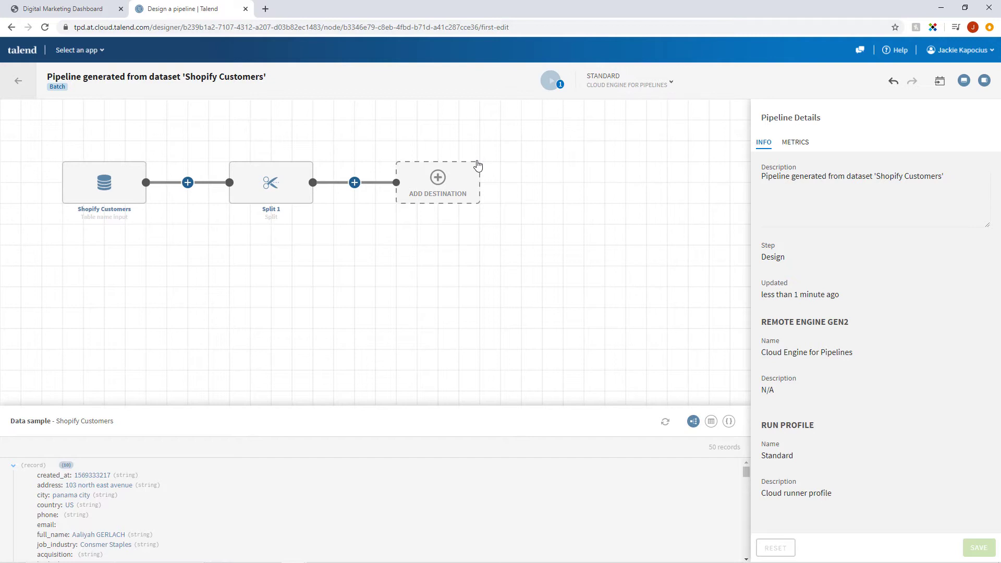
mouse_move(271, 168)
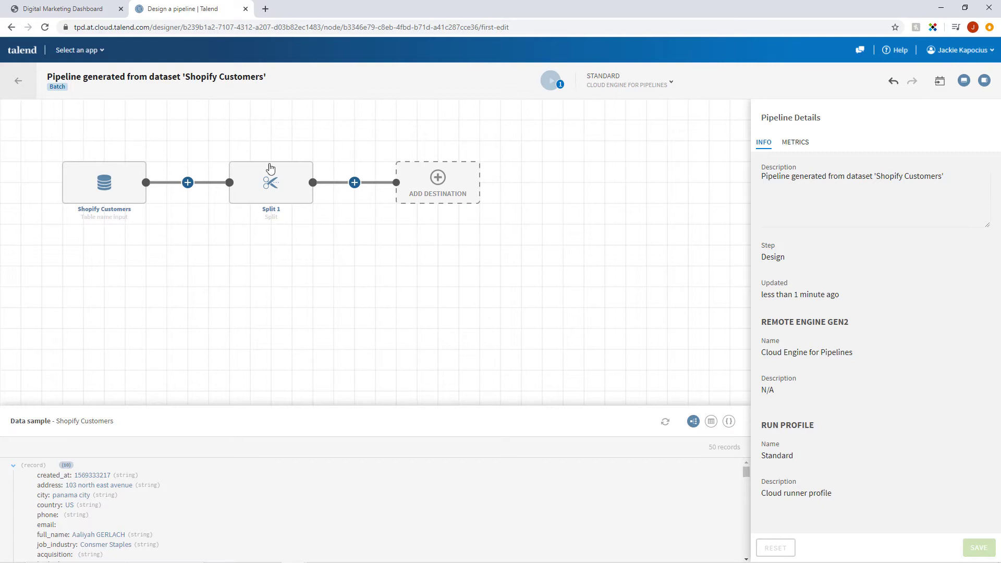
click(271, 181)
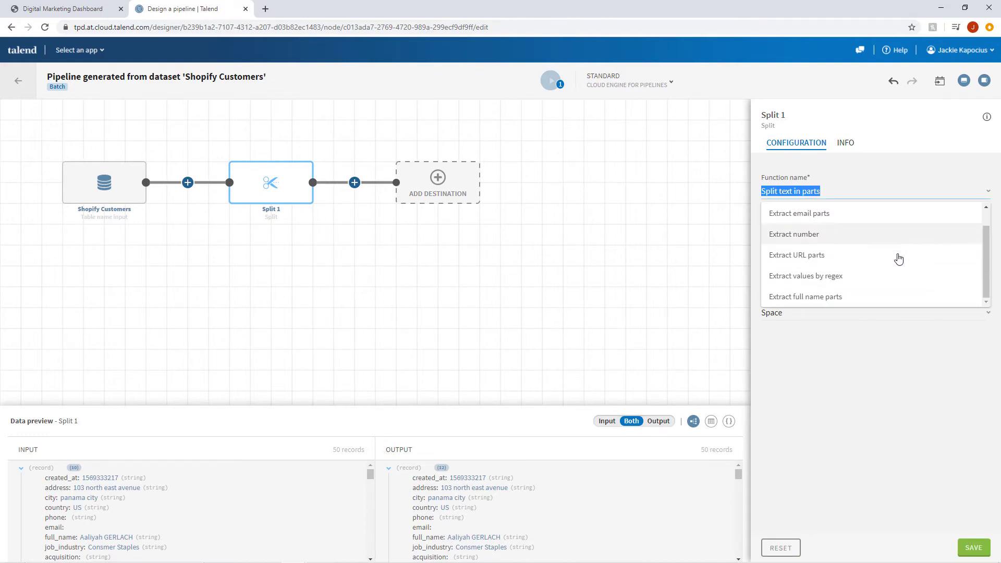
- Set Split 1 to Extract full name parts on full_name, disabling Middle name, Suffix and Nickname, and save
click(805, 296)
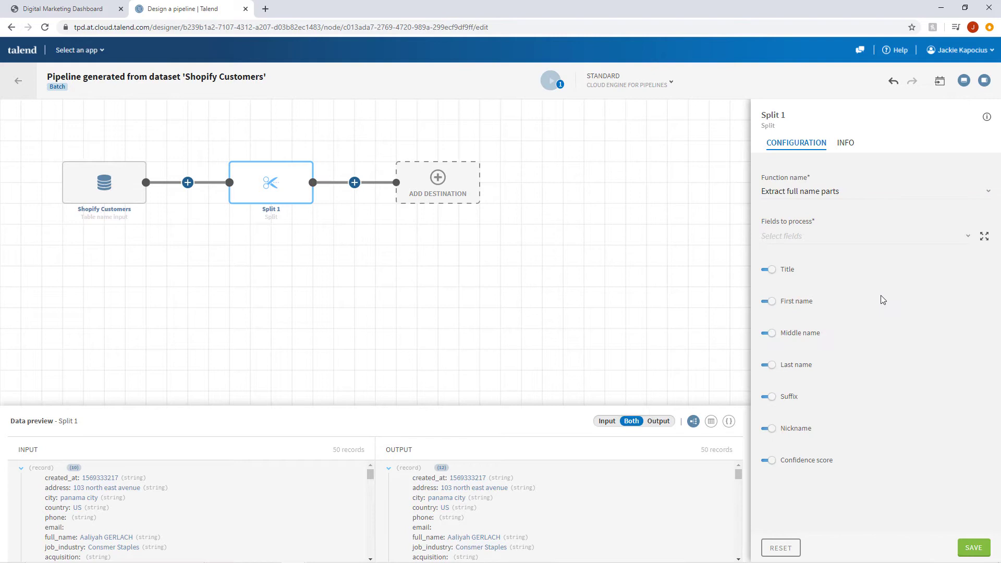
text(full_name)
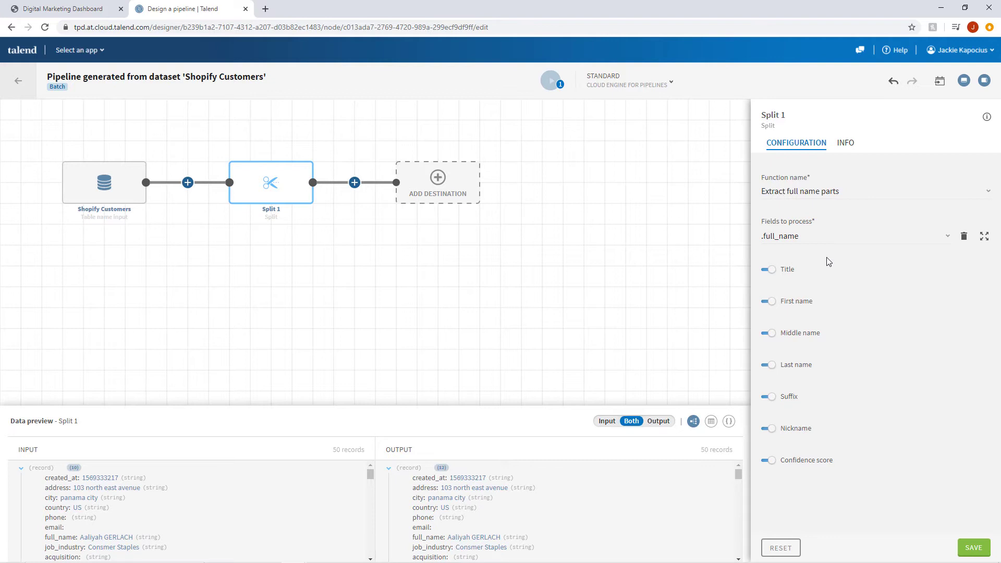
click(768, 332)
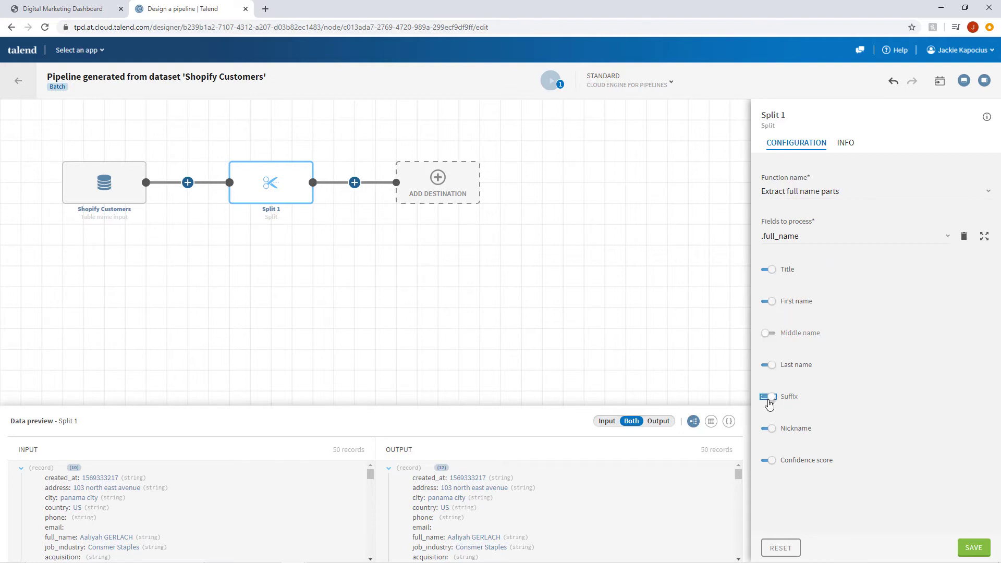
click(768, 396)
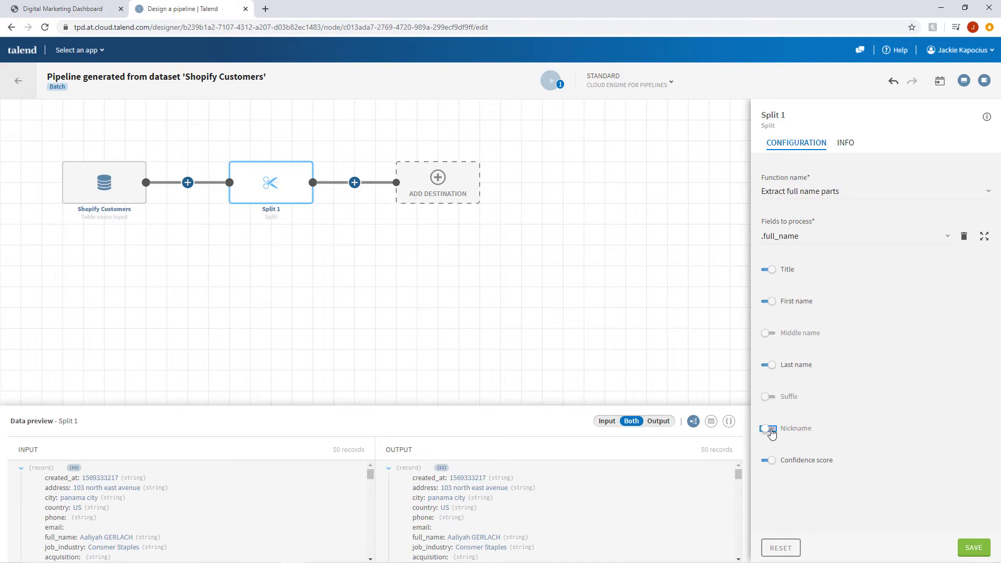
click(769, 429)
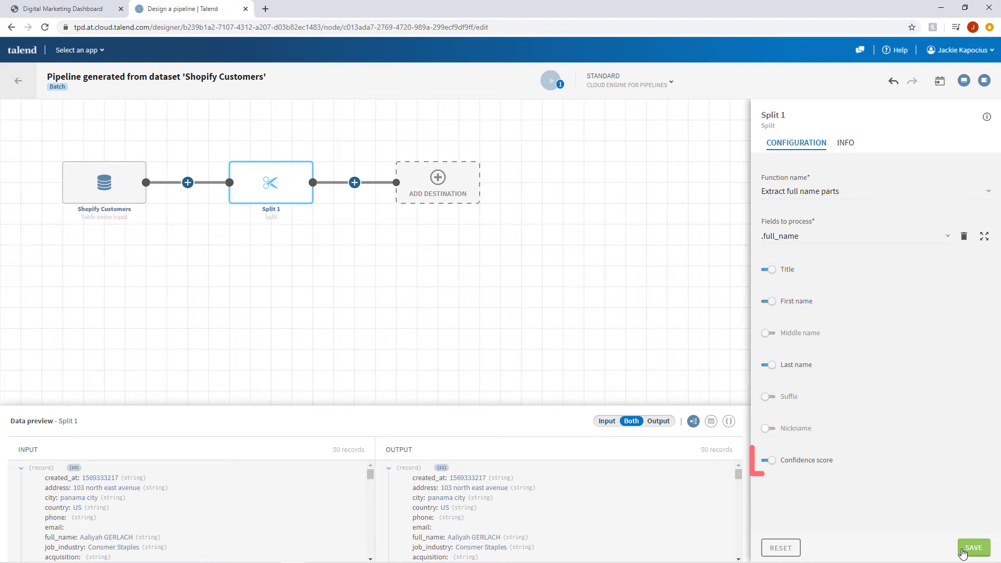
click(973, 547)
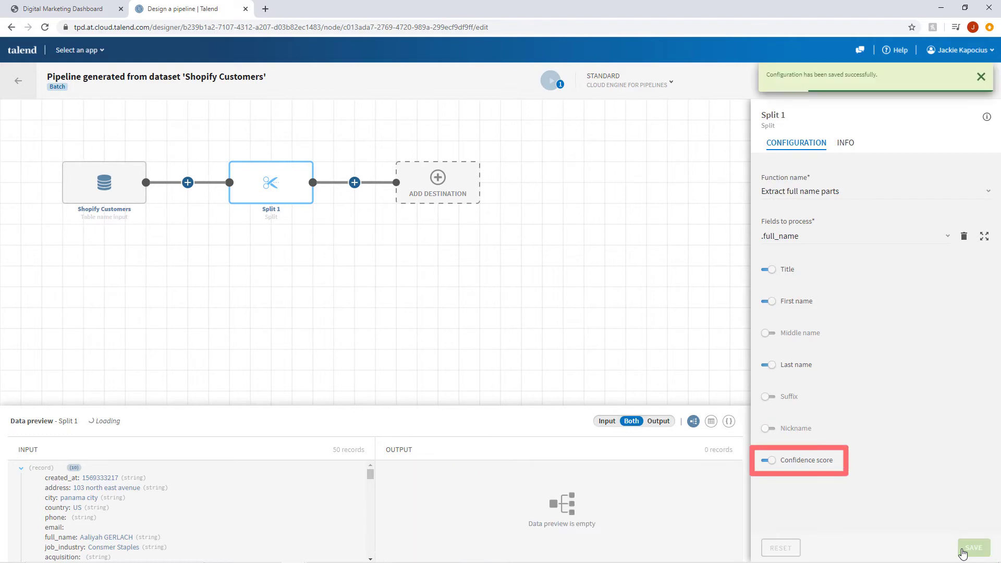
click(972, 548)
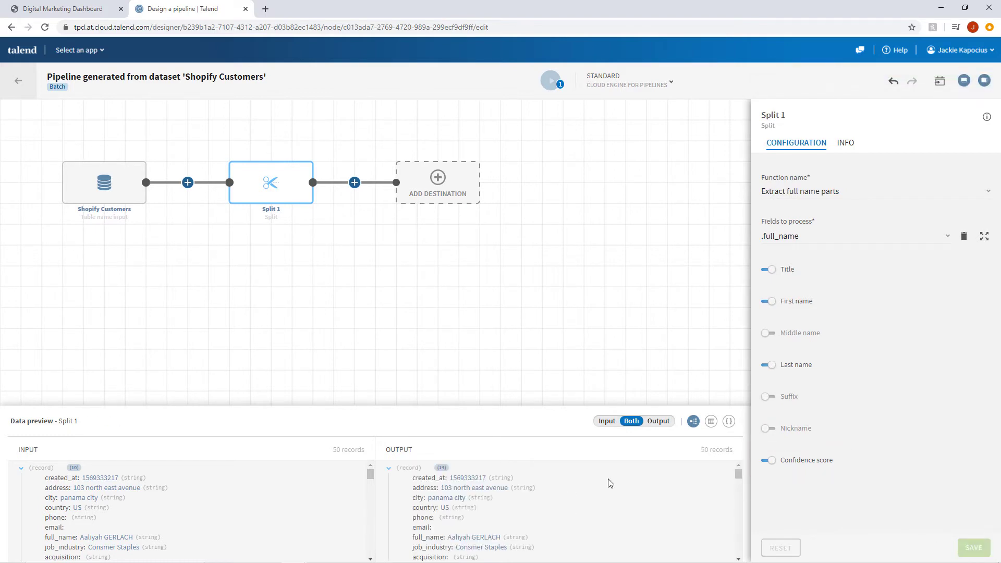
scroll(down, 3)
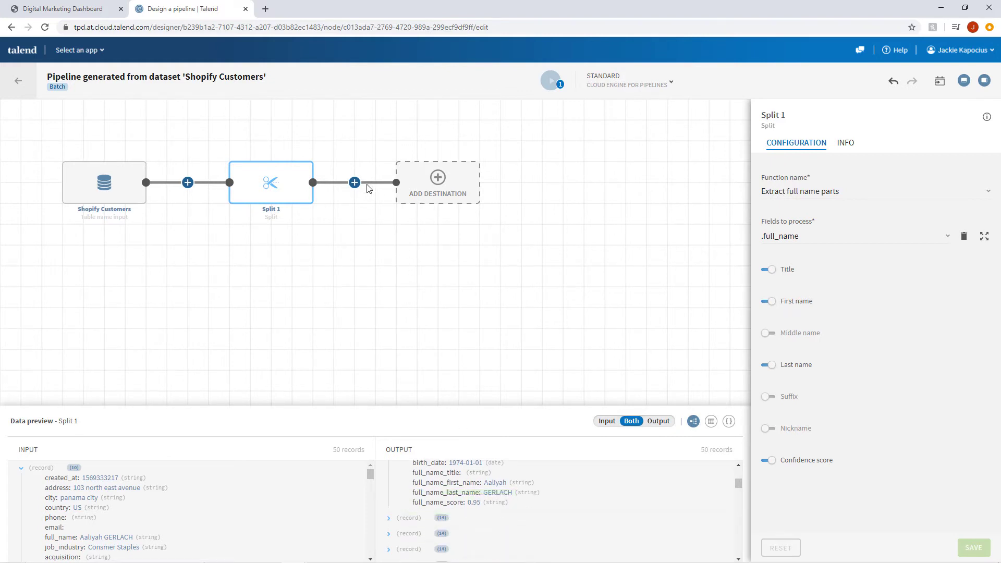
- Add a Strings step changing full_name_last_name to upper case and save it
click(355, 183)
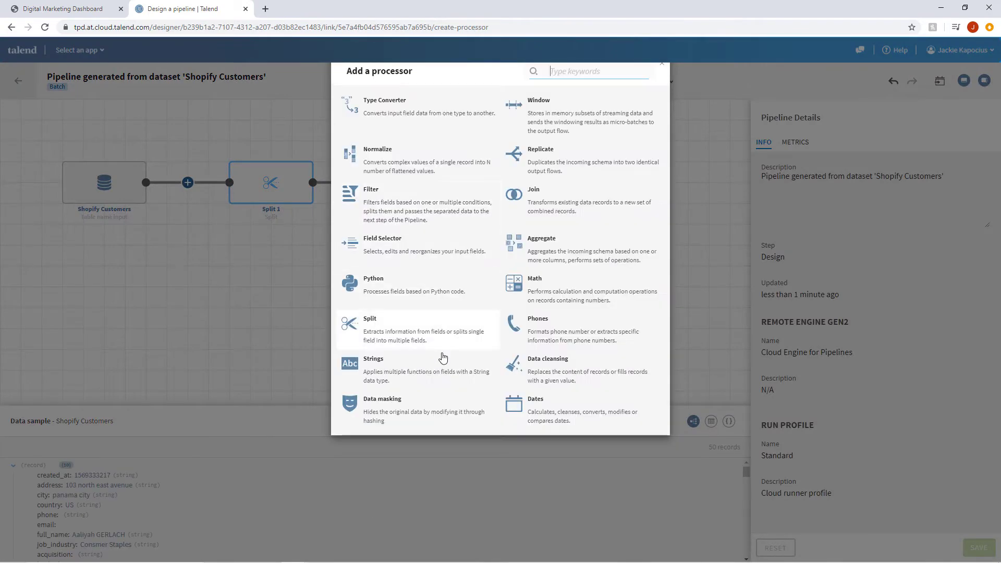
click(373, 357)
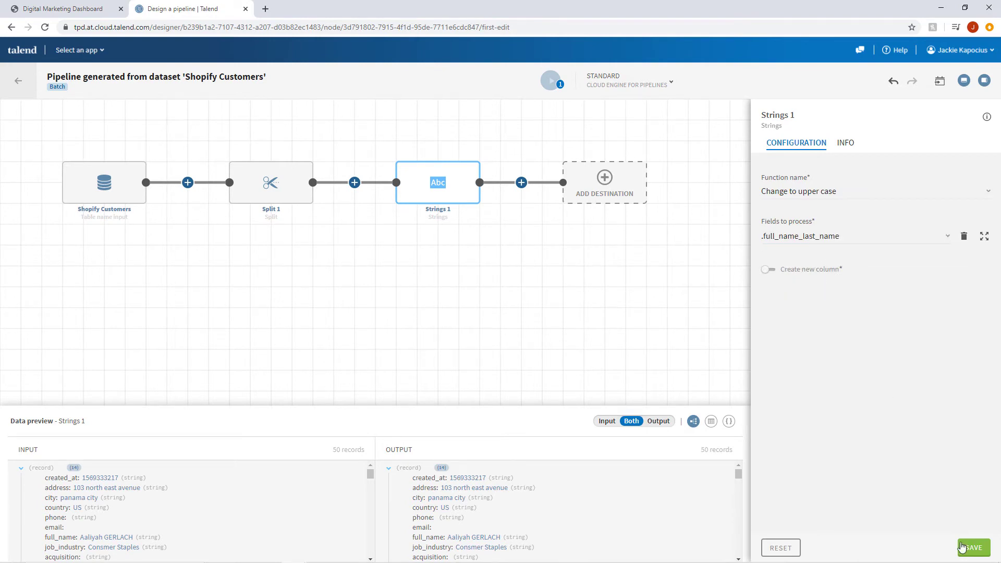
click(973, 547)
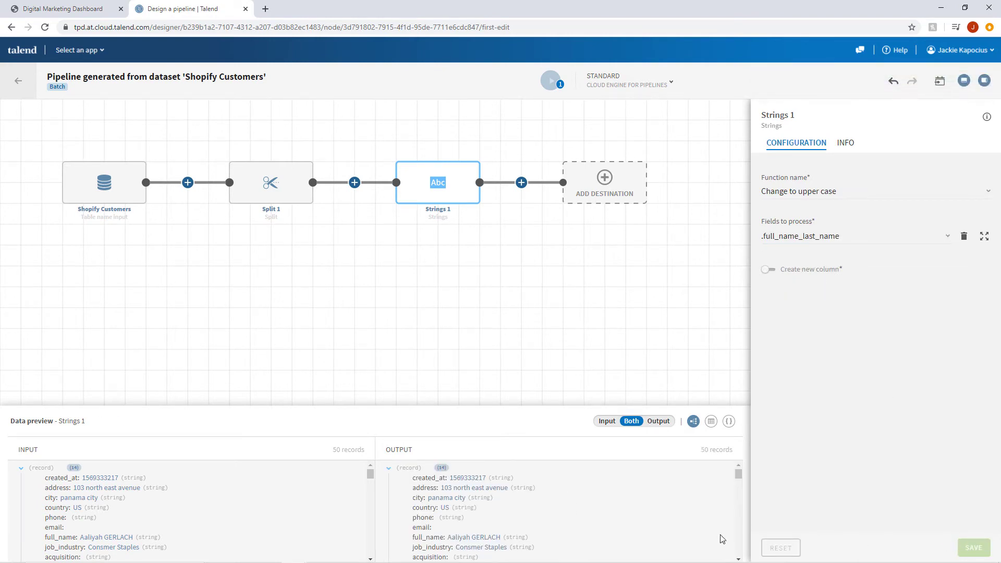
scroll(down, 3)
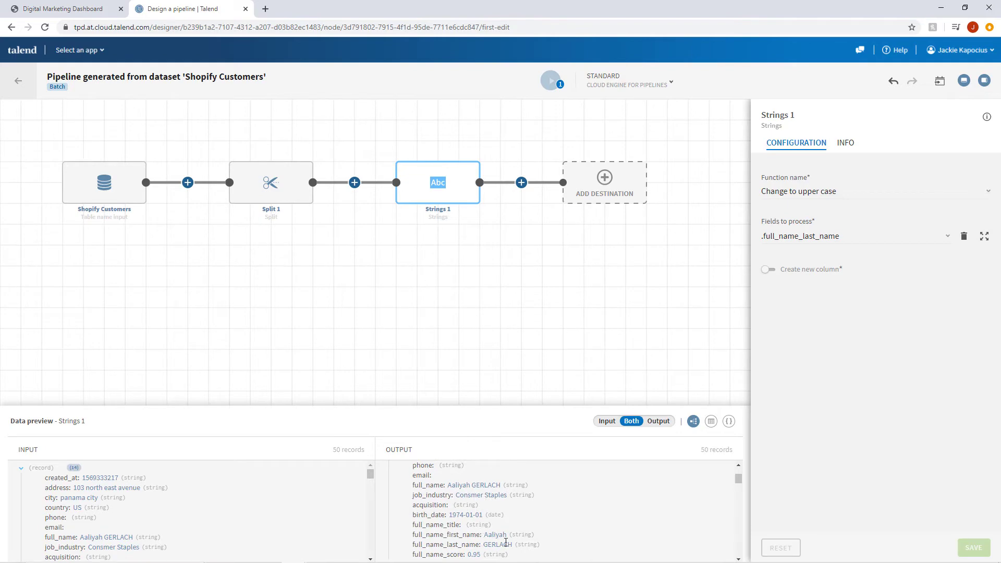
mouse_move(552, 176)
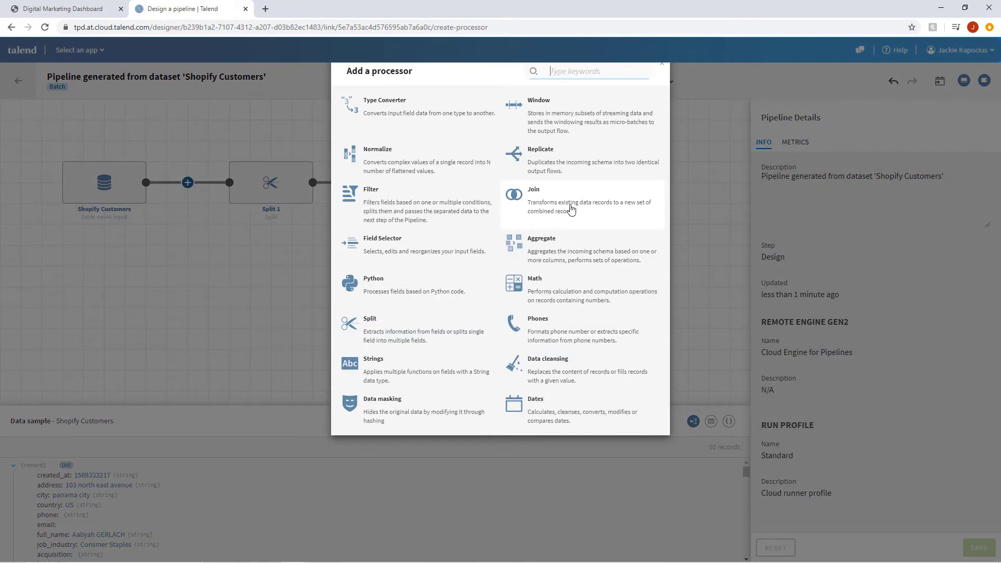
- Add a Join to Legacy CRM on full_name_last_name = last_name and save to preview matches
click(533, 189)
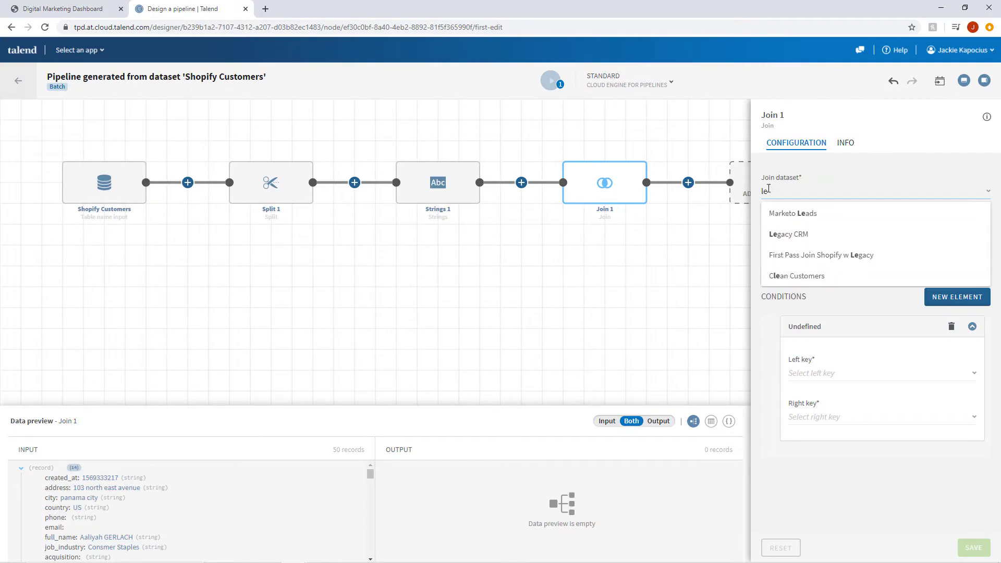
click(788, 234)
text(nam)
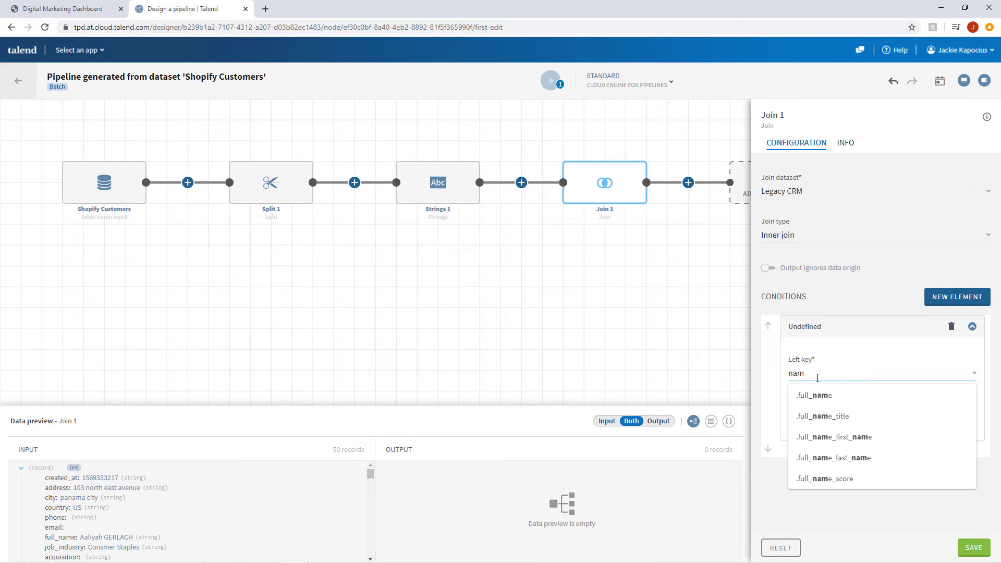
click(832, 457)
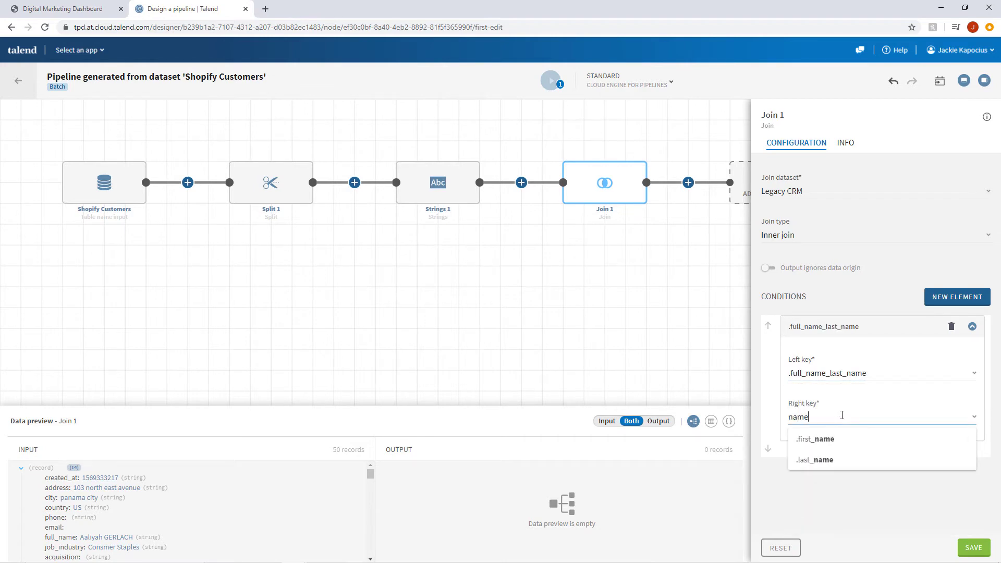
click(815, 460)
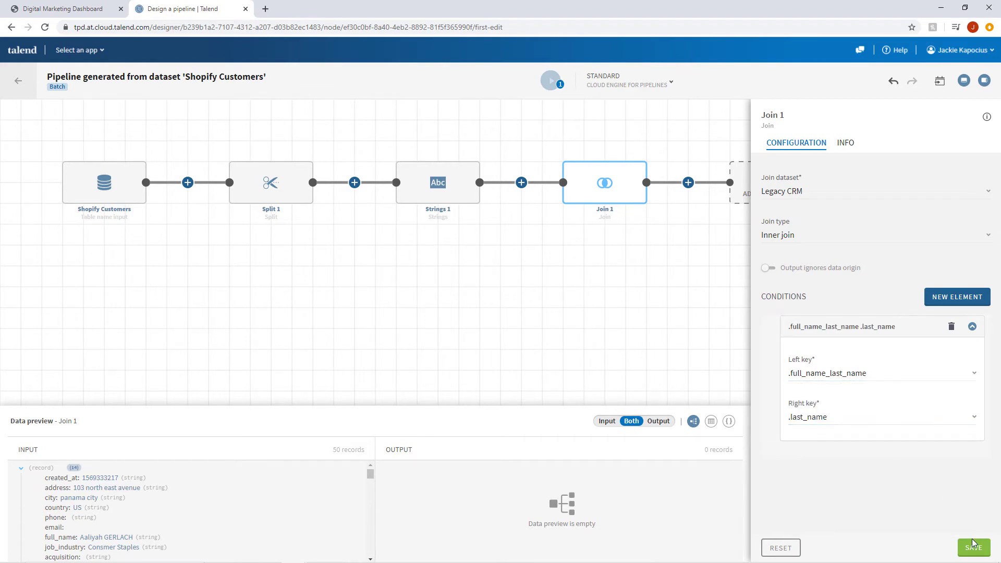
click(972, 547)
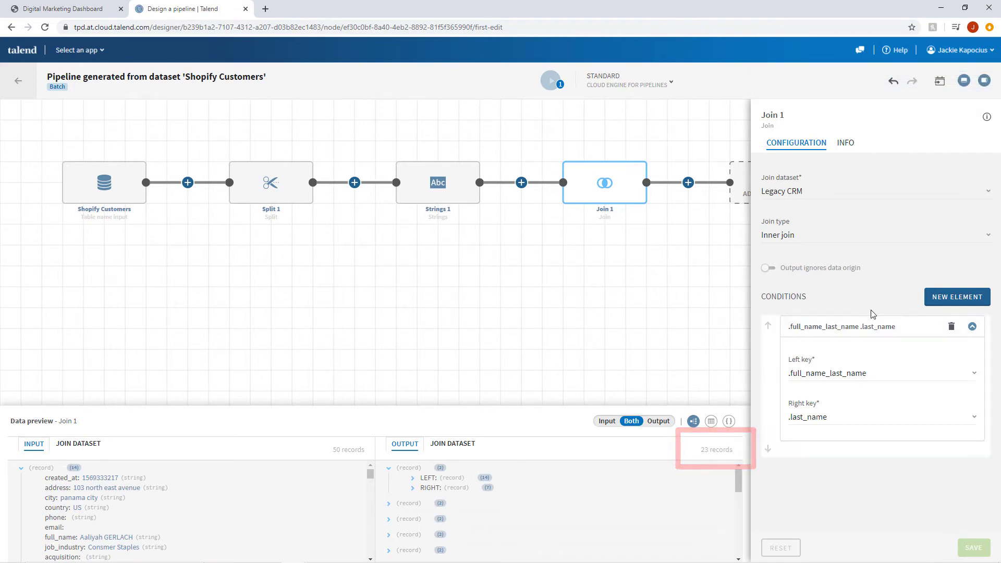
- Change the join type to Left outer join and save
click(875, 234)
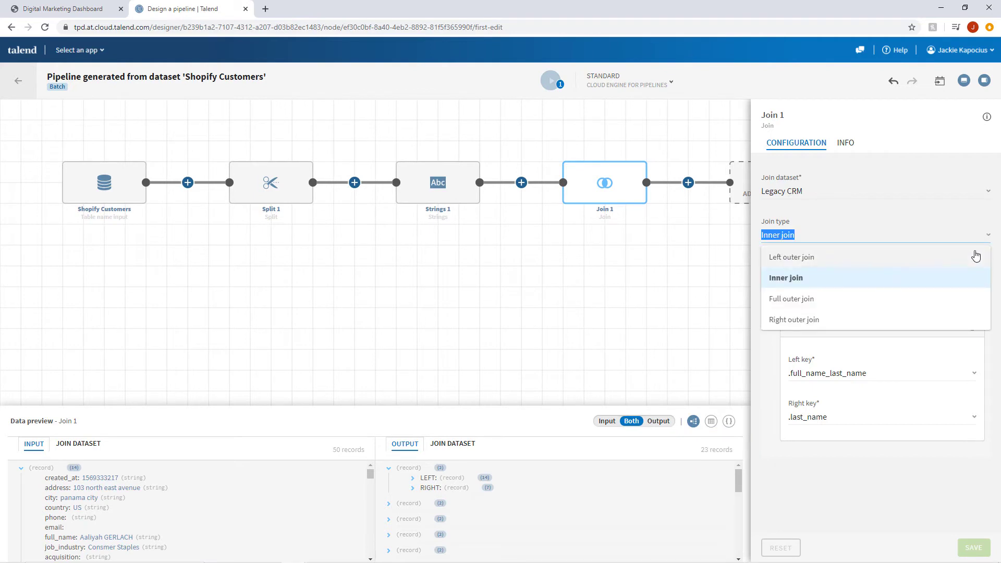
click(791, 256)
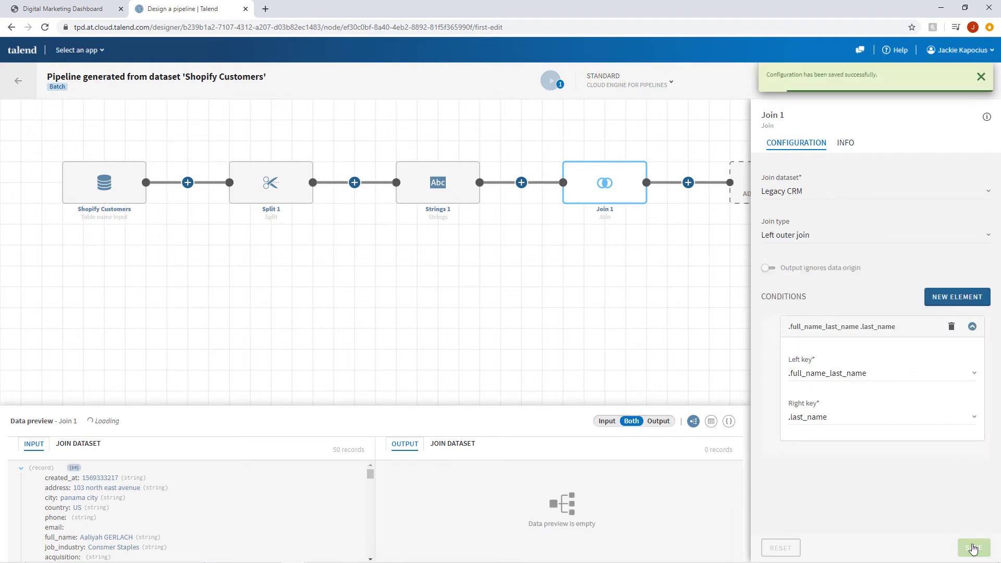
click(973, 547)
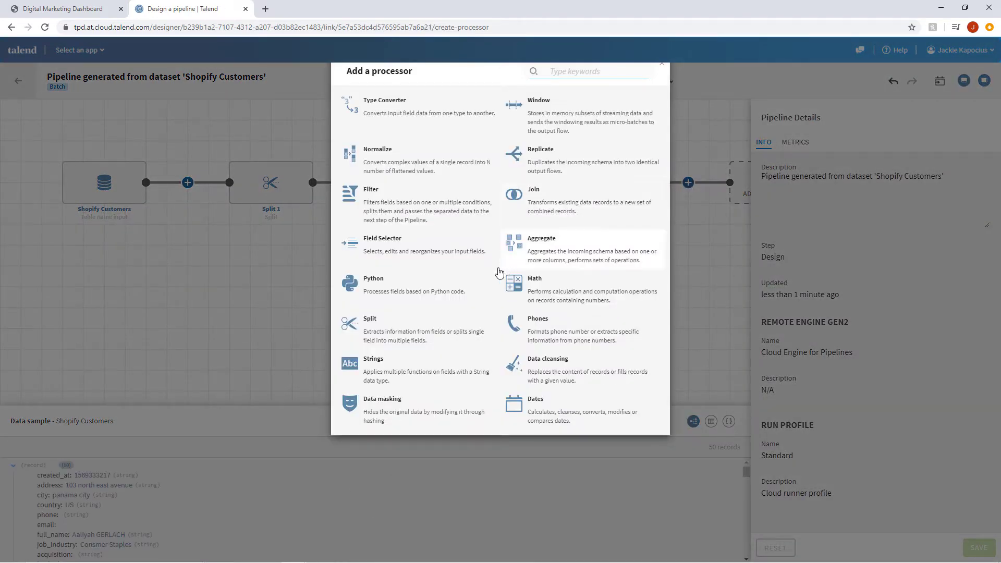
- Add a Python step with the field-mapping code, save it, and start adding the next processor
click(373, 285)
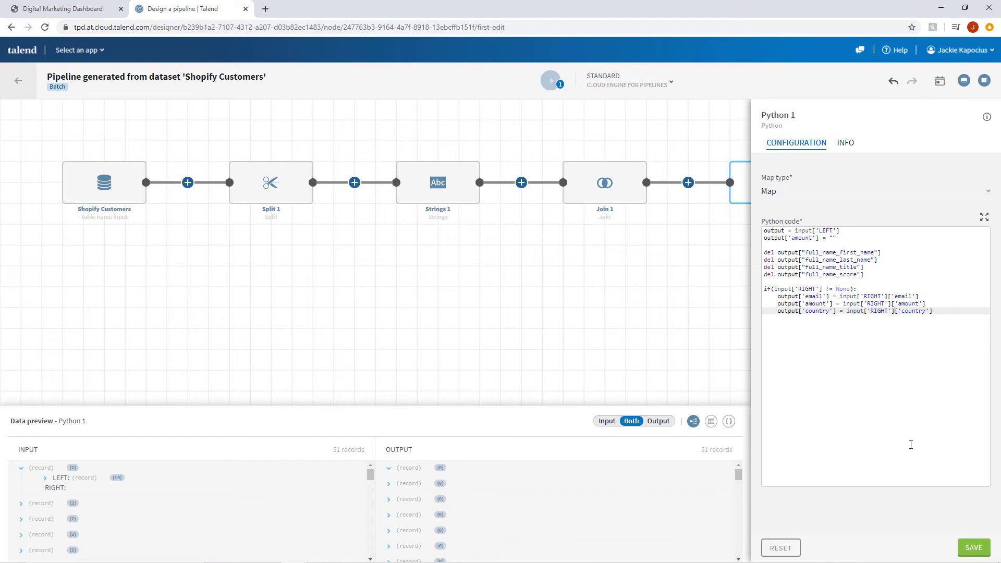
click(973, 547)
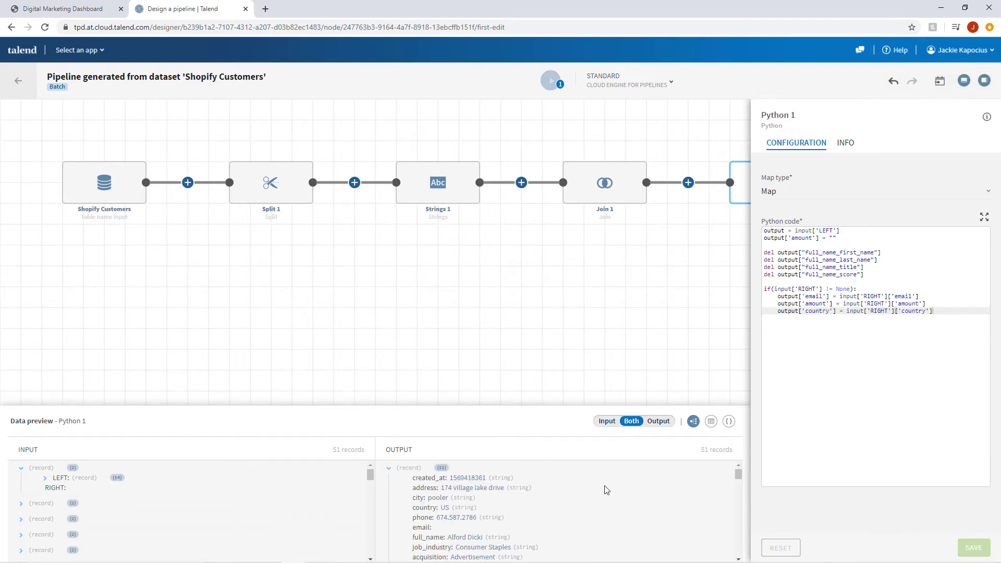
mouse_move(675, 341)
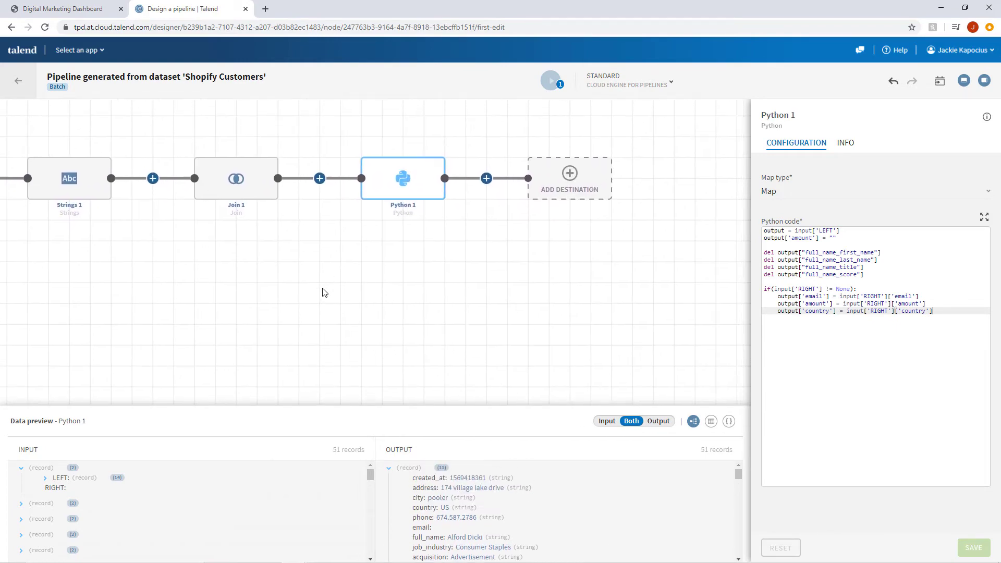
click(319, 178)
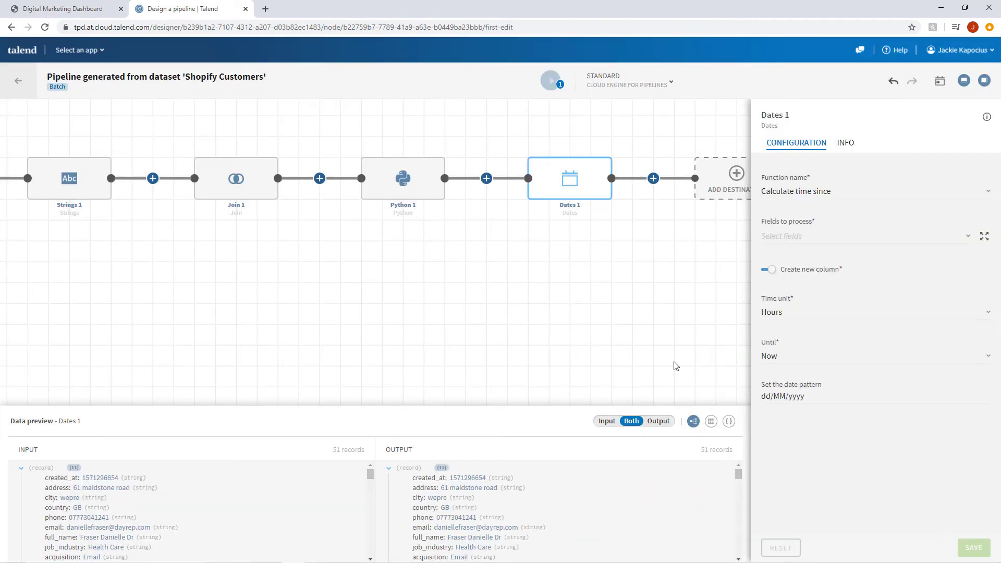
- Save Dates 1 converting the .created_at timestamp to an American standard date
click(875, 191)
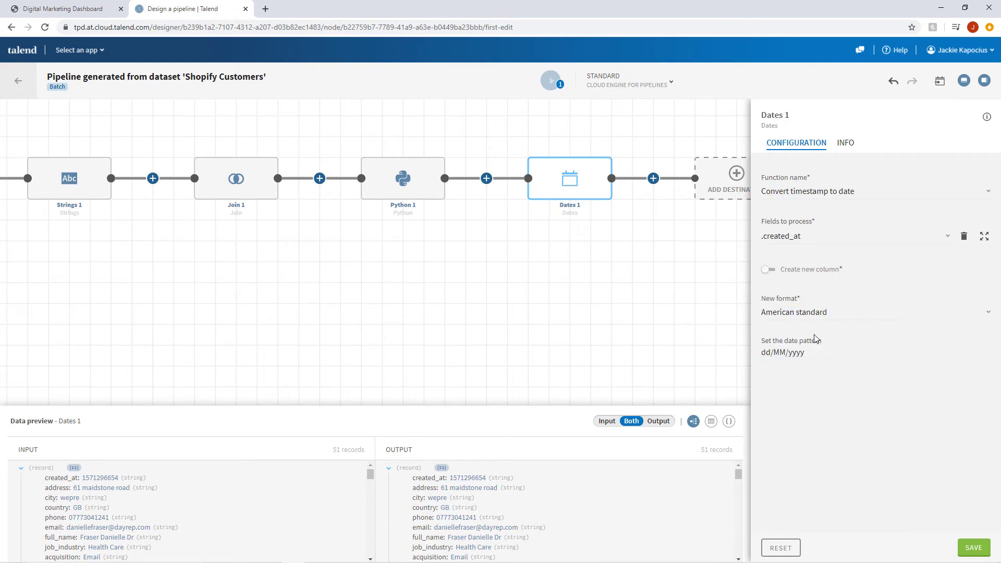
click(973, 548)
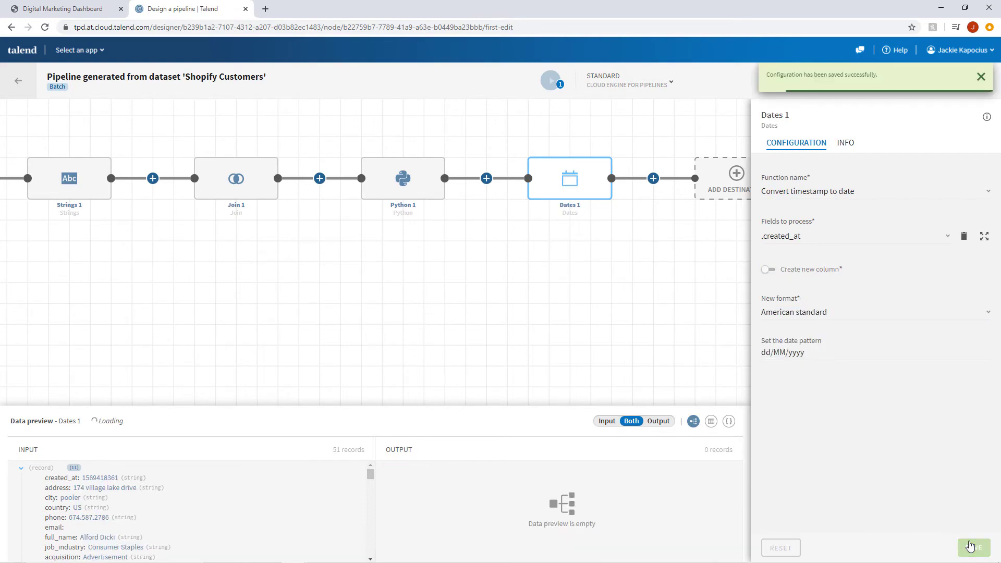
click(972, 547)
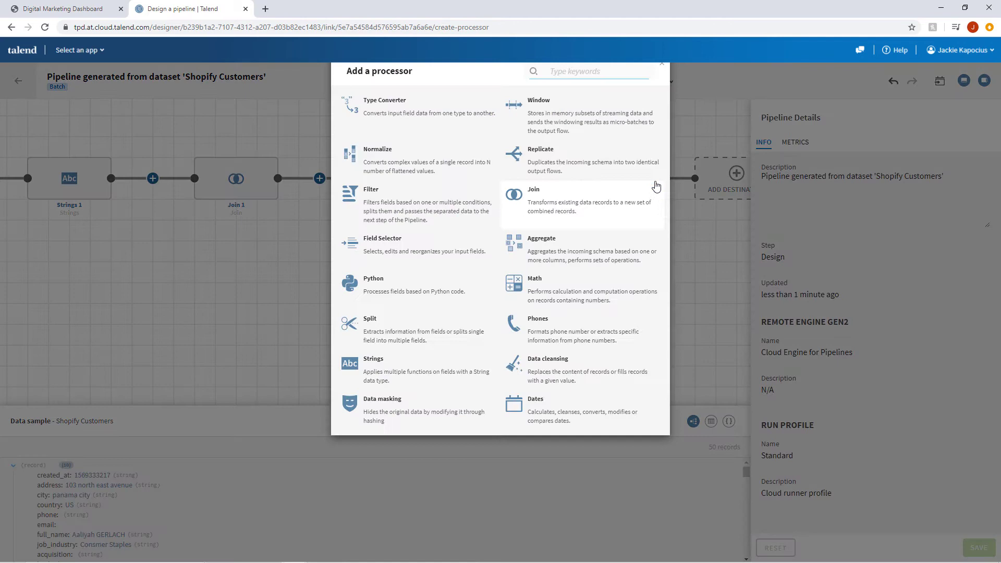
- Save Data Cleansing 1 filling empty .acquisition cells with the text 'Organic'
click(547, 358)
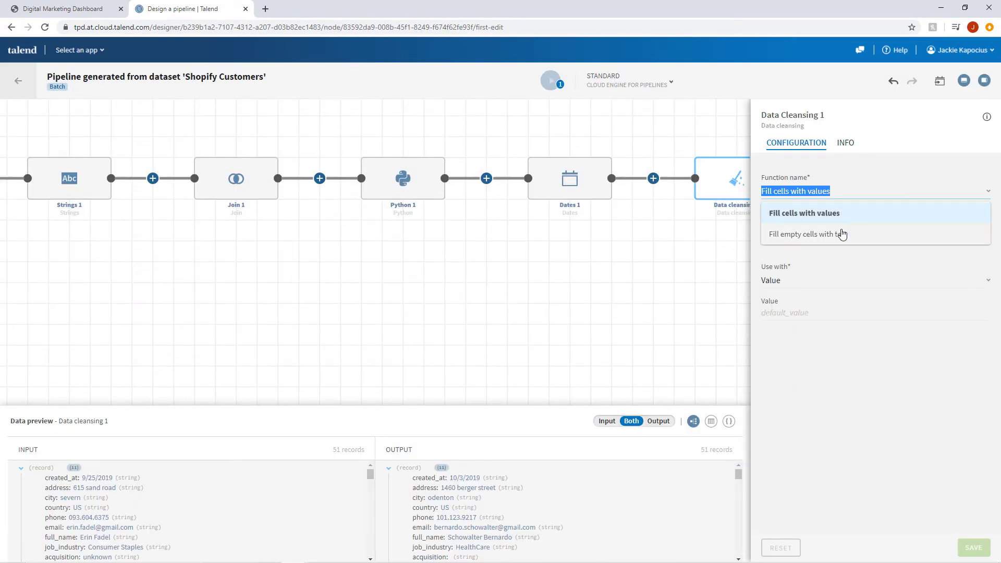
click(806, 233)
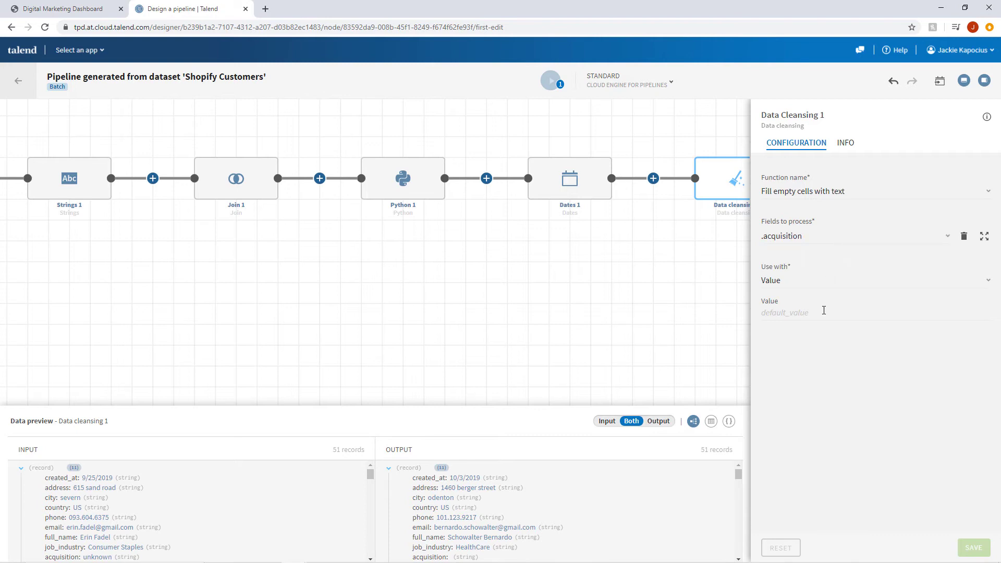
text(Organic)
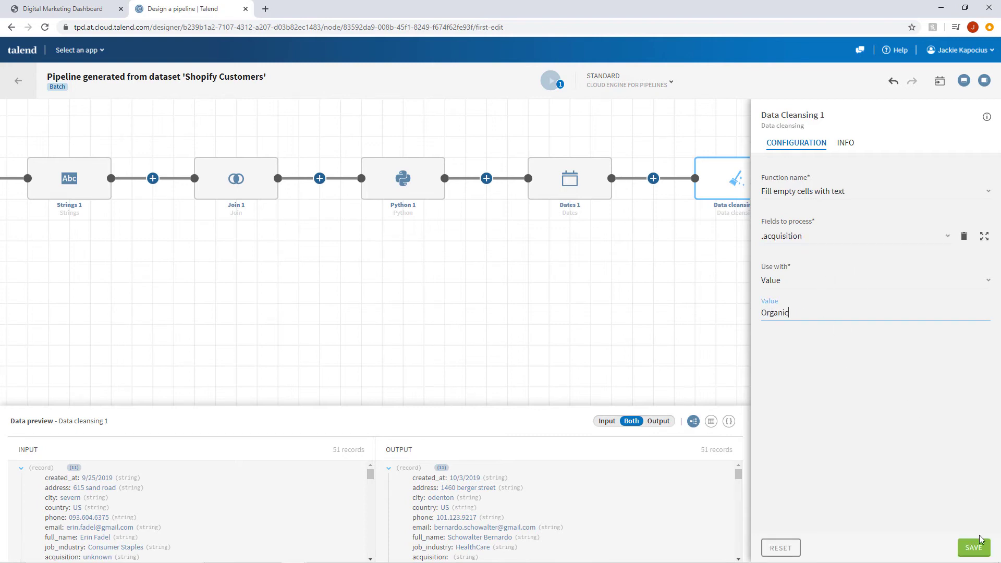
click(973, 547)
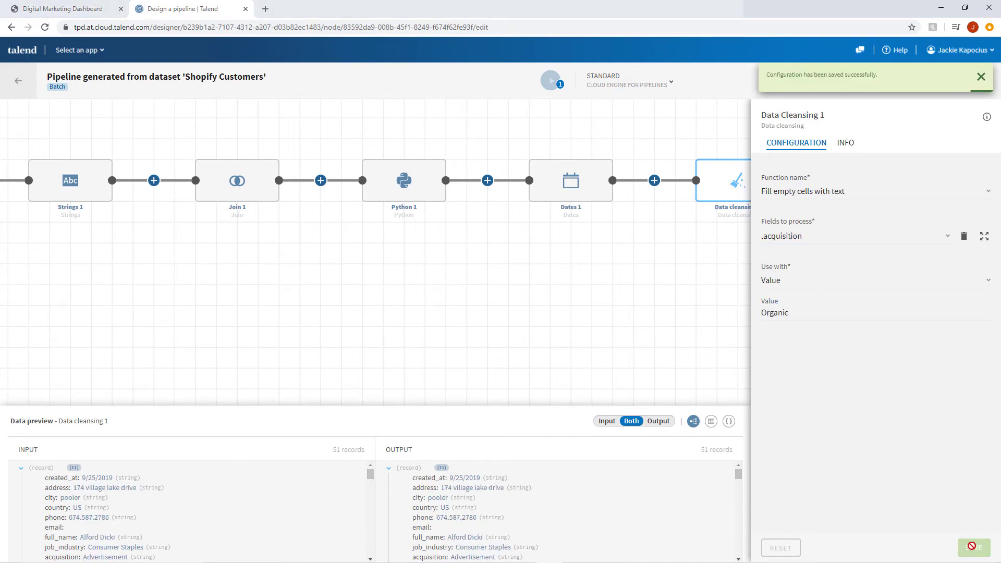
scroll(down, 3)
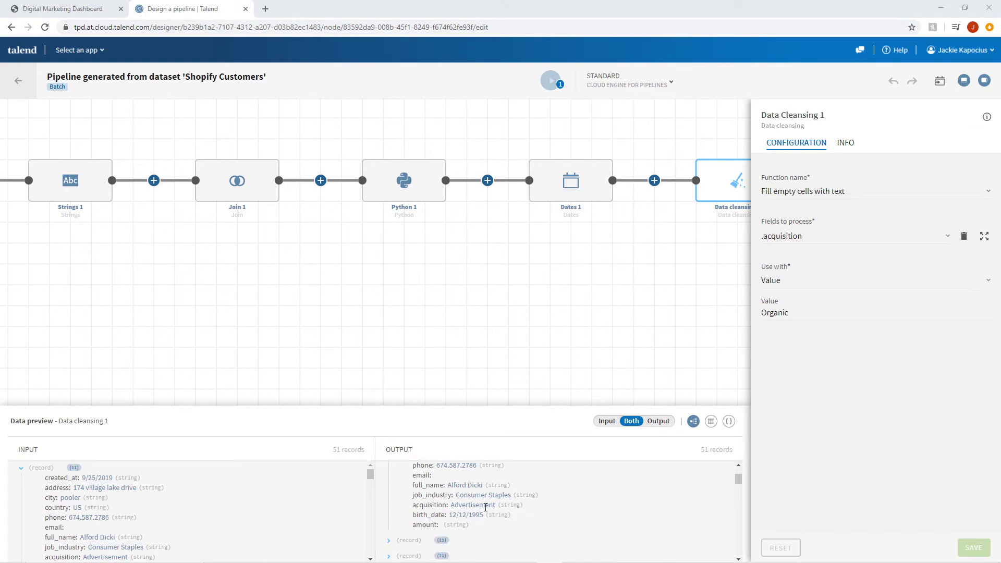
mouse_move(701, 299)
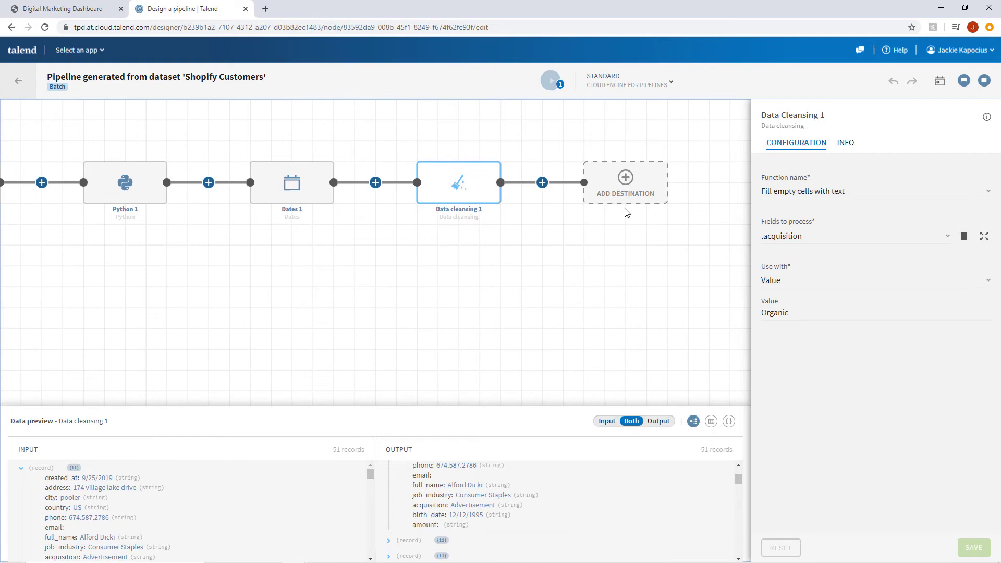
- End the pipeline in the First Pass Join Shopify w Legacy destination and run it
click(625, 186)
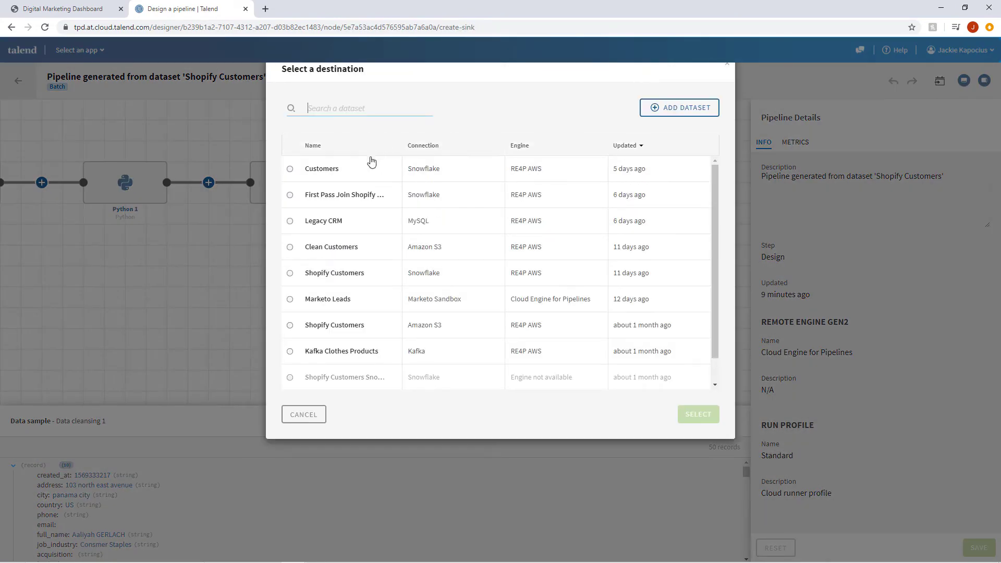
click(290, 195)
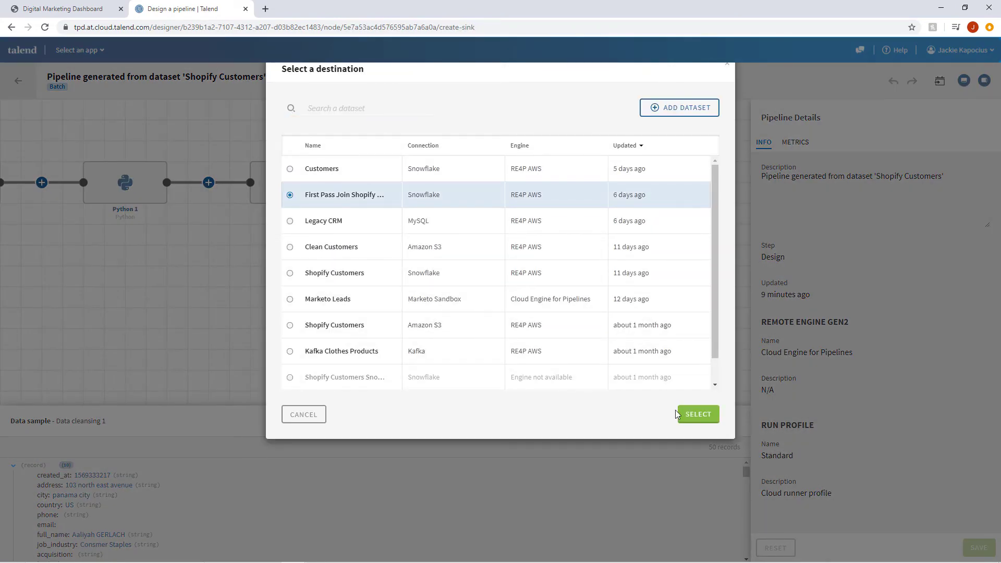
click(698, 414)
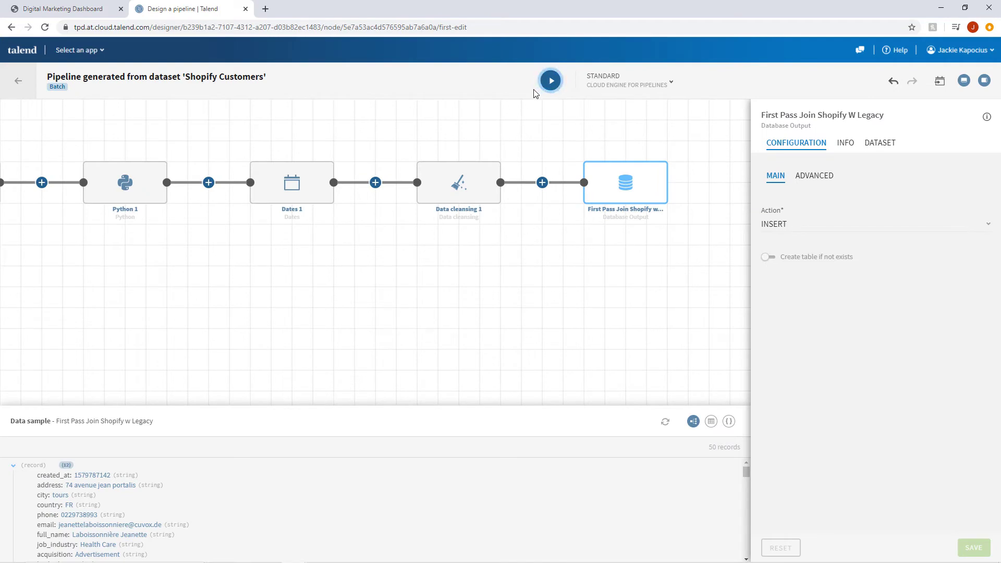
click(549, 80)
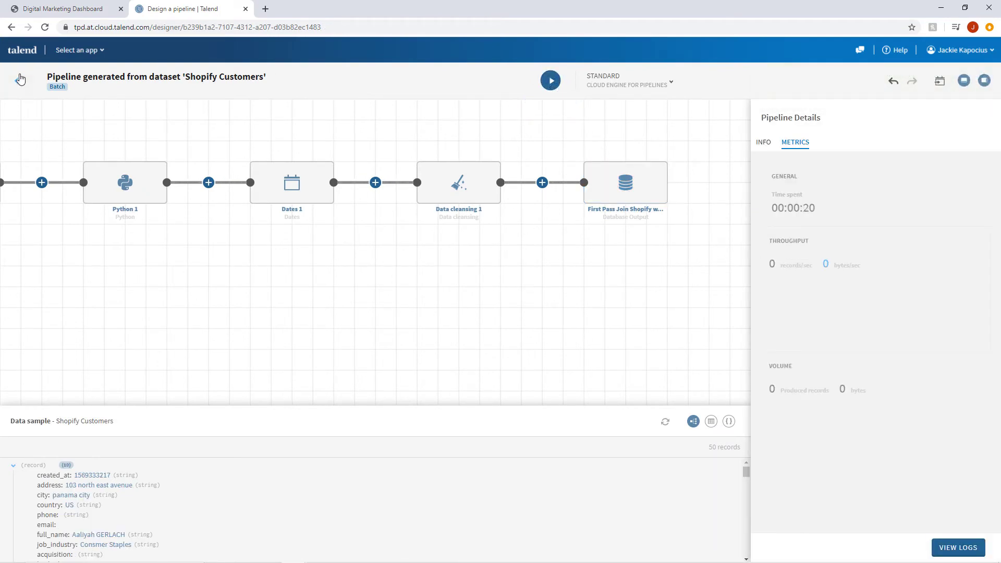
- Leave the pipeline and return to the datasets list showing First Pass Join Shopify w Legacy
click(45, 142)
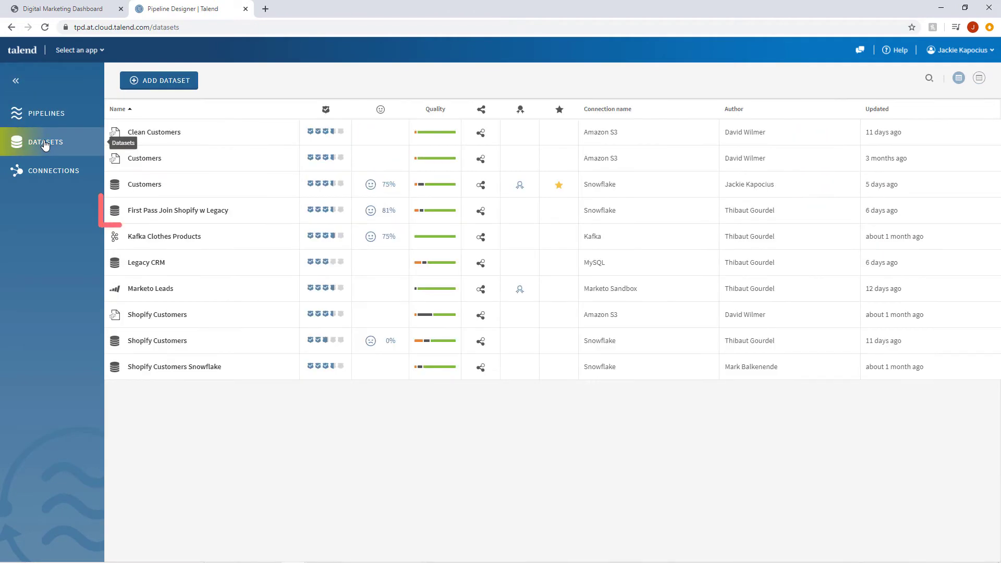
mouse_move(325, 210)
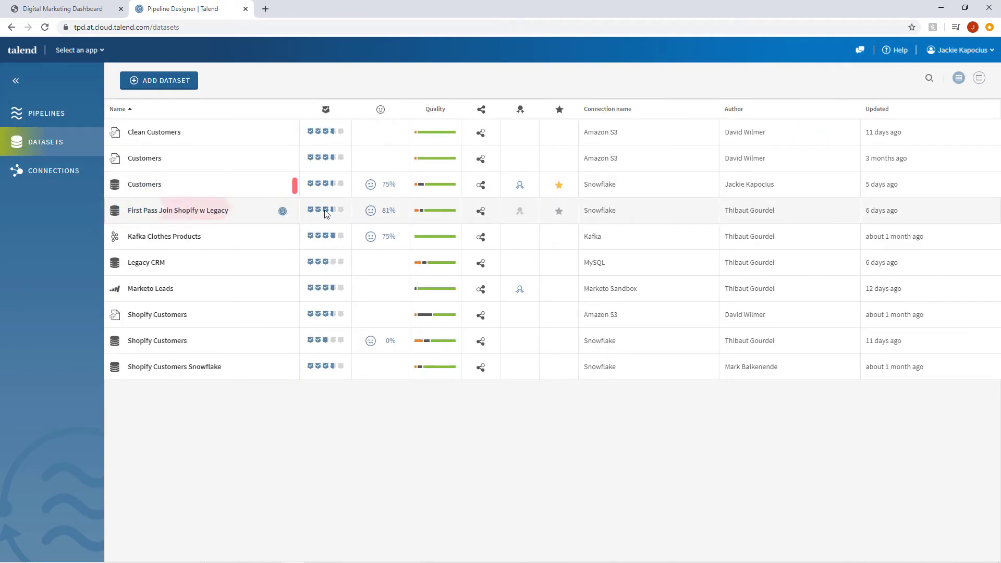
mouse_move(324, 210)
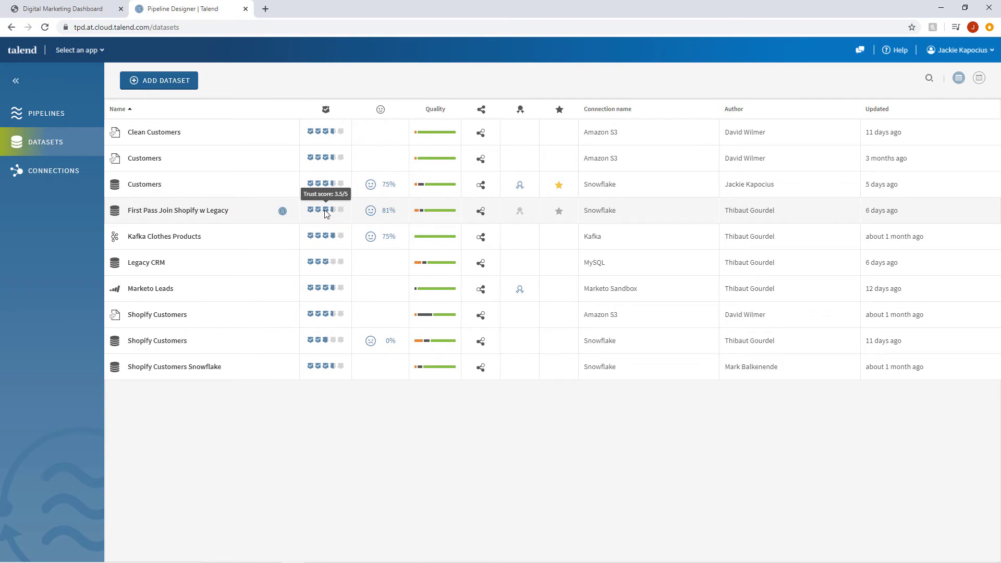
mouse_move(400, 226)
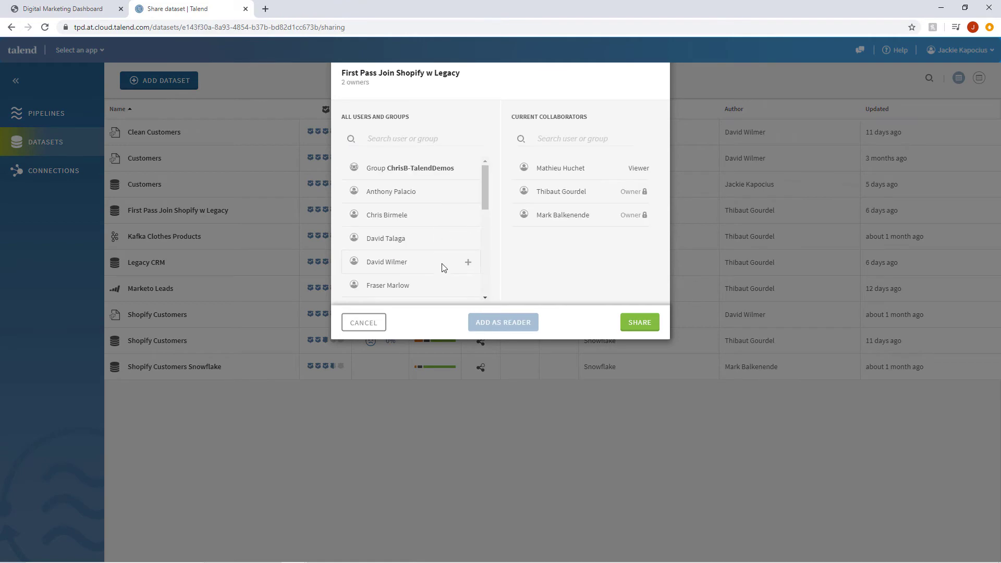
- Share First Pass Join Shopify w Legacy with one more colleague as a reader
click(468, 262)
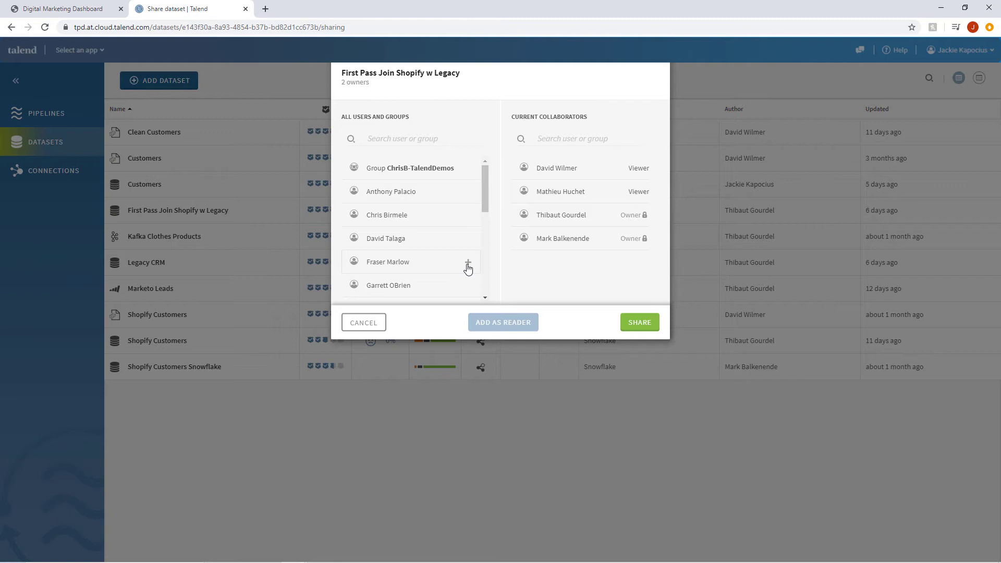
mouse_move(610, 315)
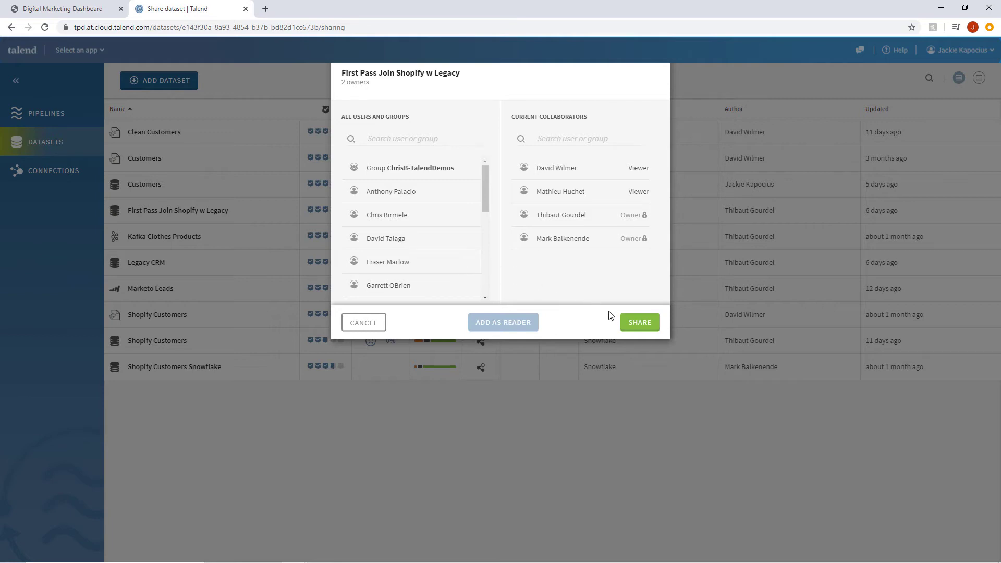
click(638, 322)
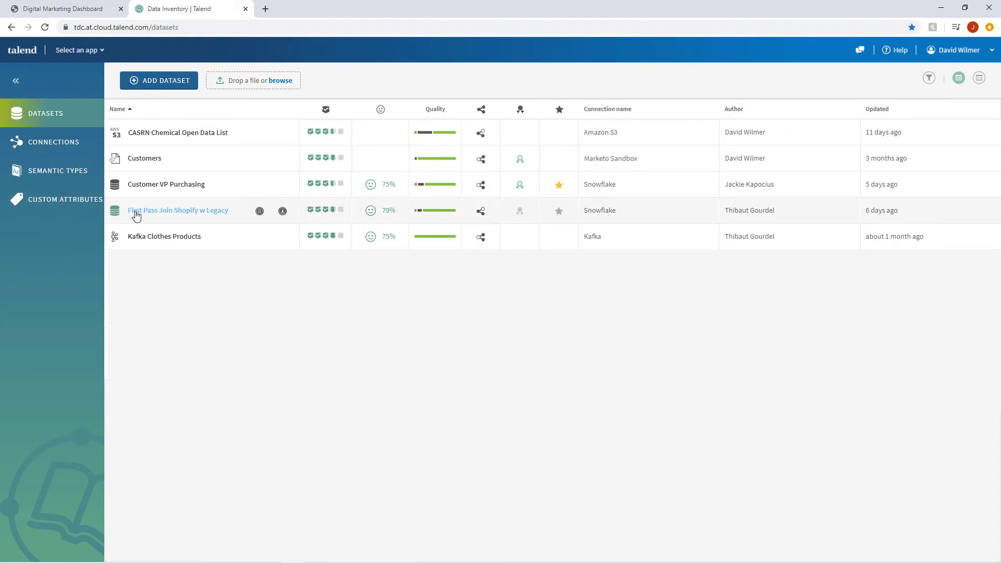
mouse_move(159, 216)
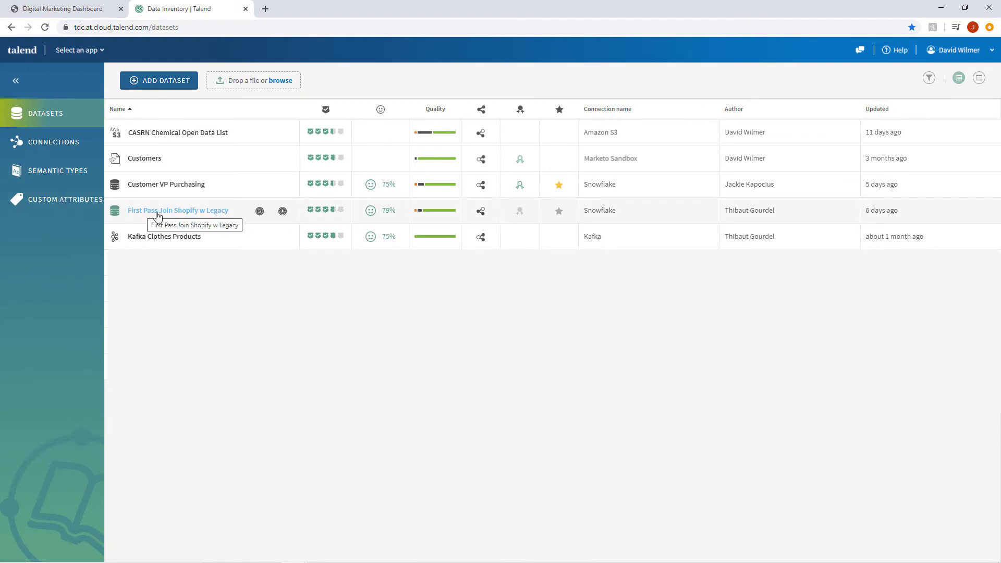
- Open the First Pass Join Shopify w Legacy overview showing 73.2% valid values
click(178, 209)
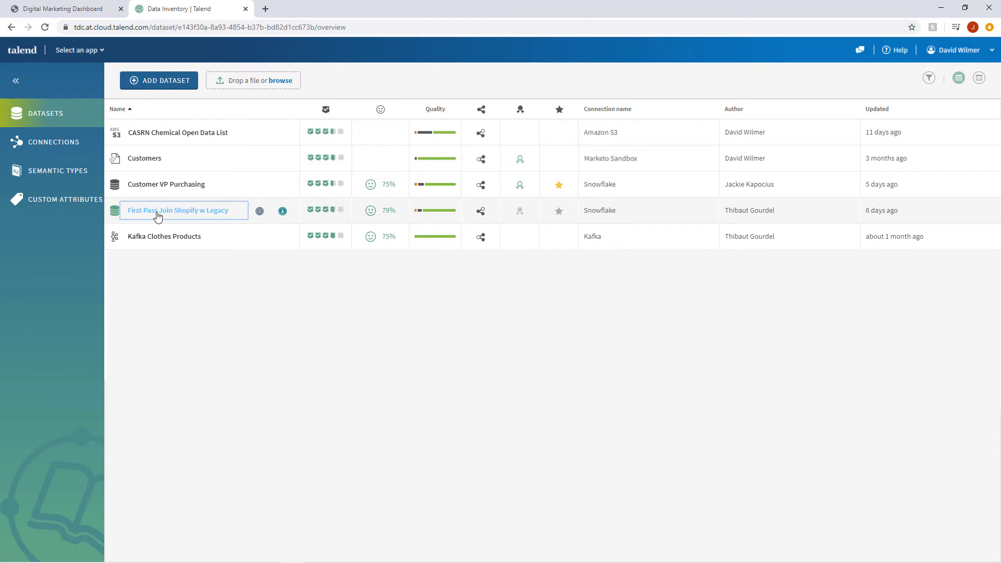
click(178, 210)
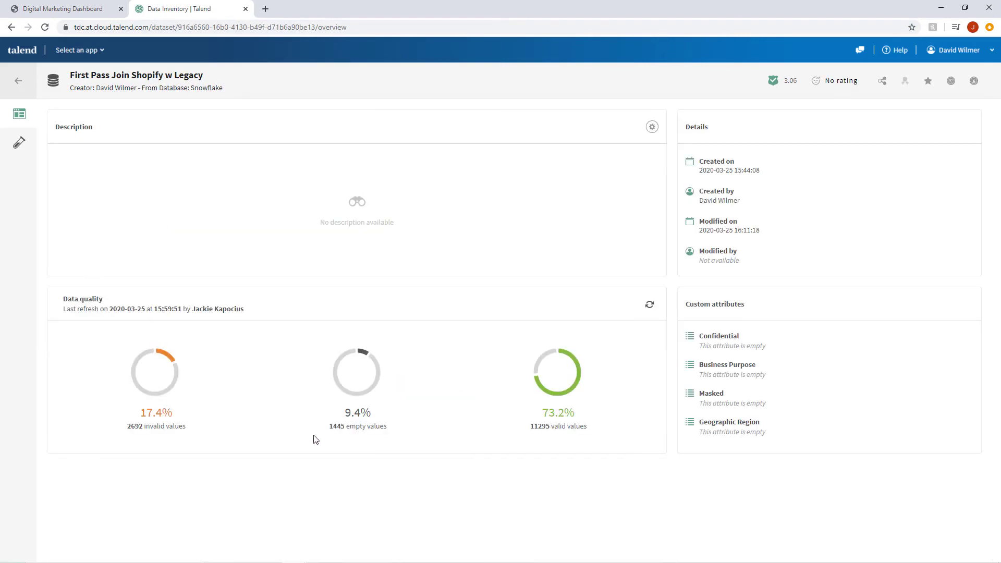
mouse_move(635, 385)
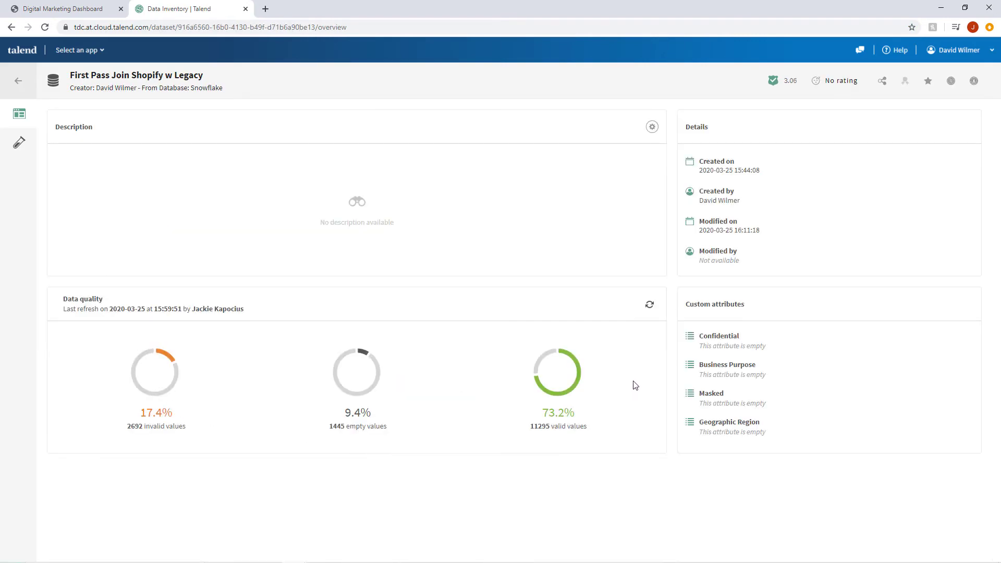
mouse_move(844, 345)
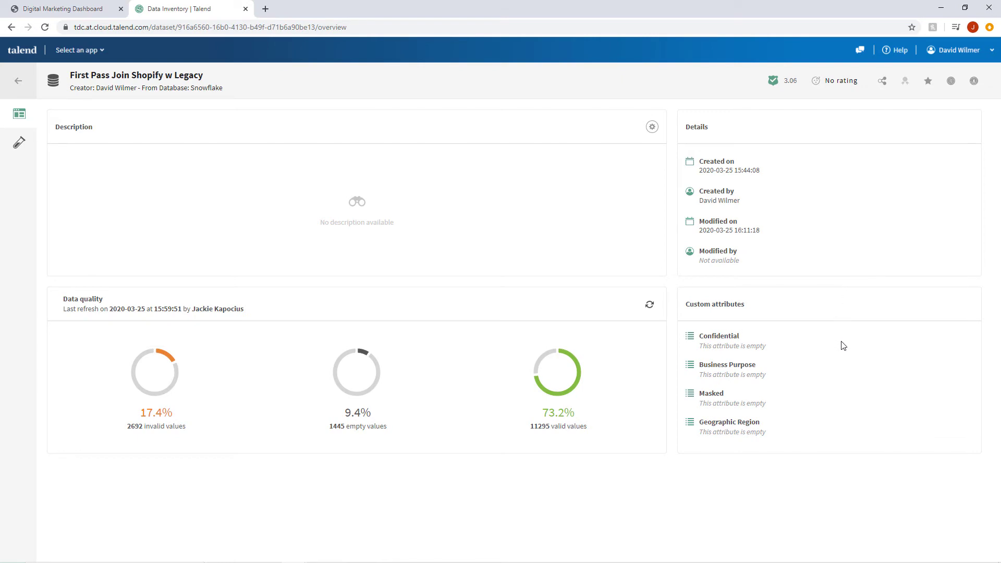
mouse_move(929, 99)
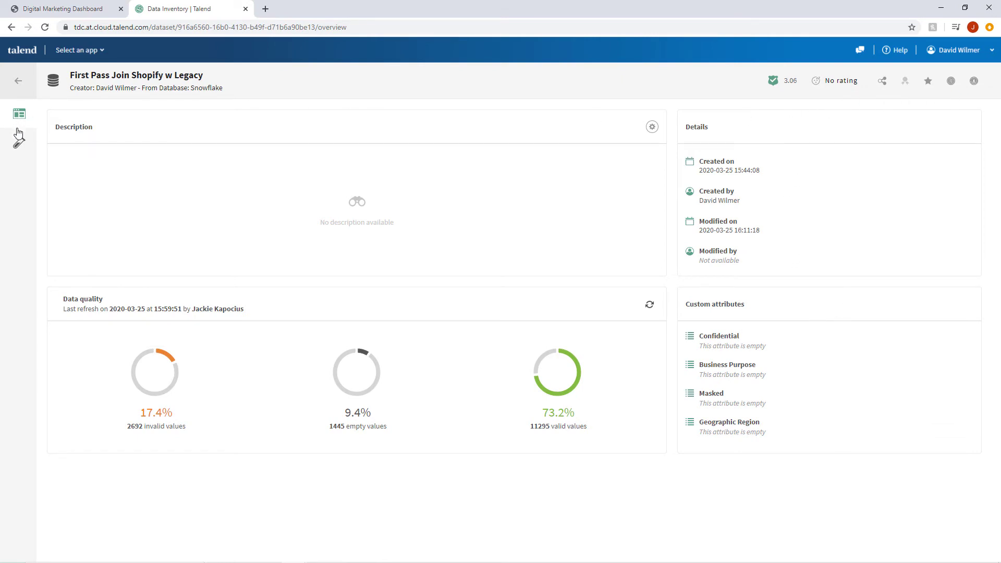
- View the joined dataset's sample rows and create a new preparation from it
click(19, 114)
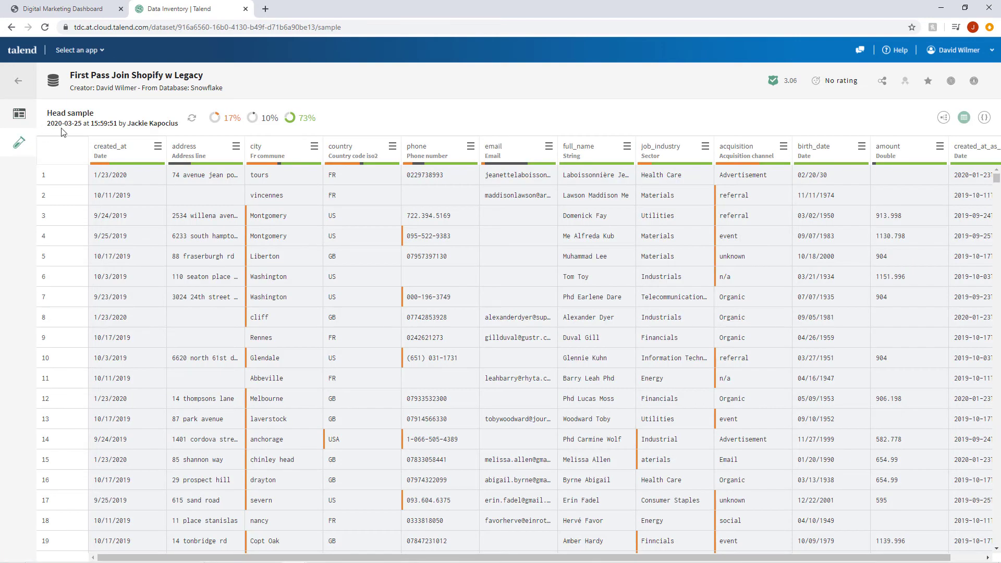
mouse_move(369, 147)
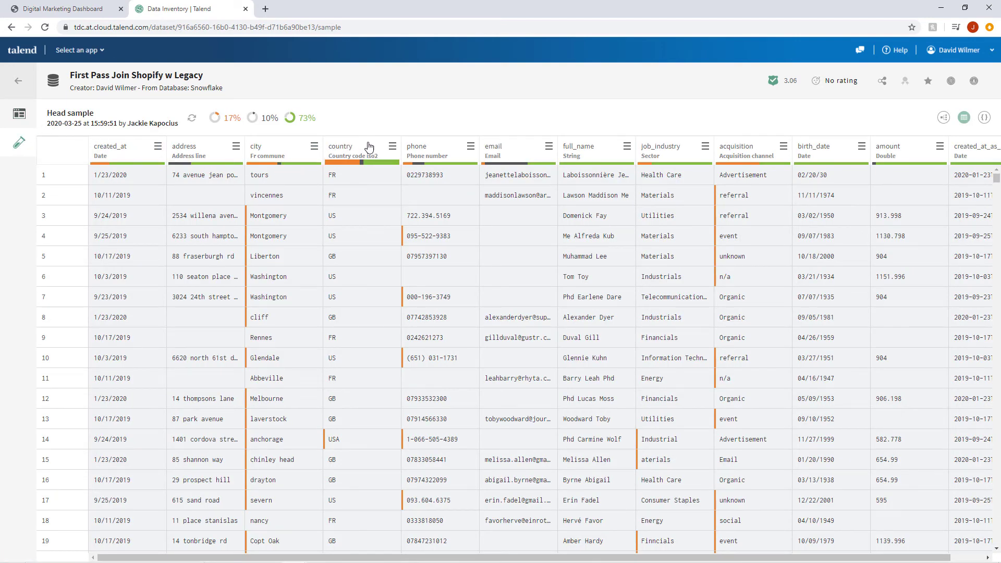
mouse_move(369, 147)
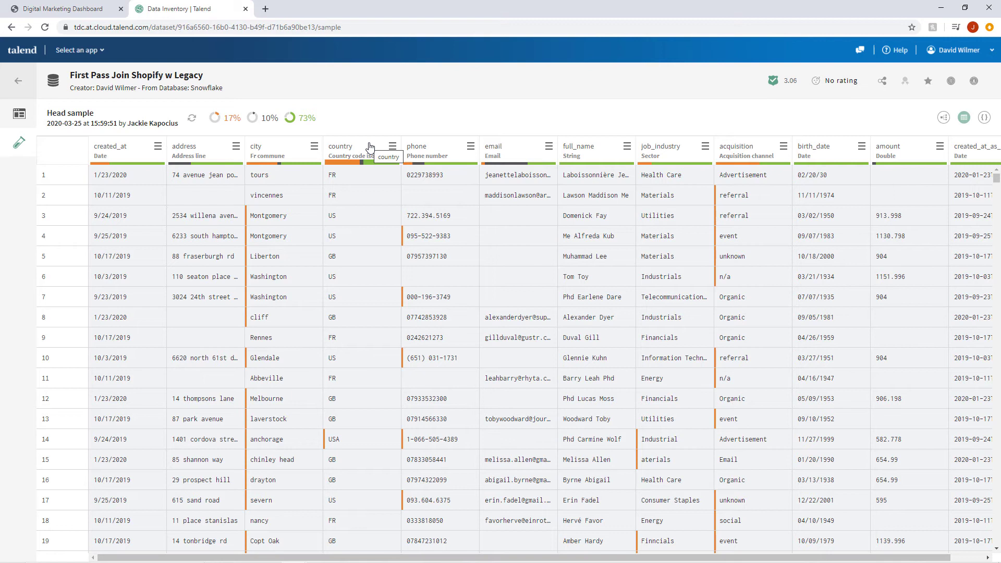
mouse_move(972, 94)
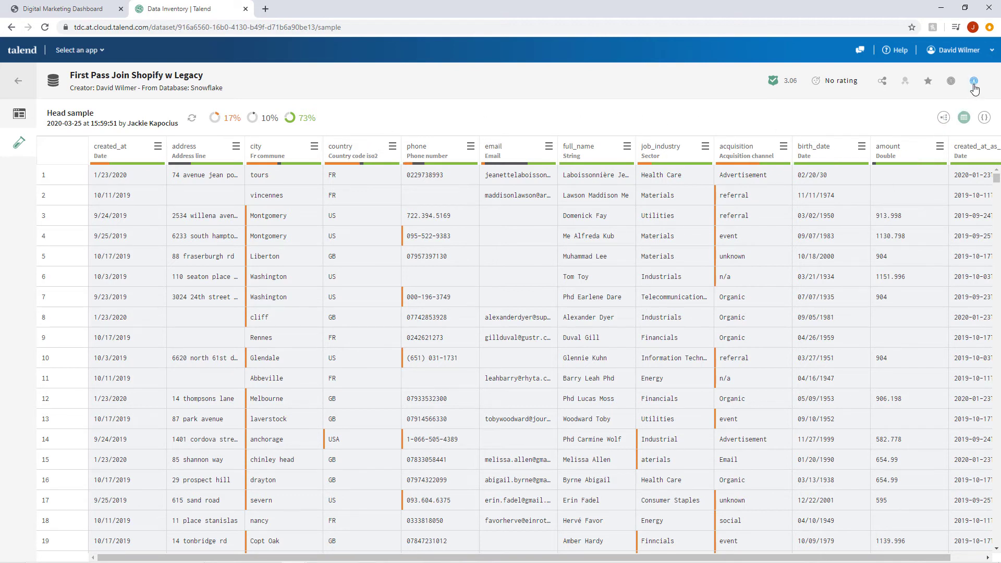
click(973, 81)
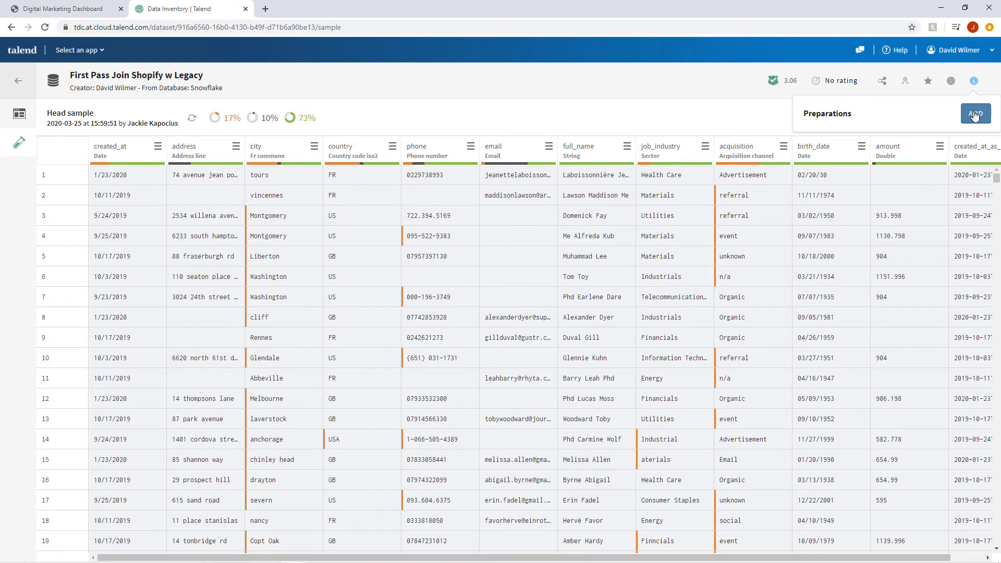
click(975, 113)
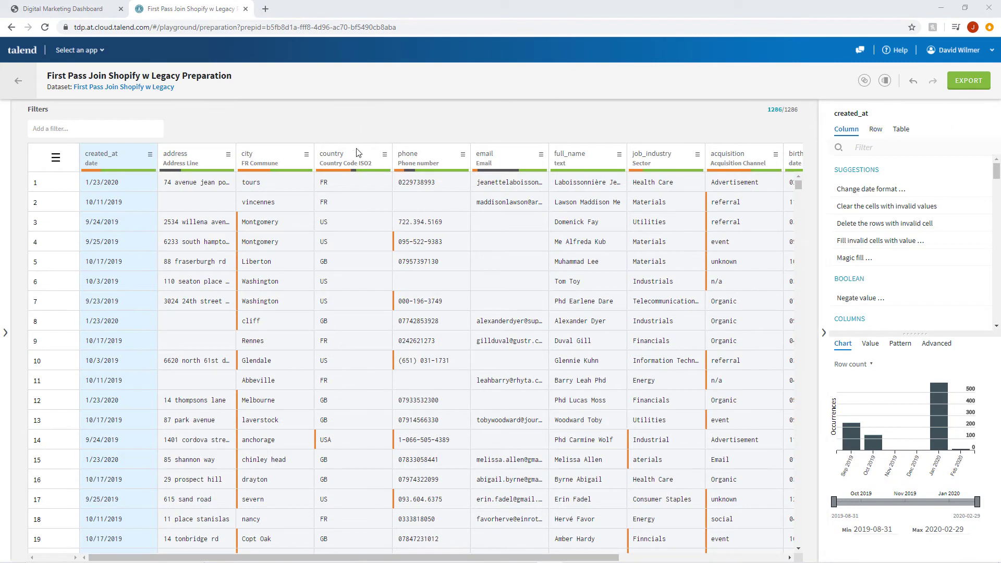
- Convert the country column's codes from ISO3 to ISO2 without a new column
click(353, 159)
text(country)
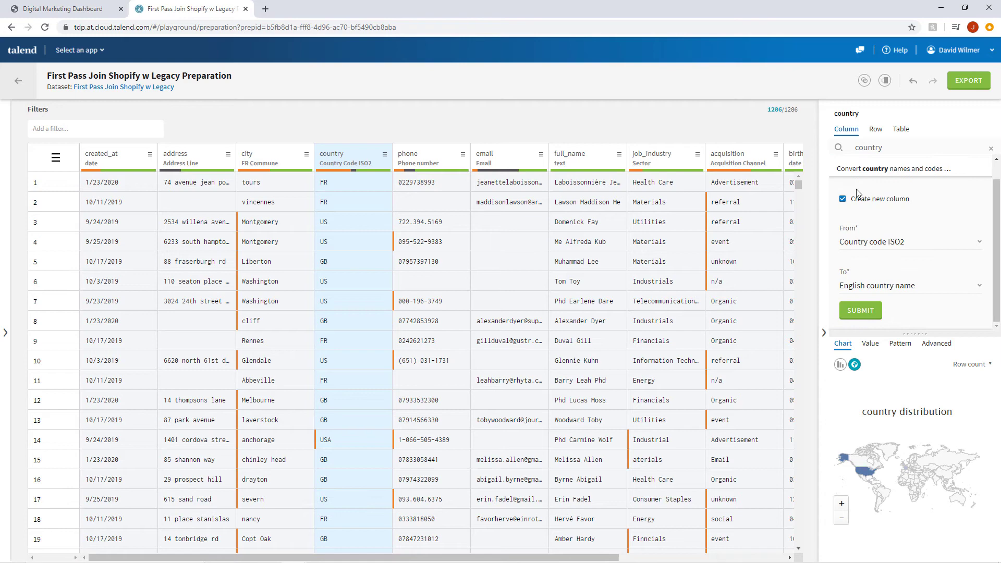
click(906, 241)
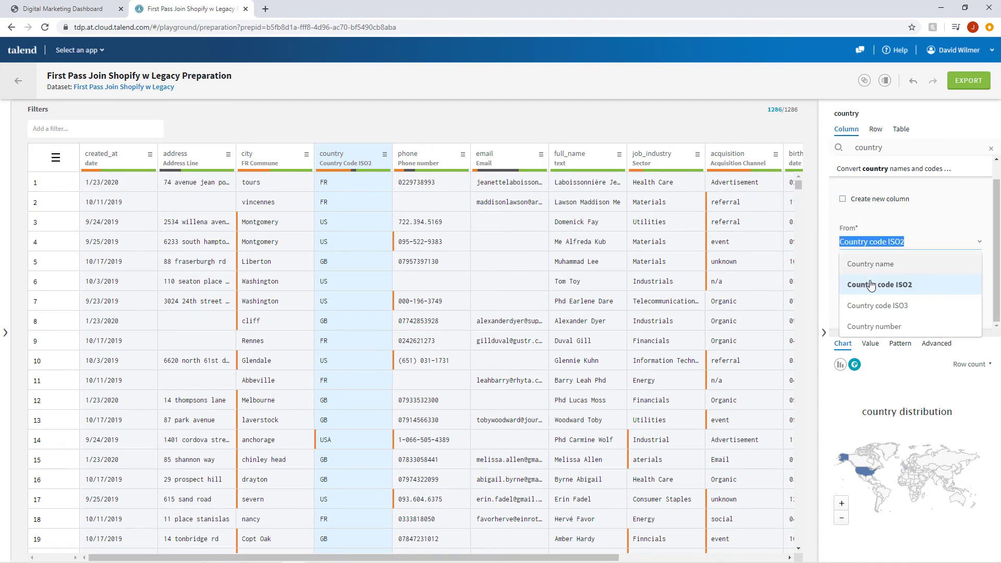
click(880, 306)
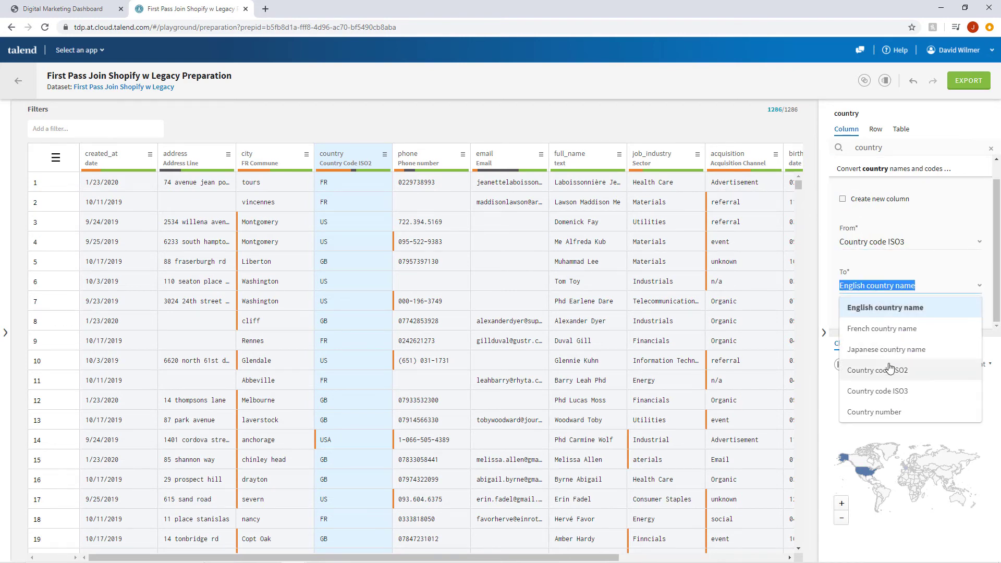
click(877, 369)
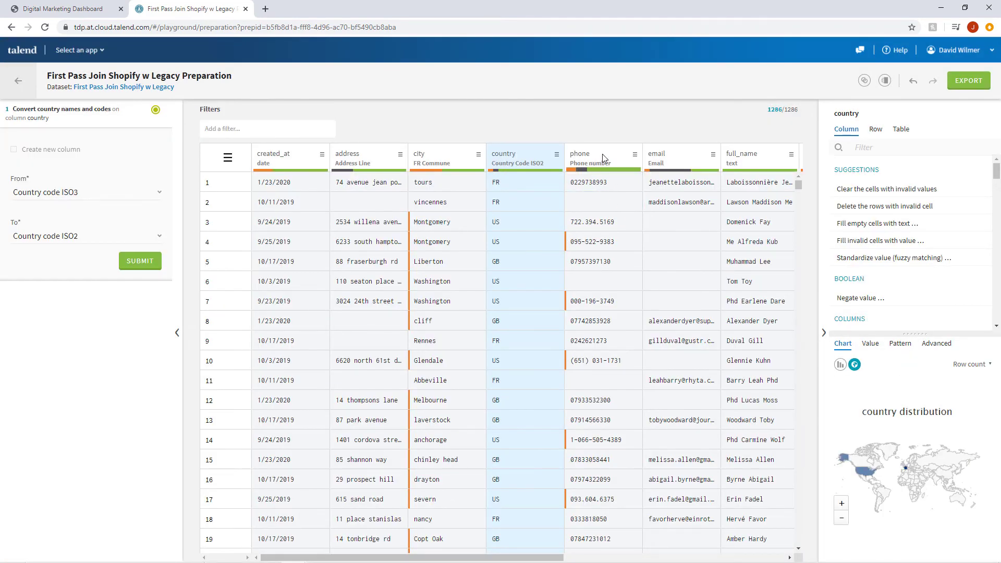
- Mask the phone column with semantic masking in Random mode
click(602, 157)
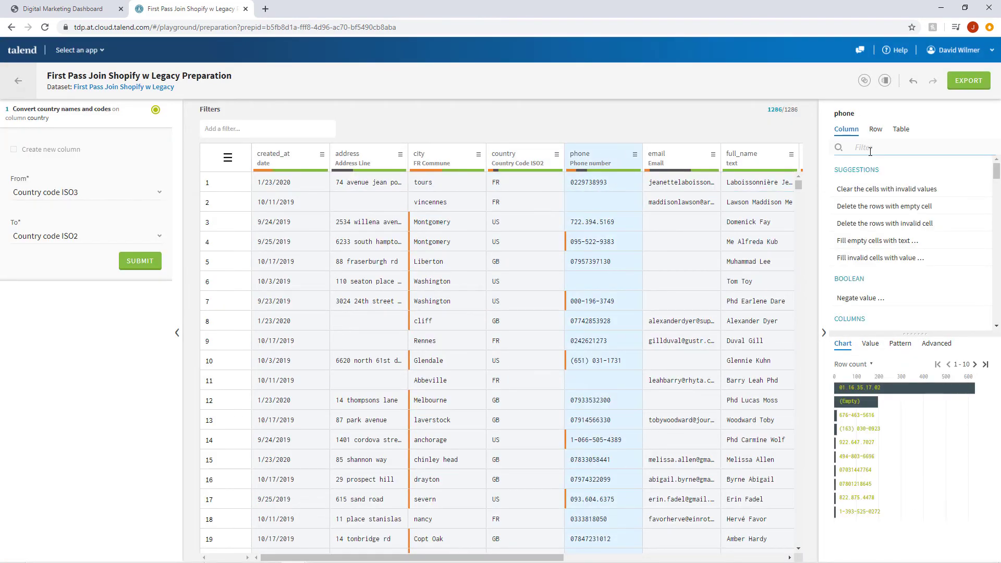
text(mask)
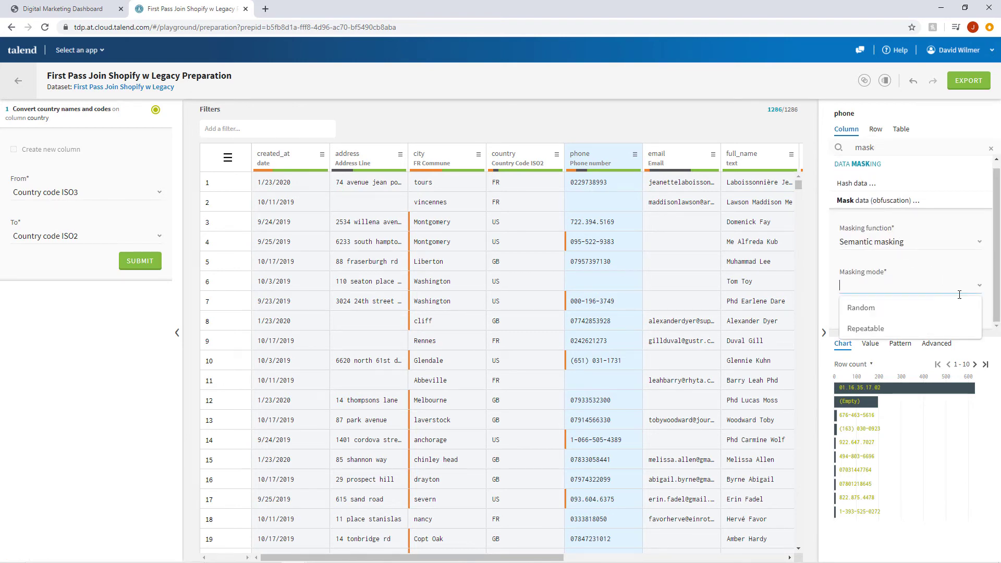
click(860, 307)
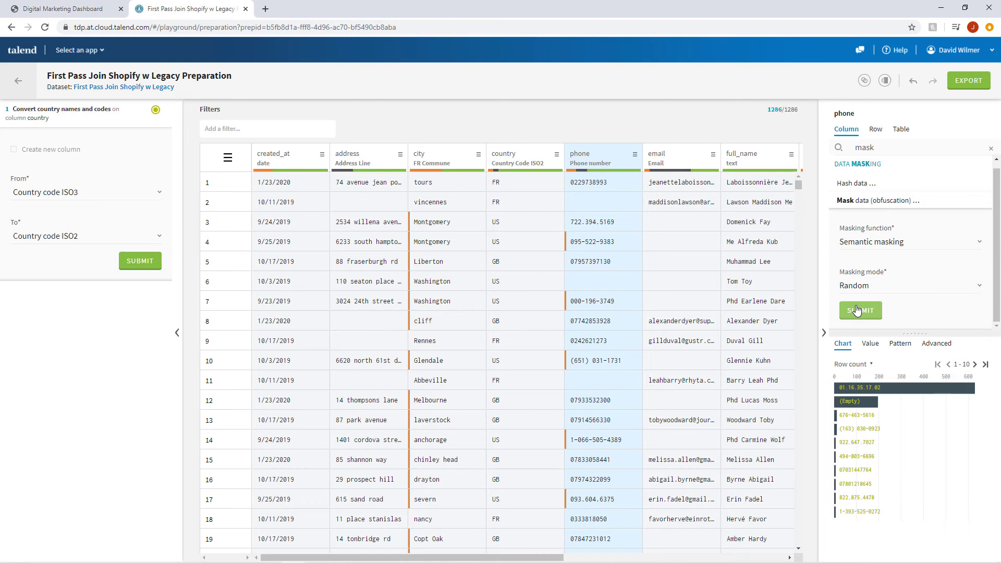
click(859, 311)
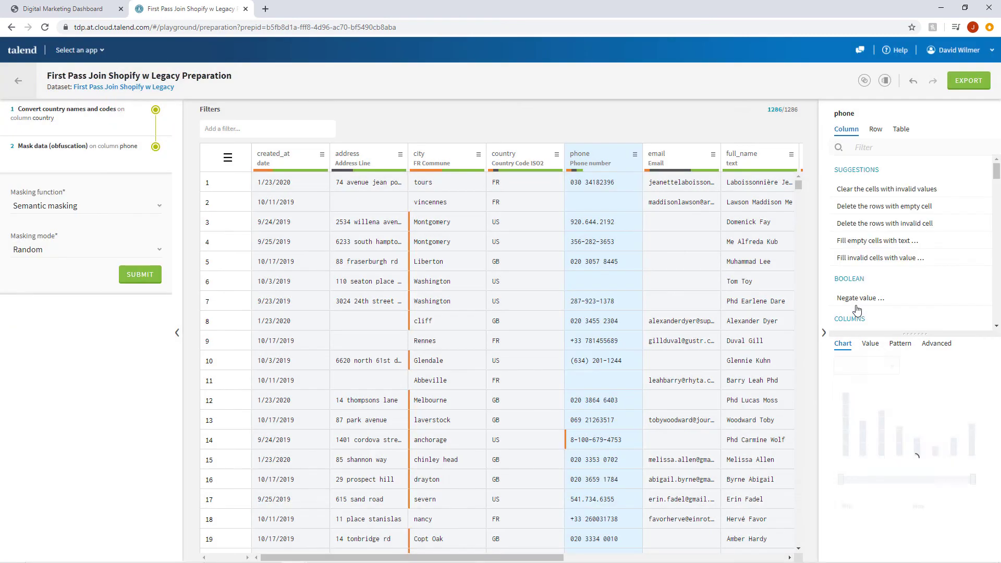
click(870, 343)
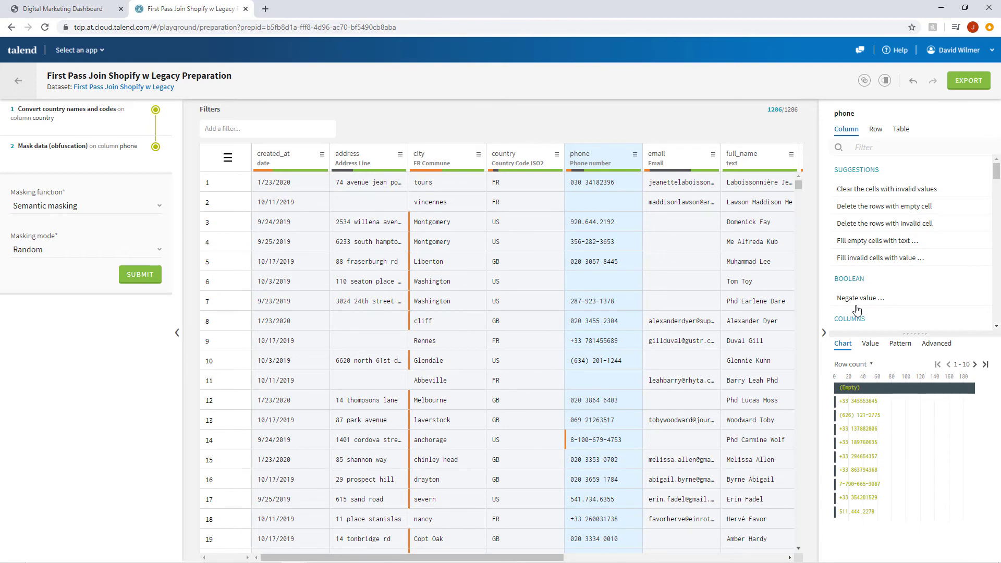
mouse_move(871, 195)
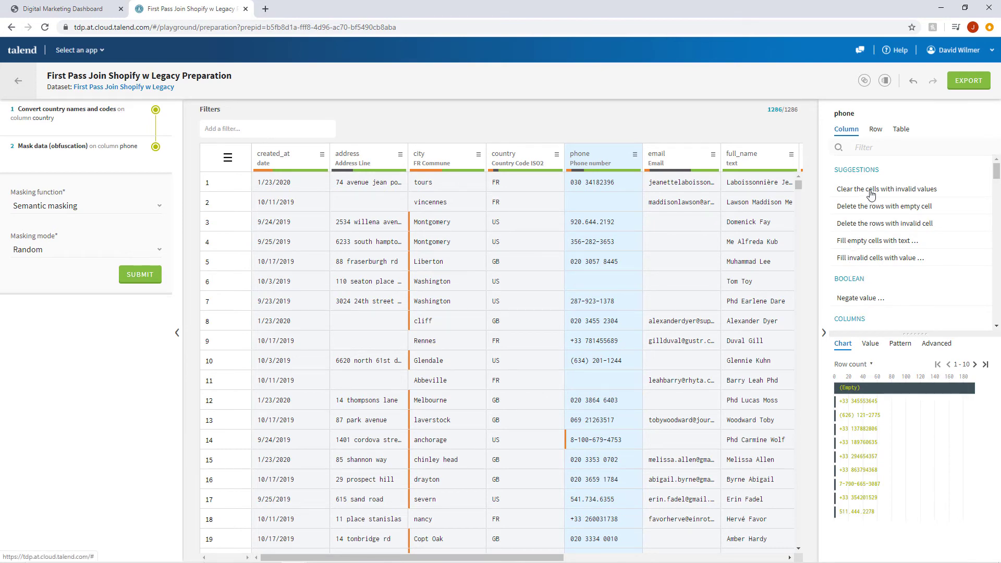
- Clear invalid phone values and fuzzy-match misspelled job_industry names to standard ones
click(886, 188)
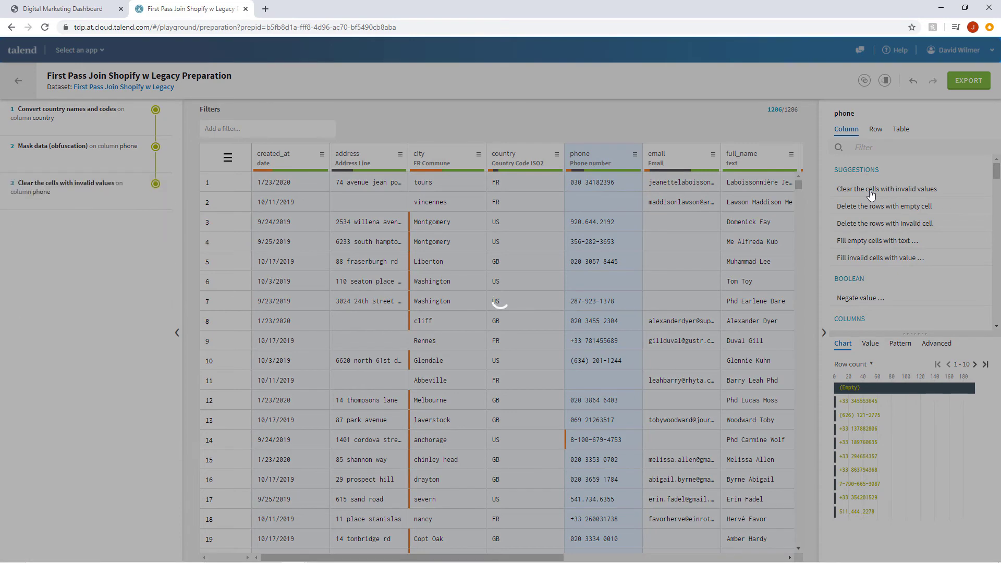
click(886, 189)
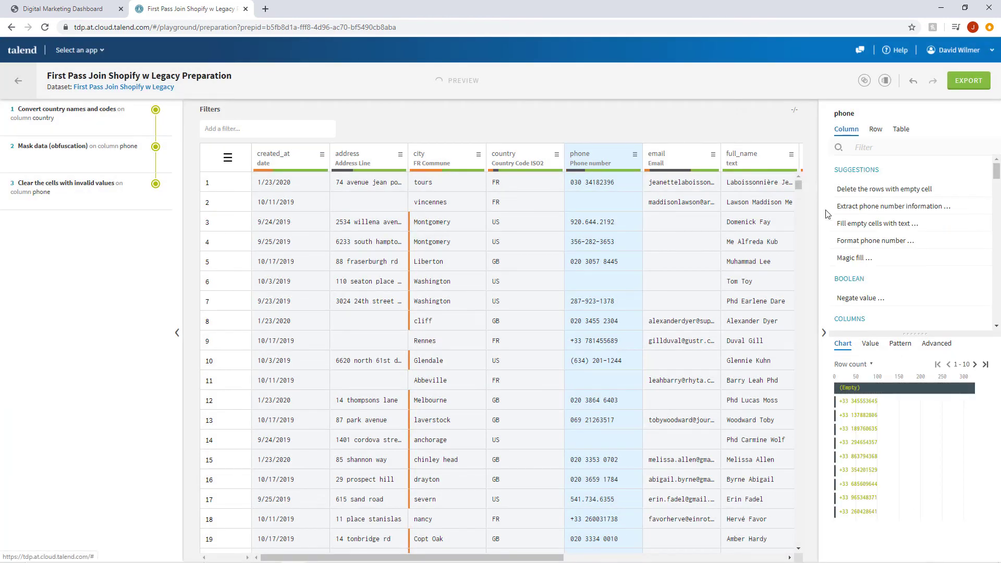
scroll(right, 3)
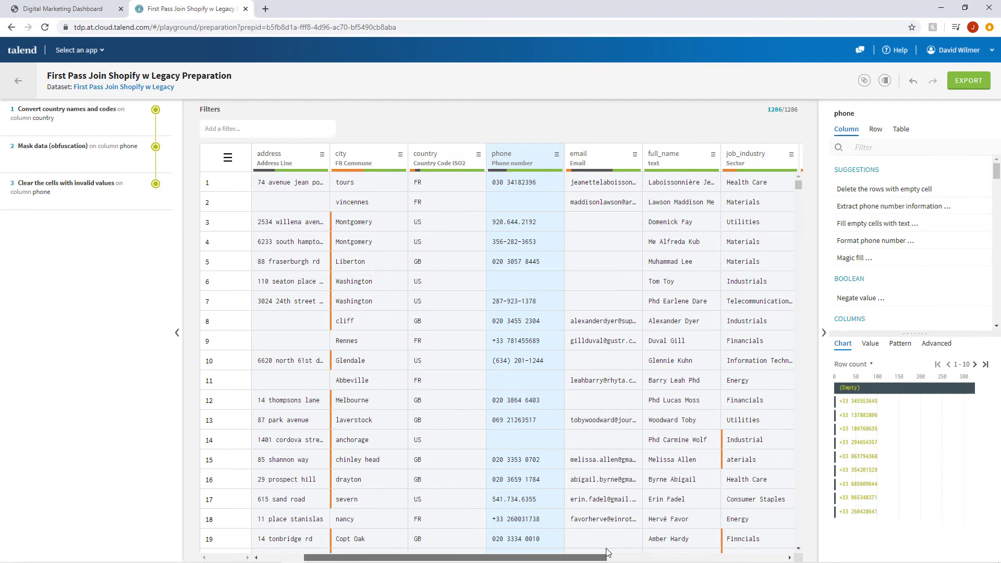
scroll(right, 3)
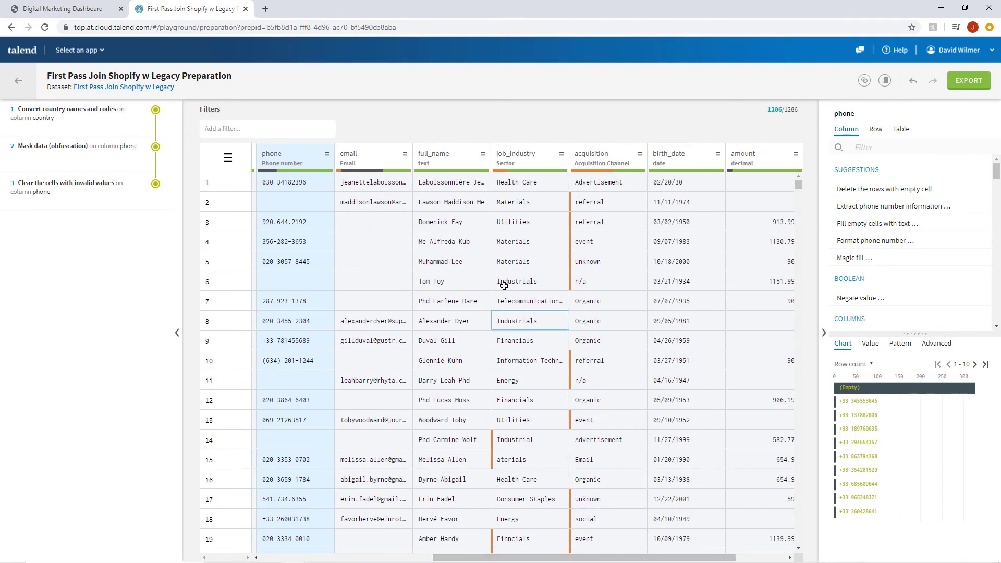
click(517, 157)
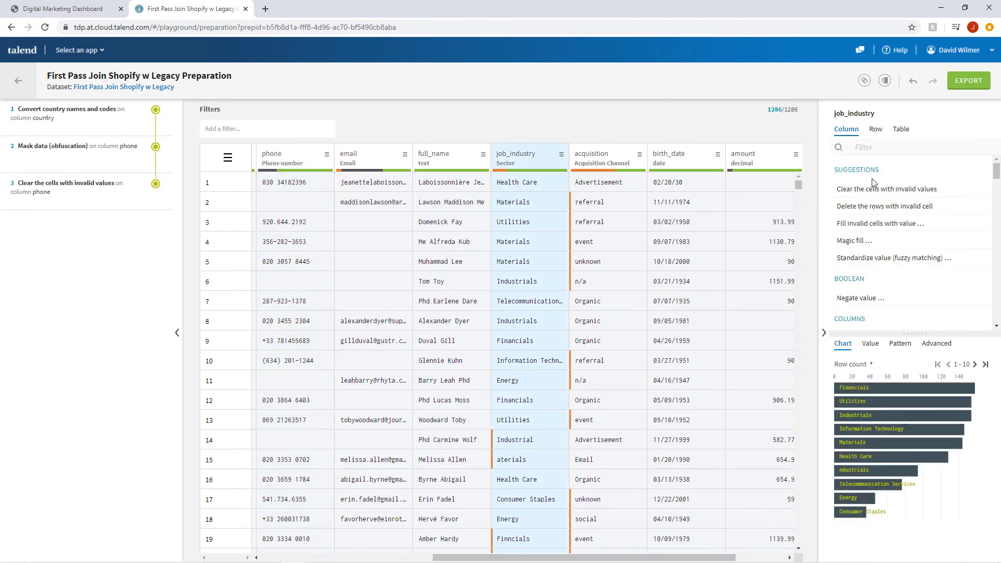
text(fuzz)
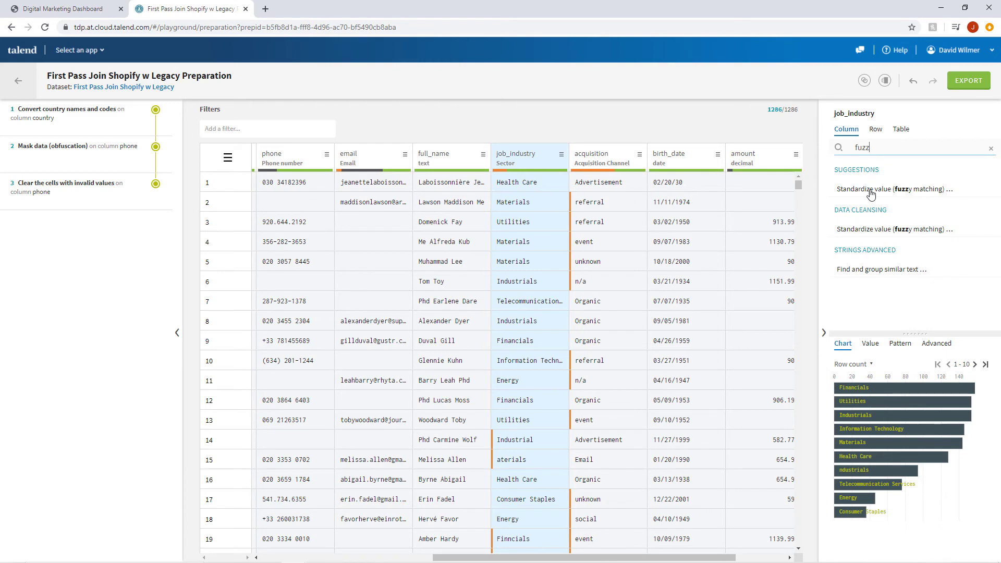
click(892, 188)
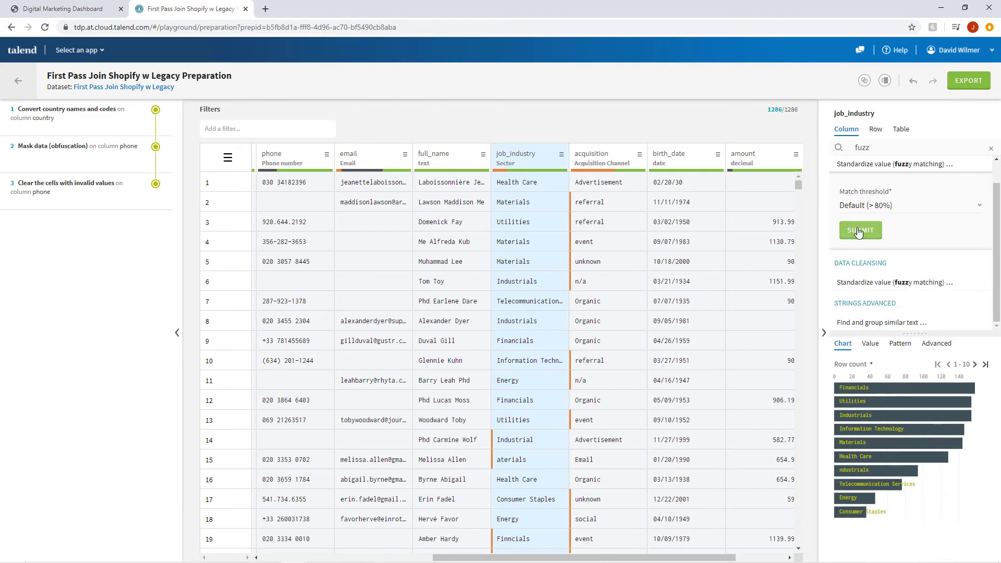
click(859, 230)
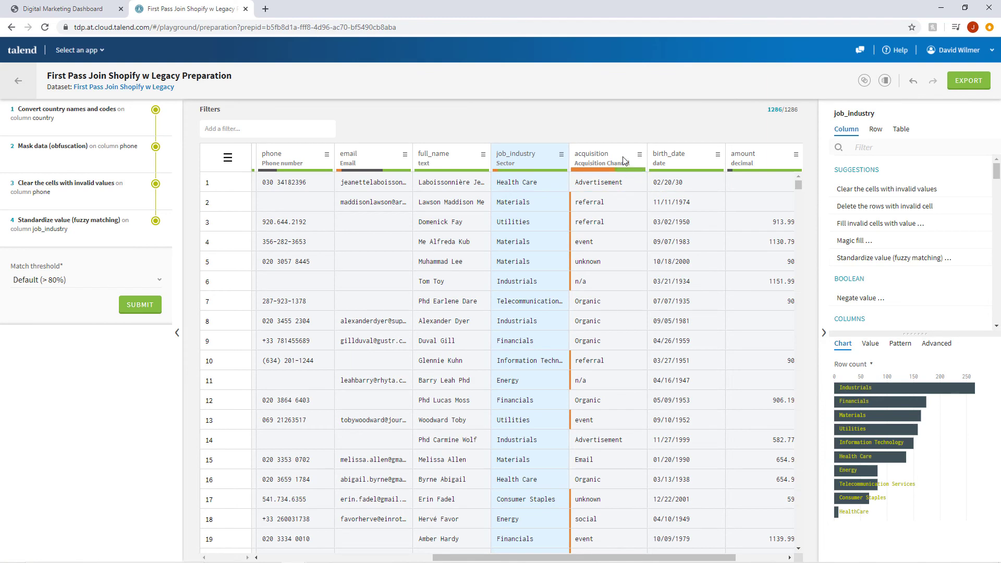
- Clear the cells with invalid values in the created_at, email and acquisition columns
click(605, 154)
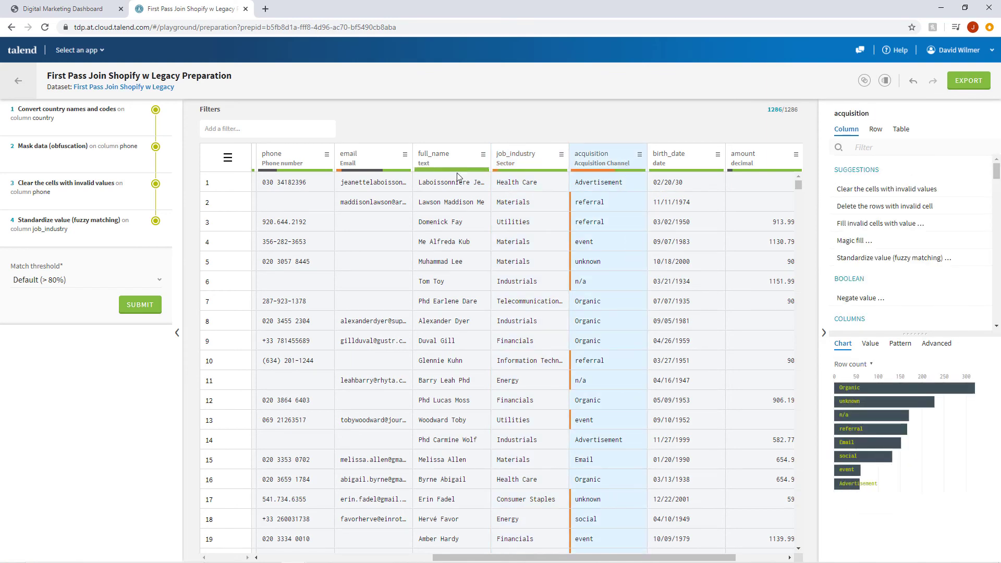
click(373, 157)
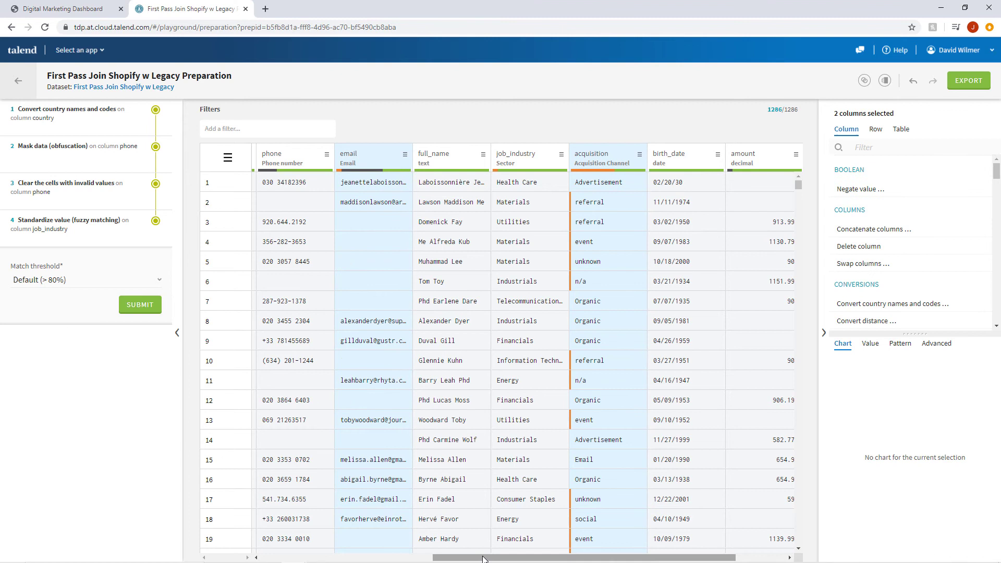
scroll(left, 3)
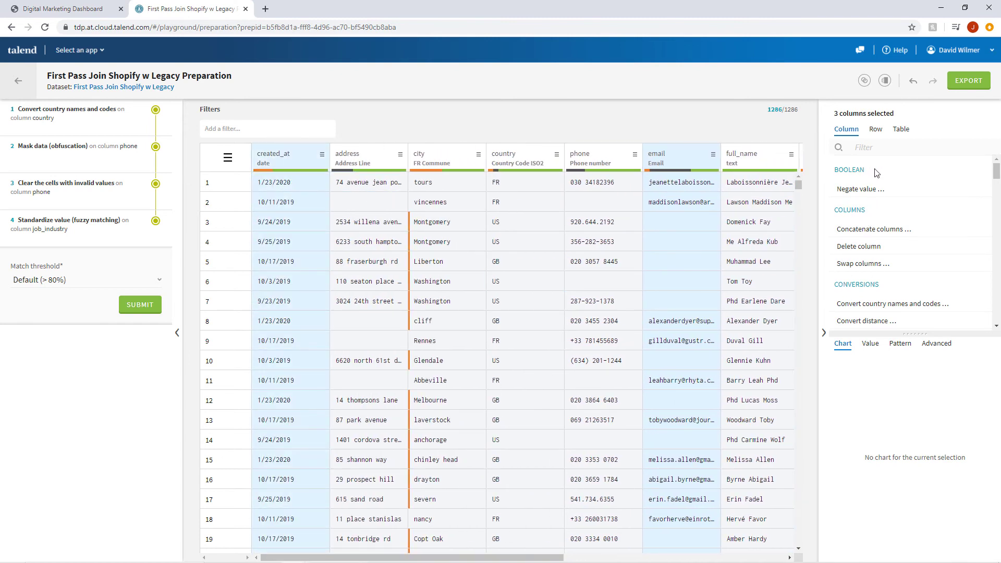
text(inval)
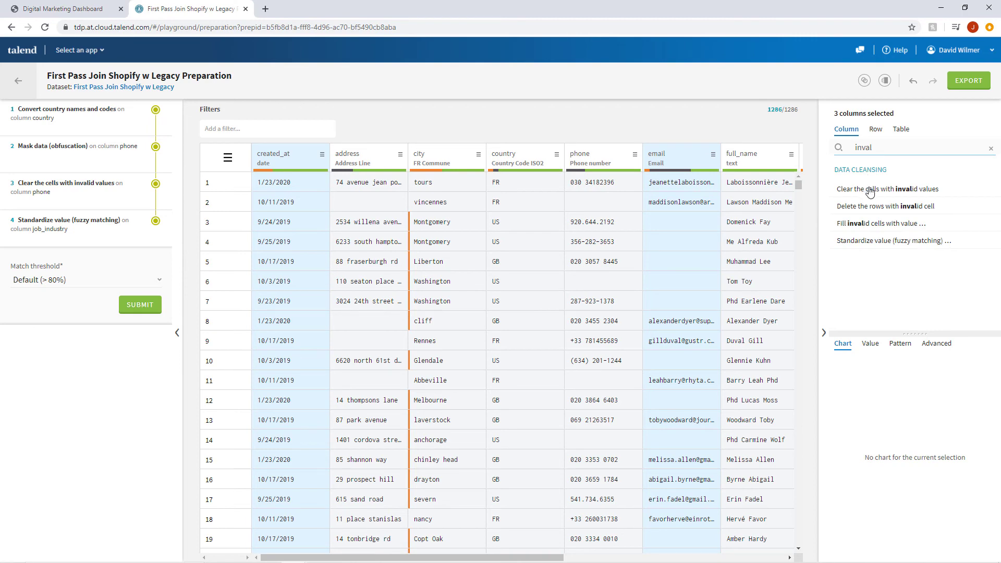
click(888, 189)
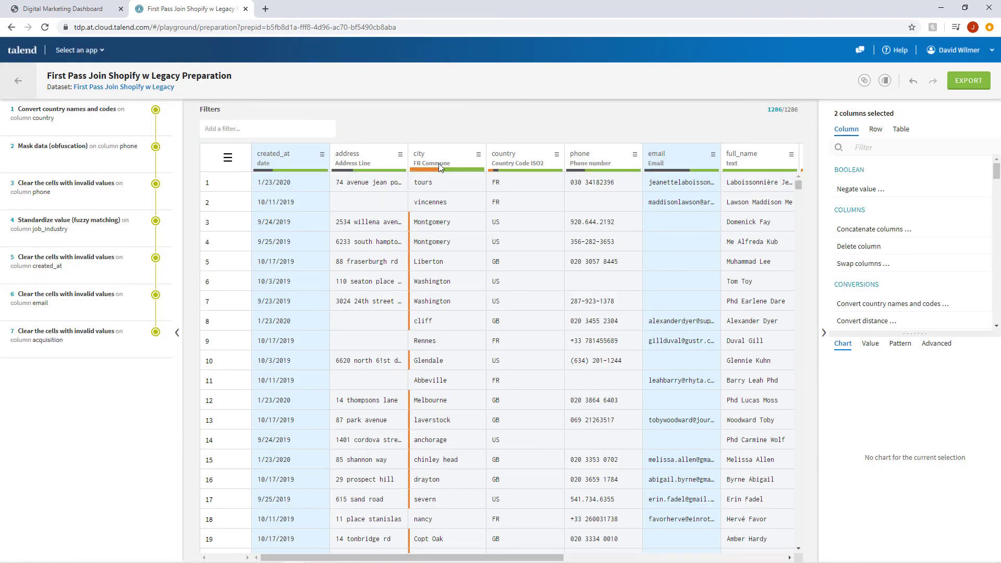
mouse_move(455, 165)
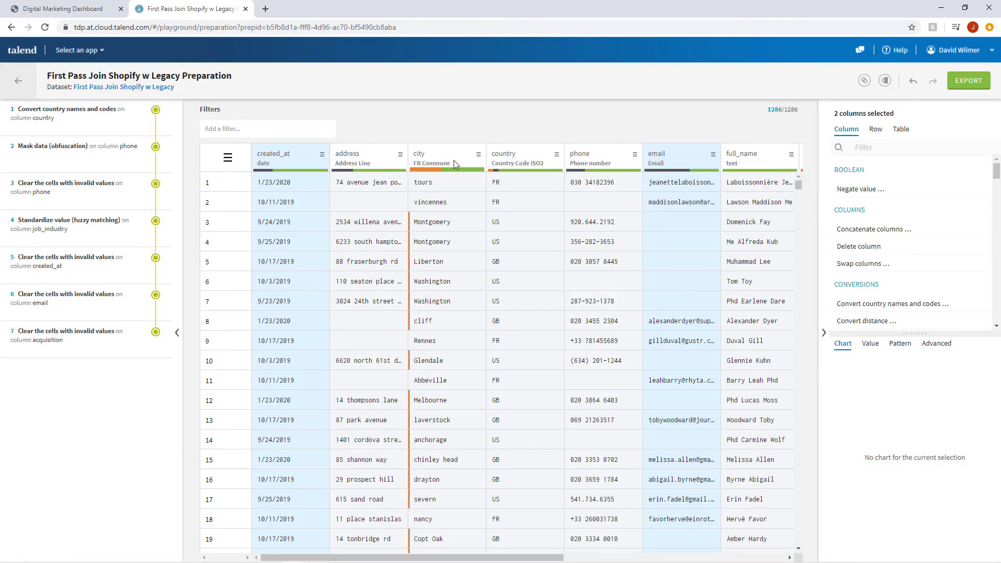
click(473, 158)
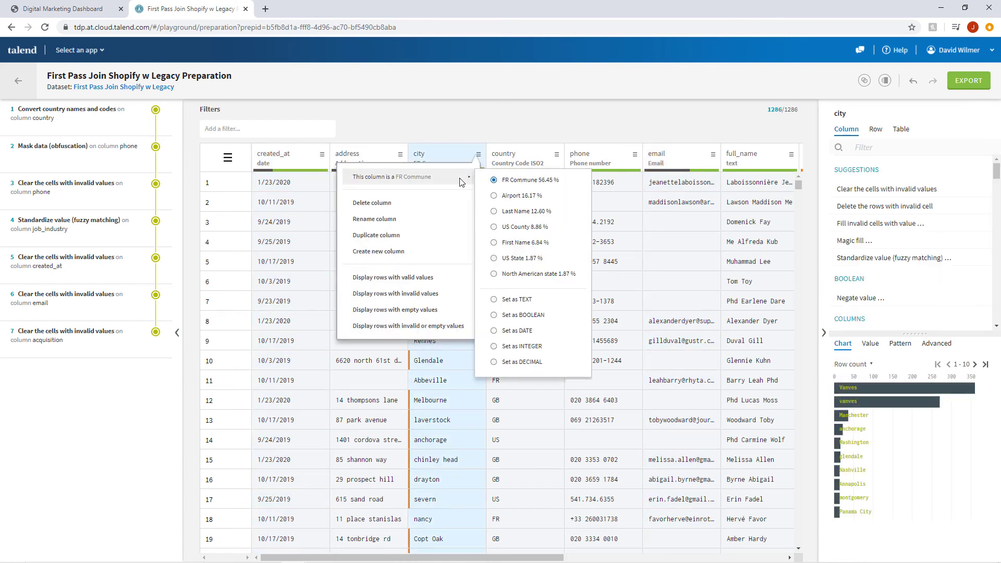
mouse_move(545, 190)
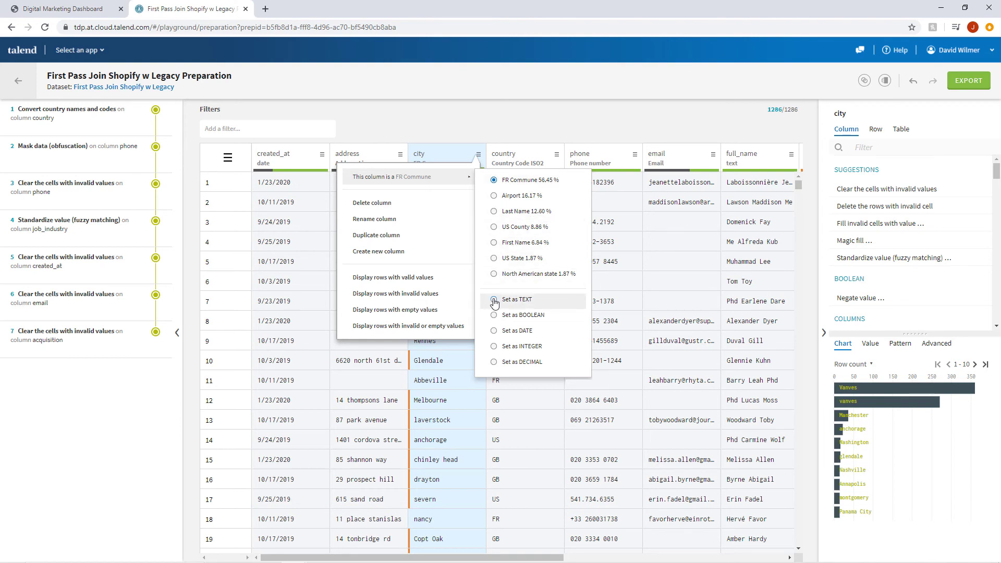
- Set the city column's data type to TEXT and bring up the export options
click(516, 299)
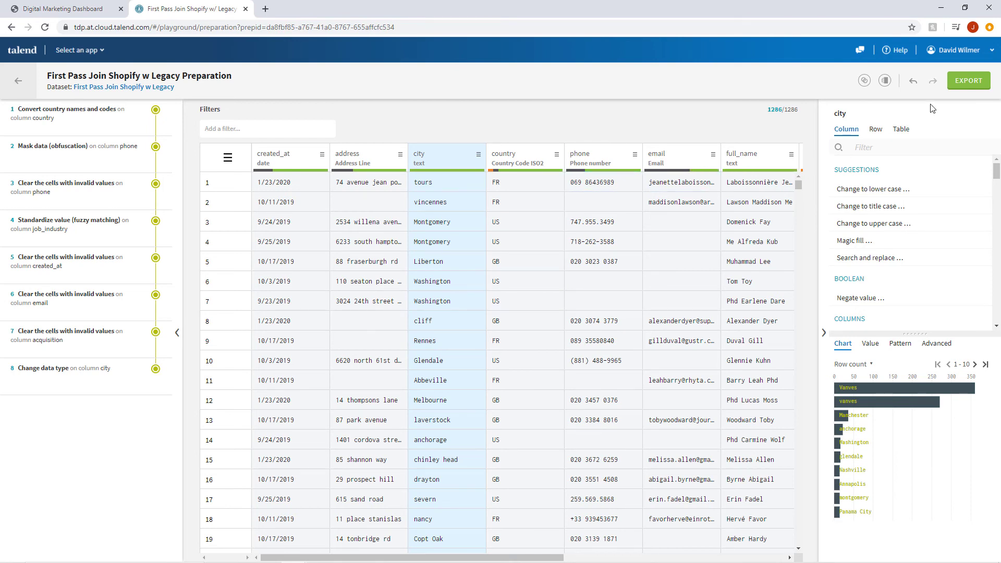
click(968, 80)
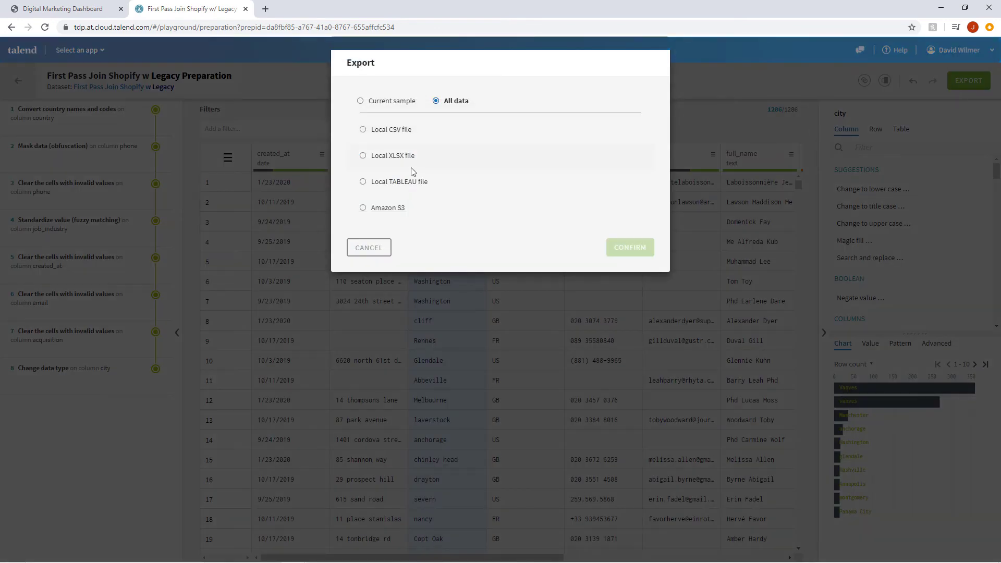
- Confirm the export of all data to Amazon S3 as Shopify/CleansedShopifyAndLegacyData and return to the preparations list
click(362, 208)
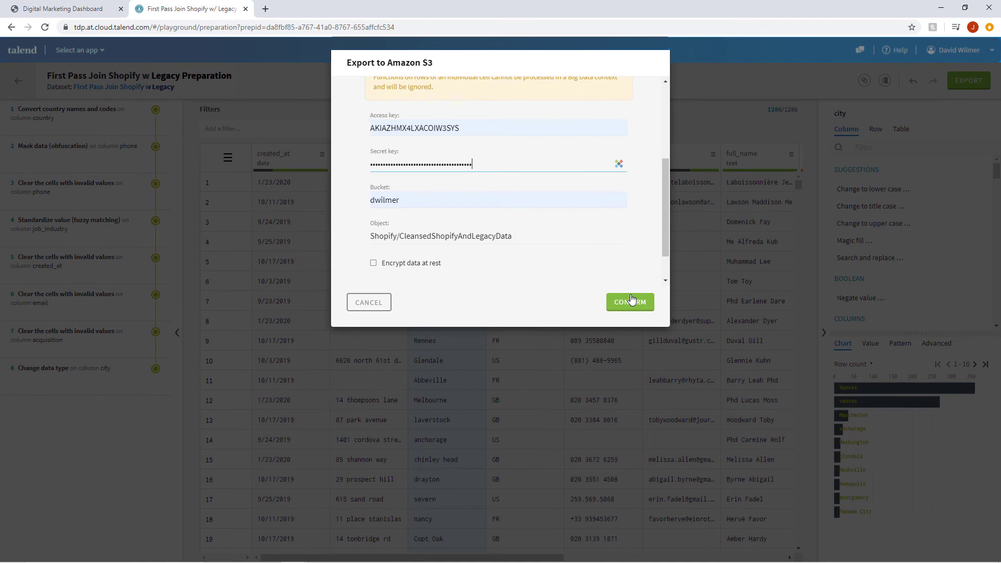
click(628, 301)
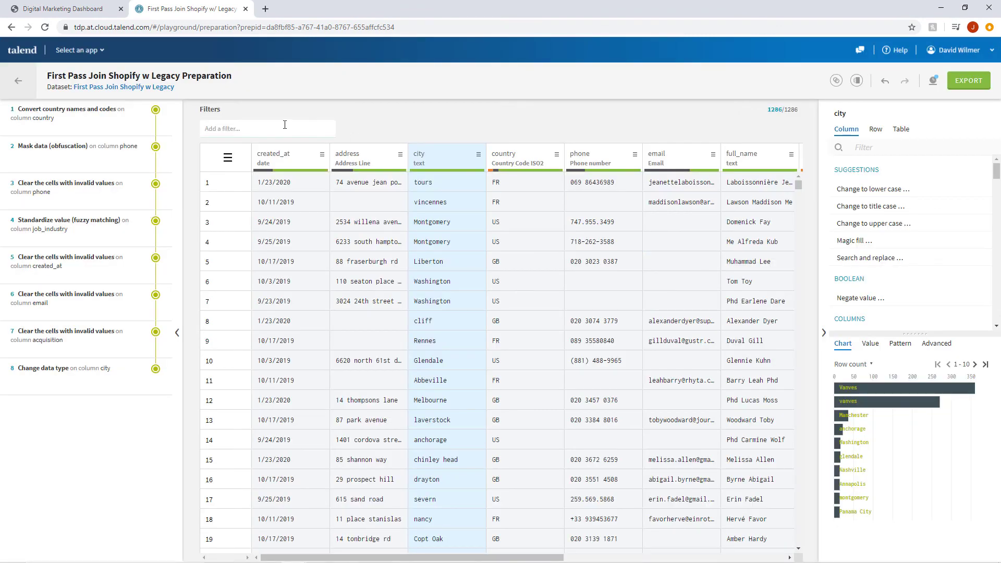
click(18, 81)
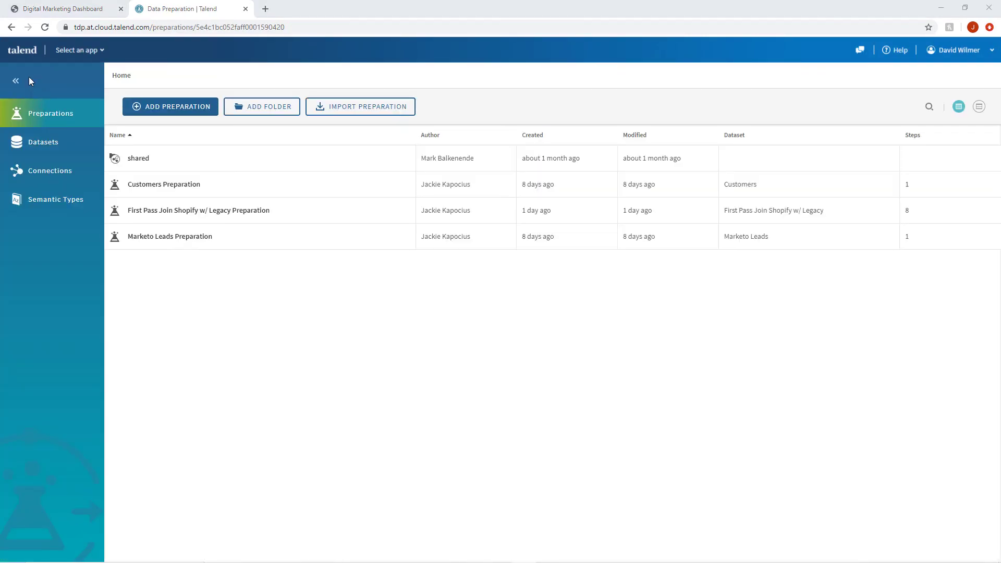
- From Datasets, give Cleansed Shopify and Legacy Data the top 100% rating
click(43, 141)
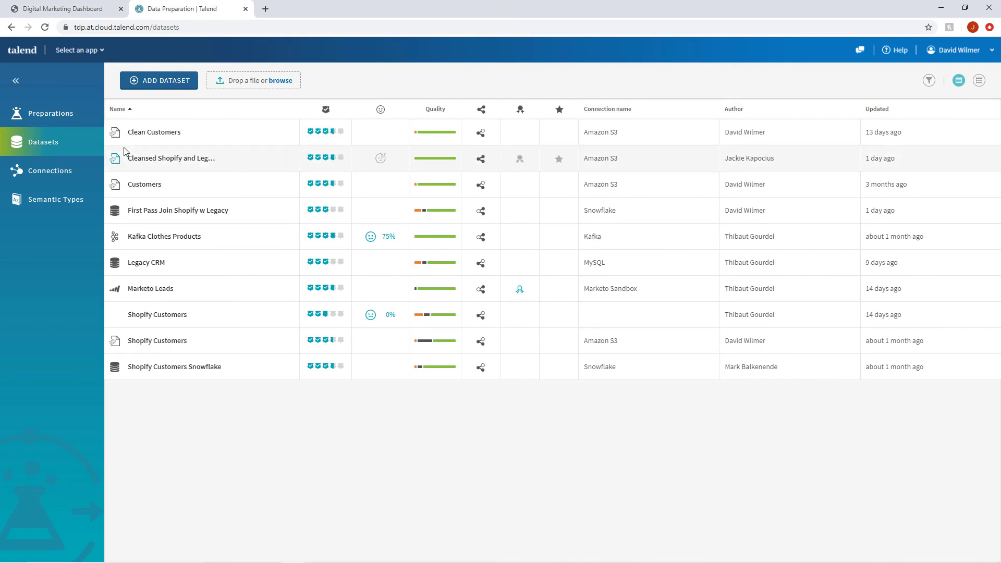
mouse_move(172, 157)
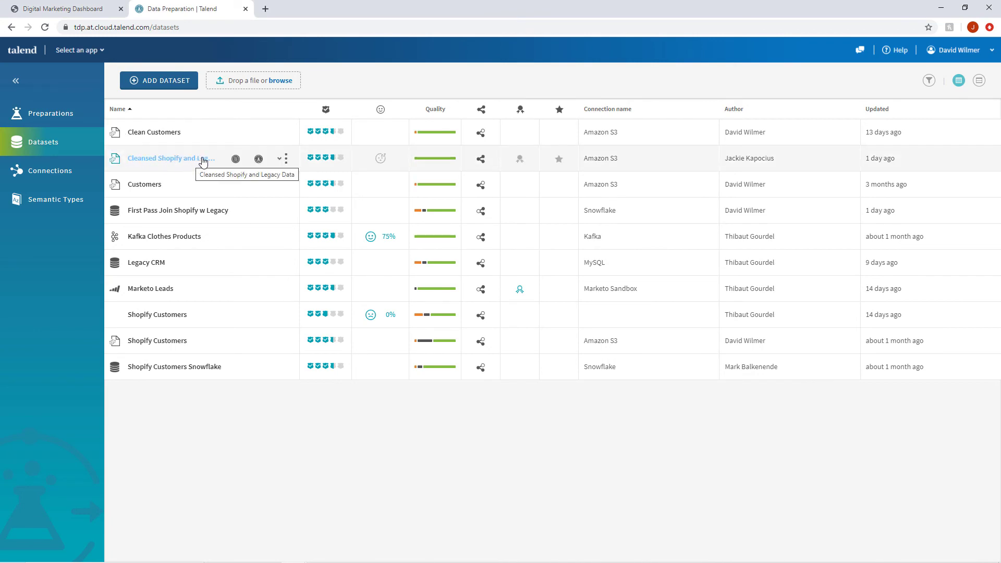
mouse_move(324, 159)
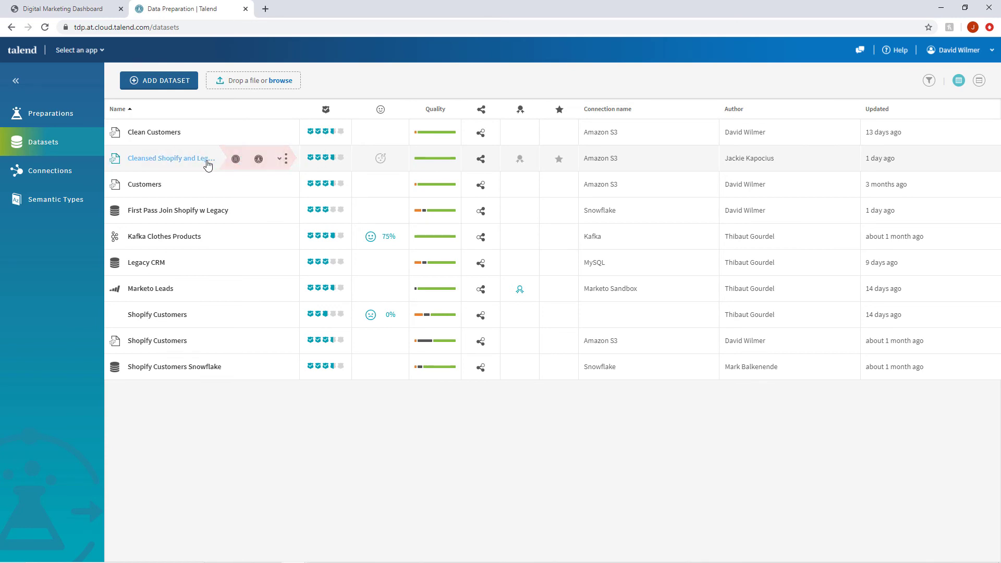
click(171, 157)
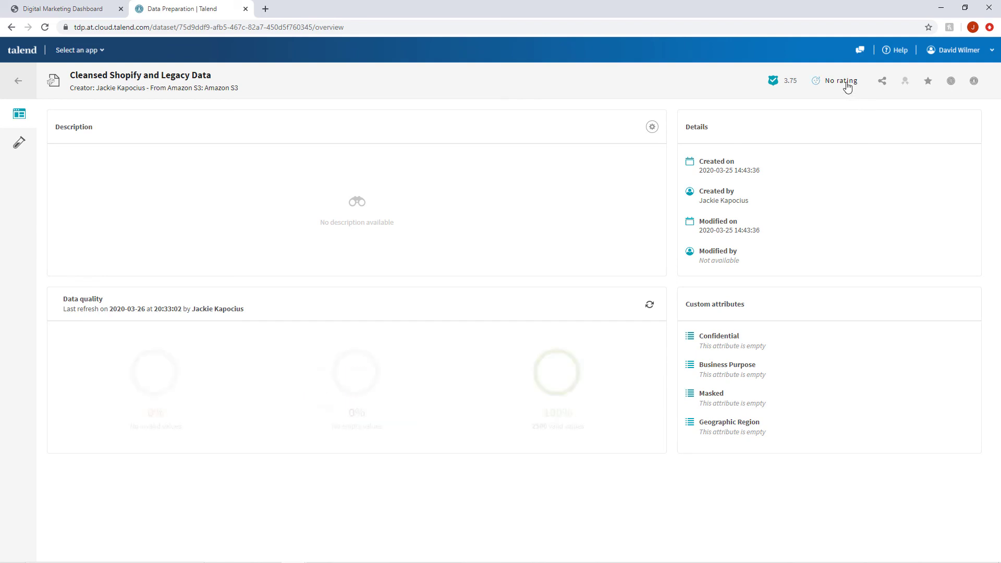
click(838, 80)
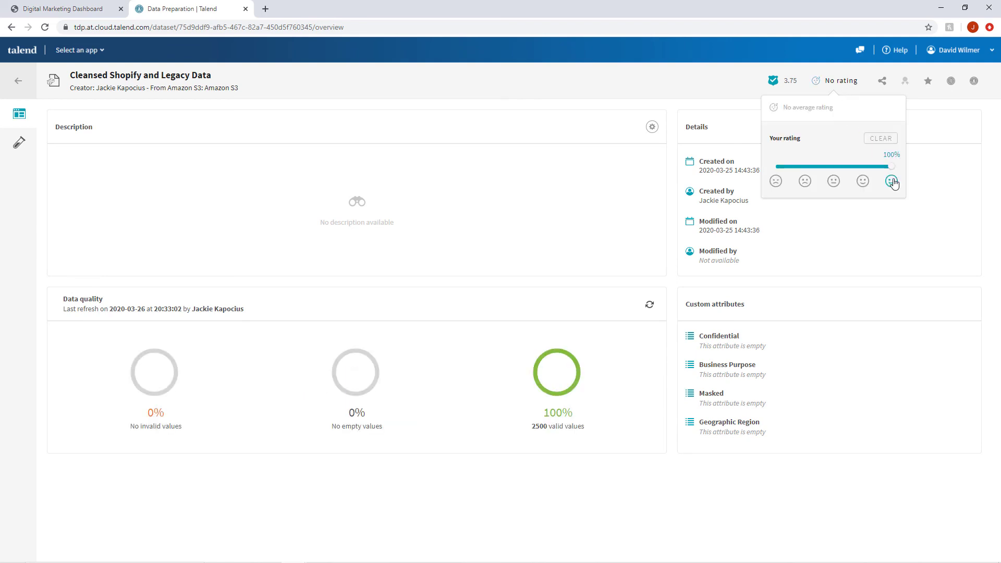
click(892, 180)
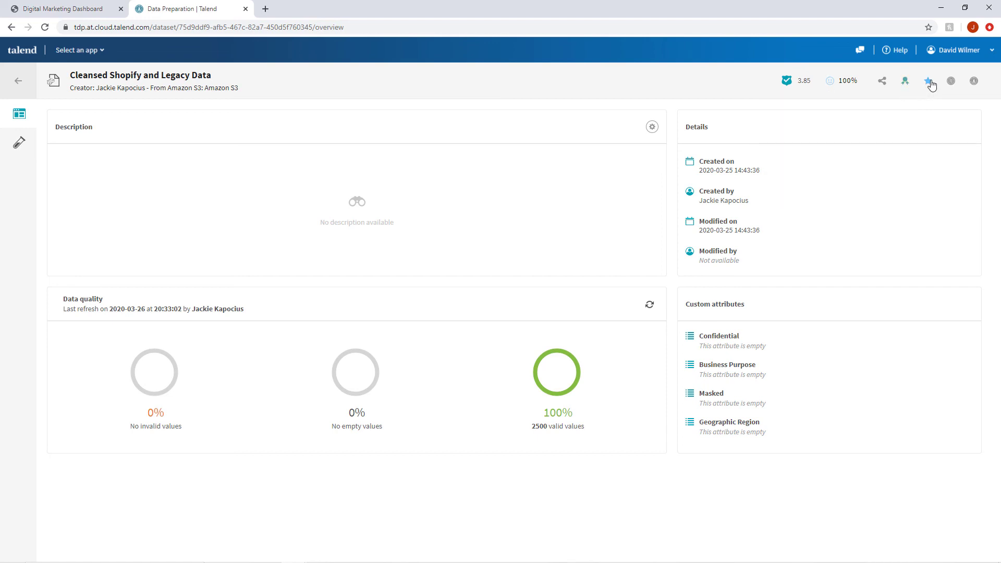
- Favourite the dataset and set its Masked attribute to yes
click(928, 81)
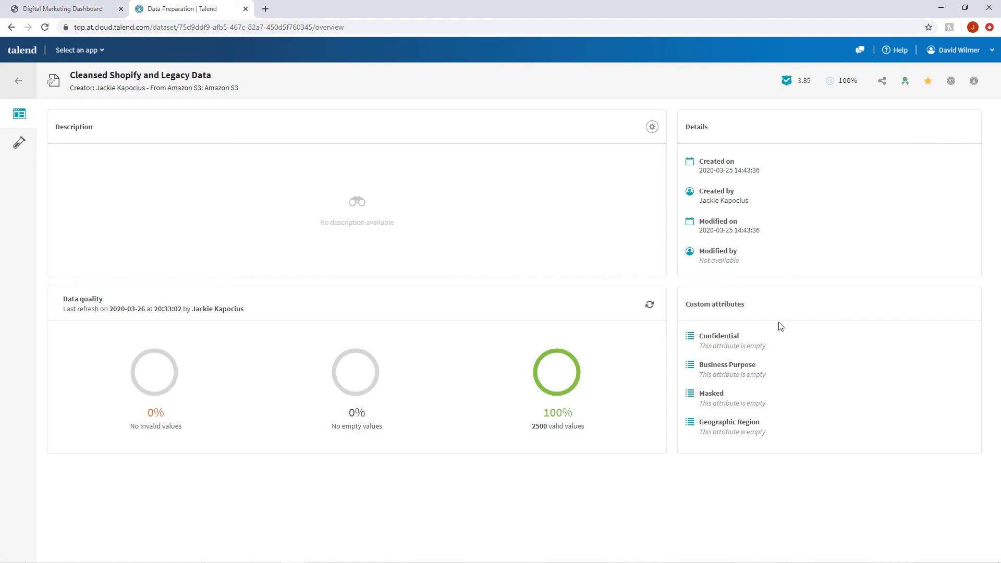
click(726, 403)
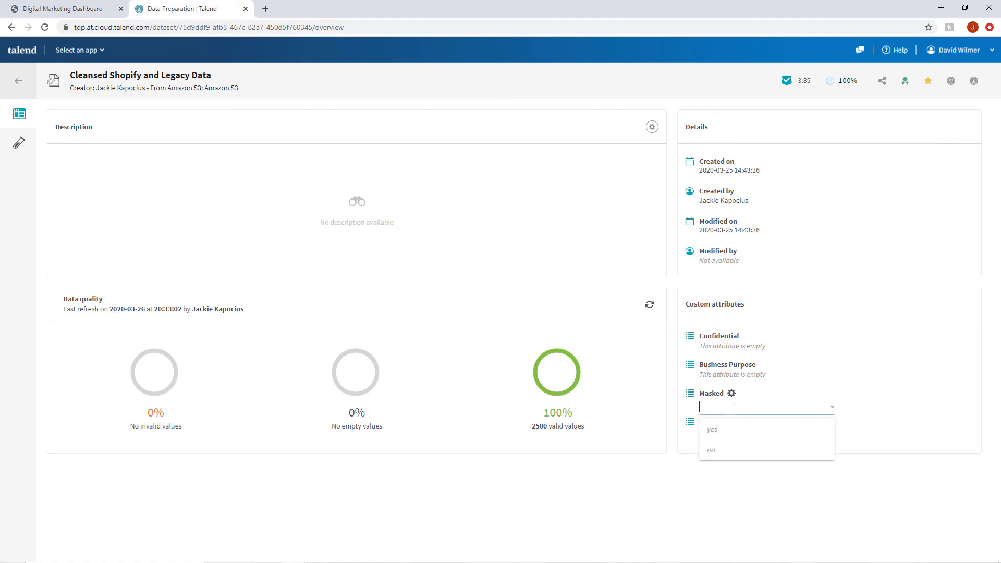
click(711, 428)
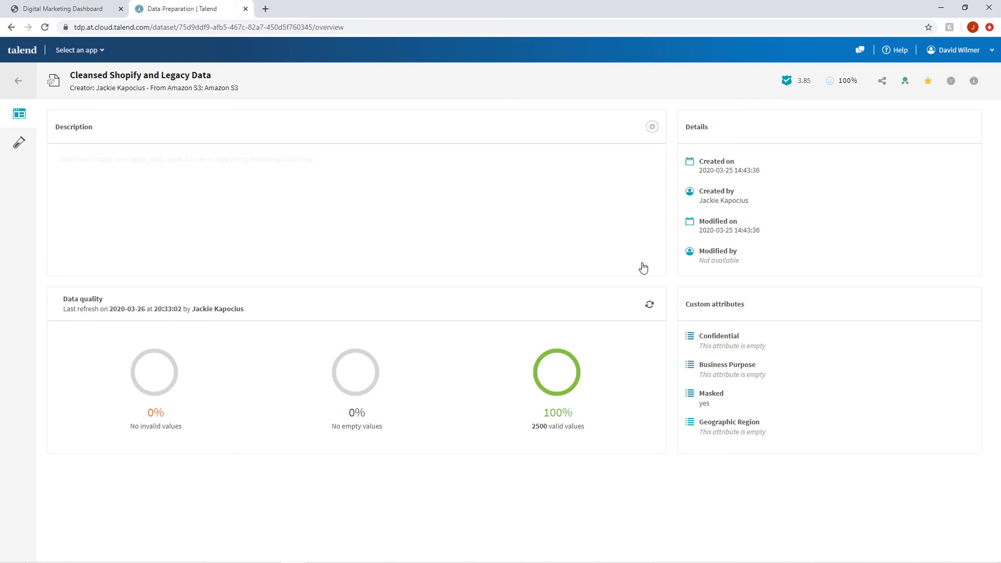
click(61, 8)
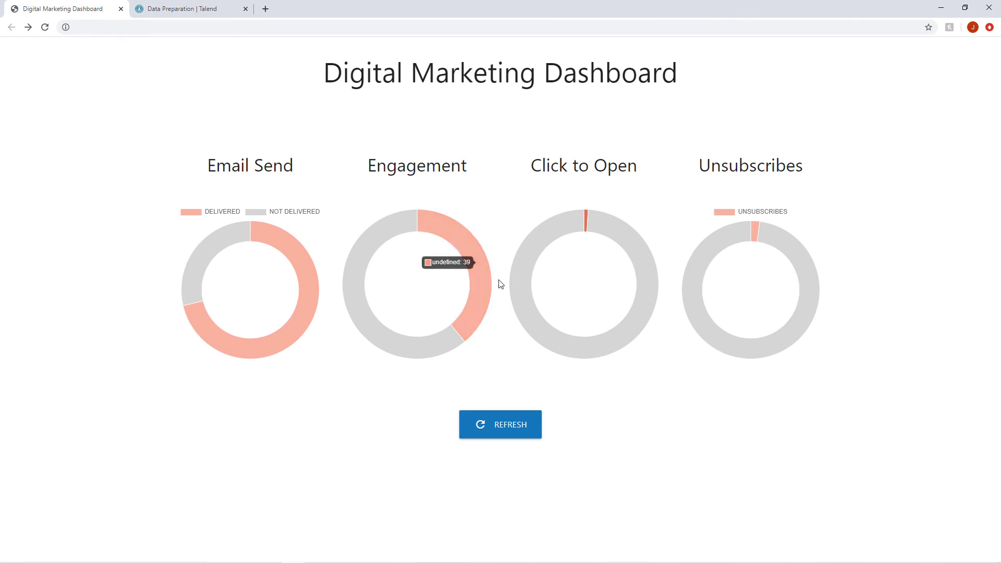
- Refresh the dashboard so the four donut charts show the improved delivery, engagement and click-to-open figures
click(500, 425)
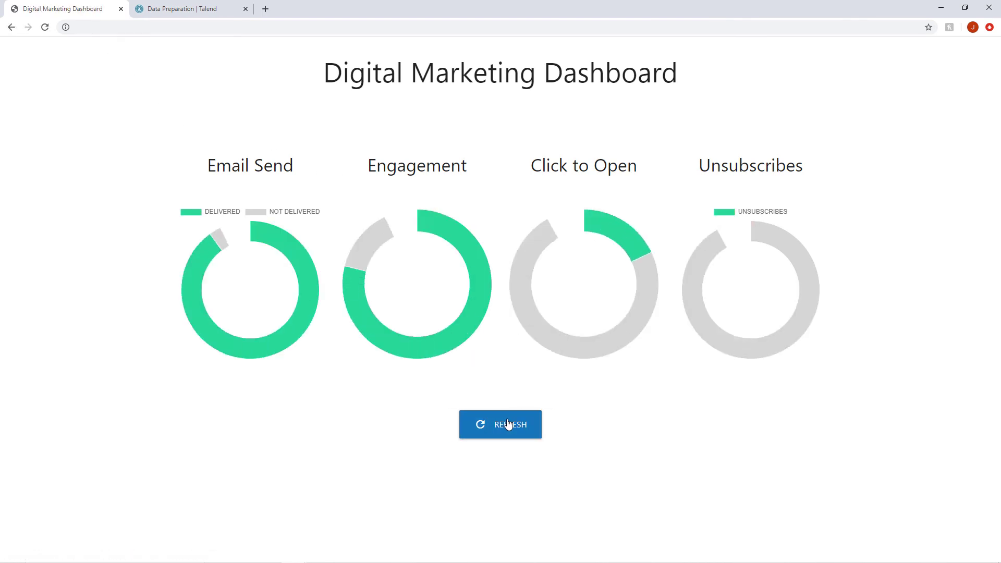
click(500, 424)
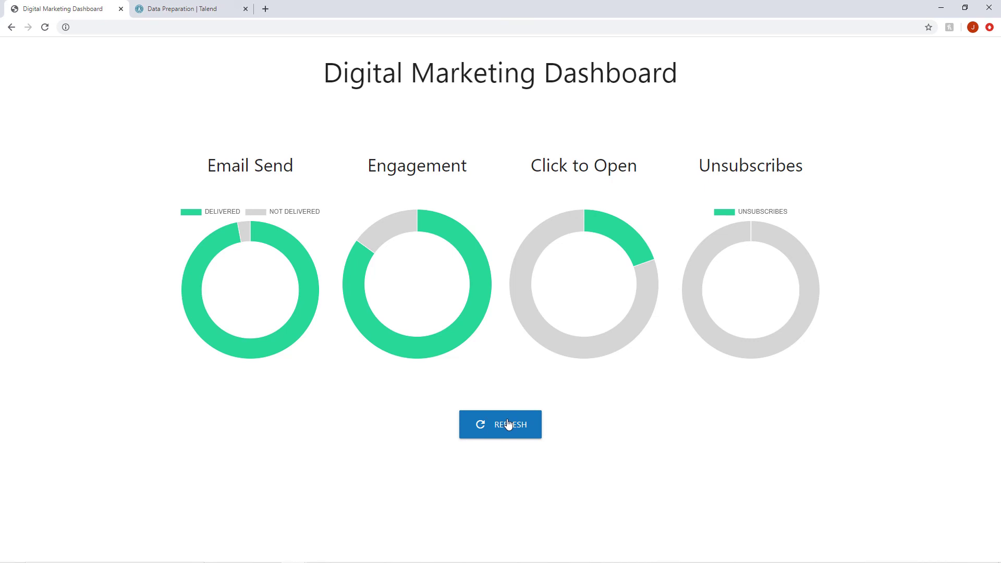
click(500, 425)
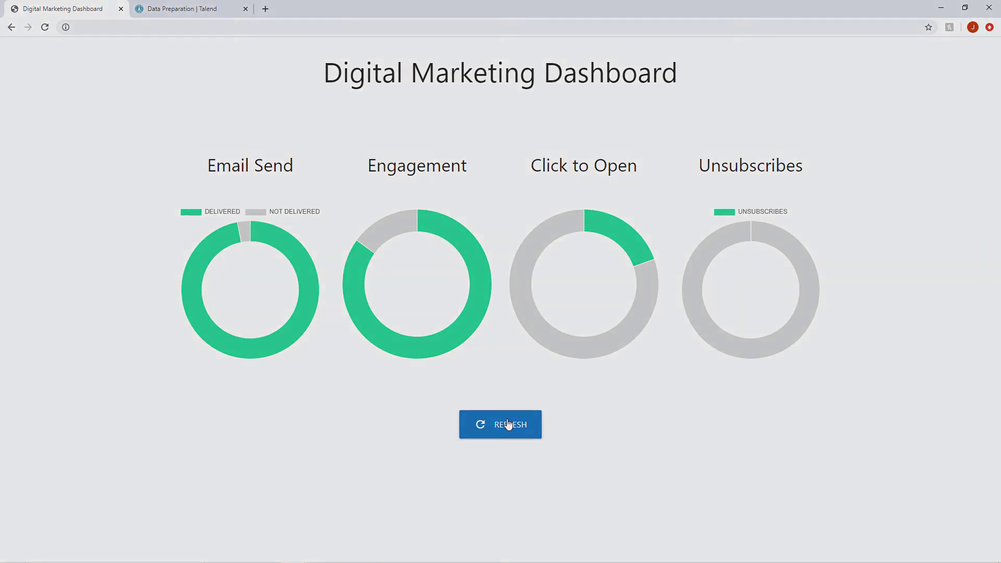